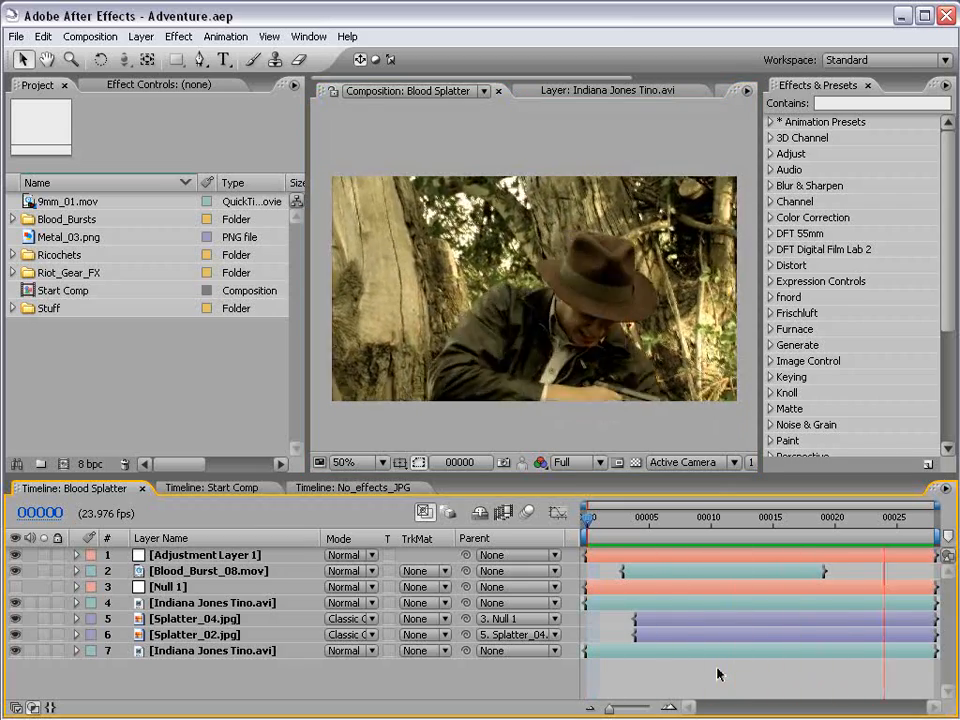
- Inspect the finished Blood Splatter comp at the splatter frame, selecting the Splatter_04 layer
{"action": "left_click", "coordinate": [660, 517]}
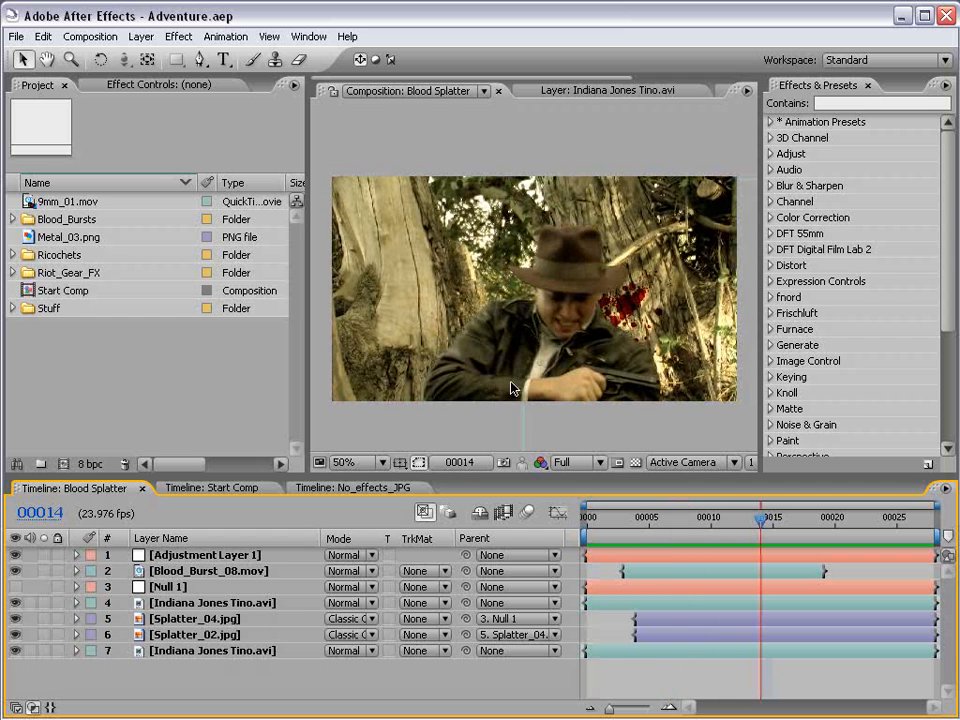
{"action": "left_click", "coordinate": [344, 462]}
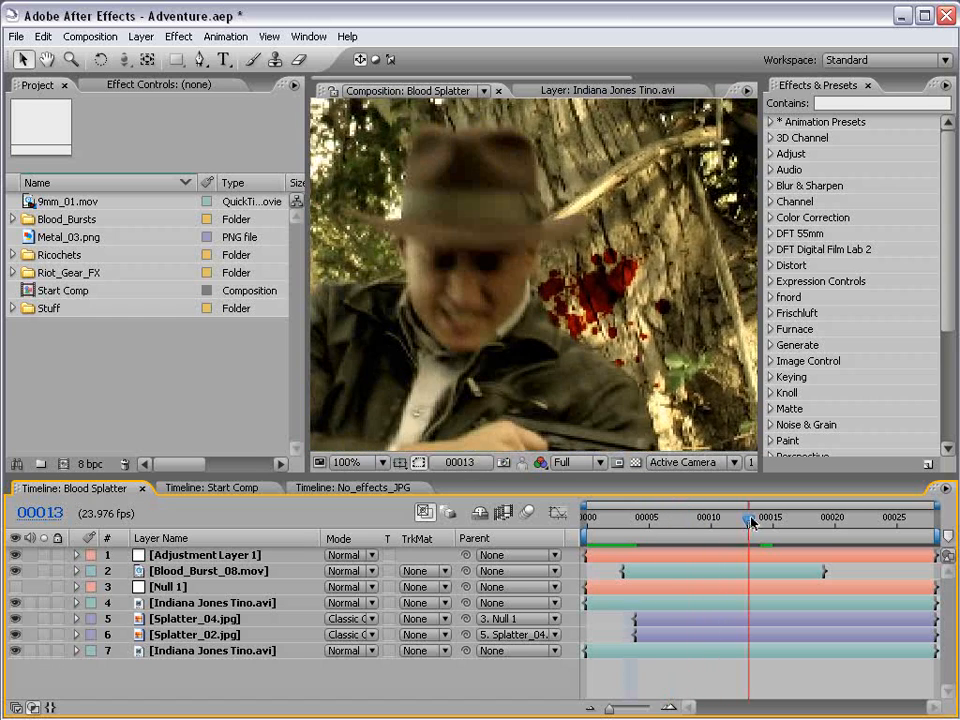
{"action": "left_click", "coordinate": [760, 517]}
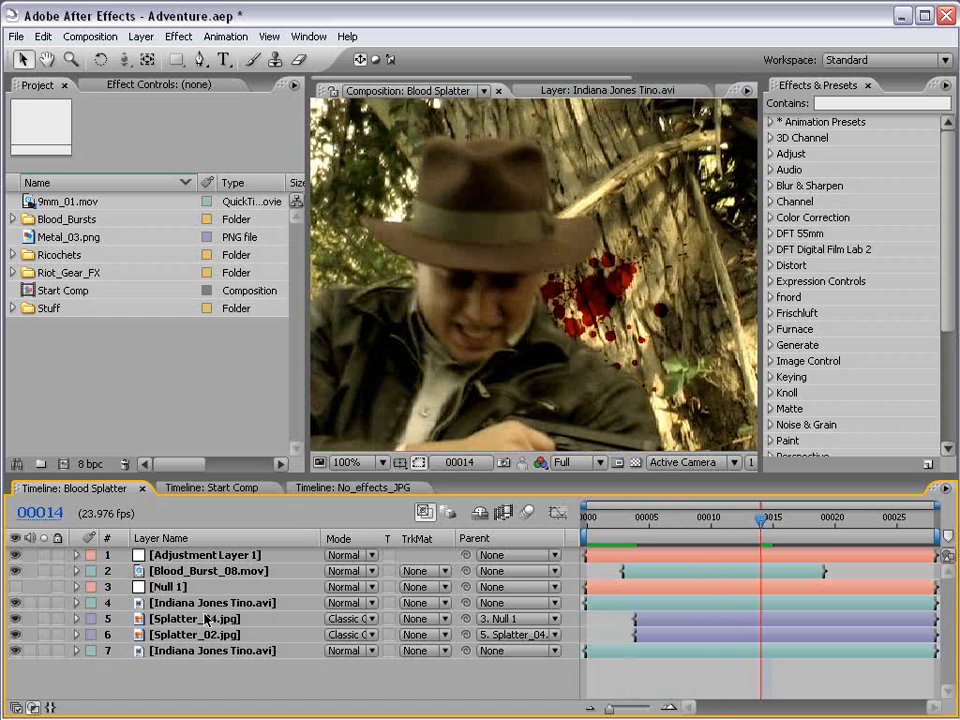
{"action": "left_click", "coordinate": [194, 618]}
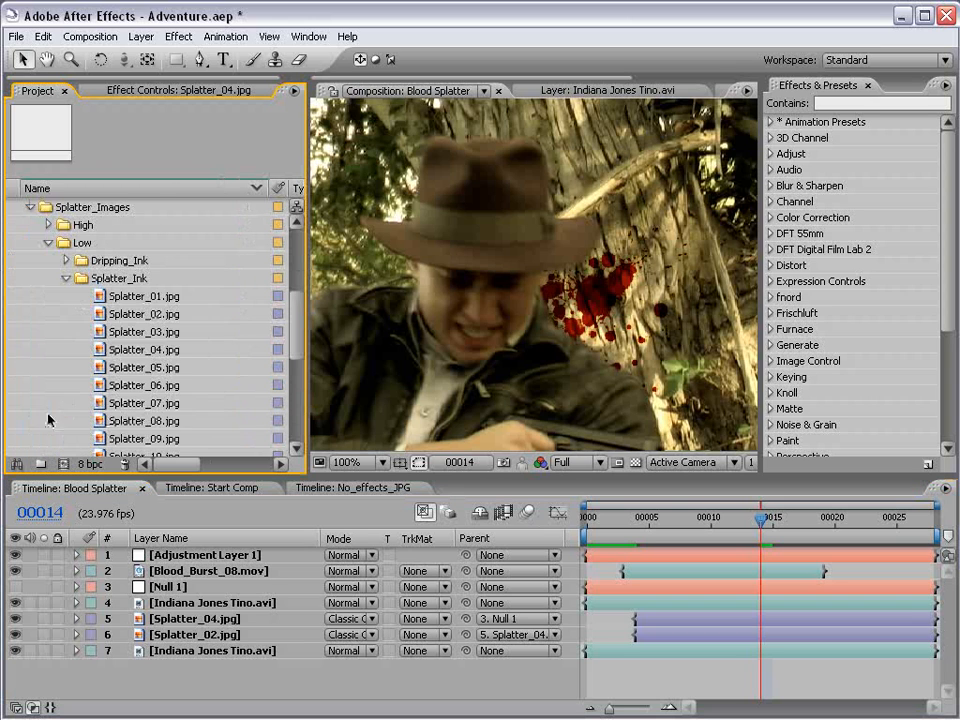
- View the Splatter_07 and Splatter_05 stills, then return to the Start Comp timeline
{"action": "double_click", "coordinate": [143, 349]}
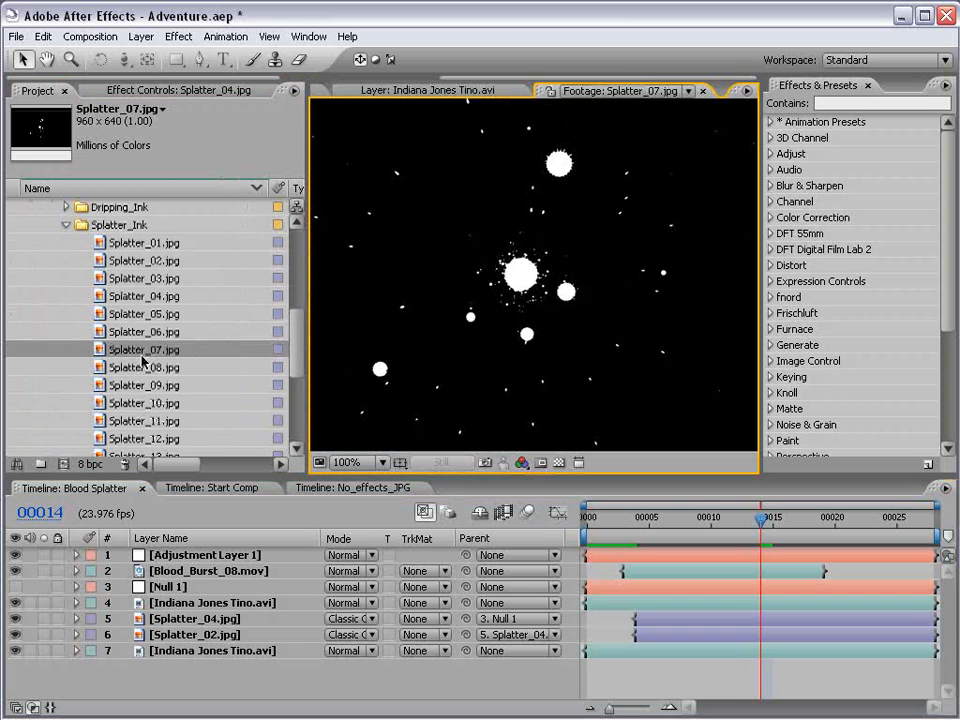
{"action": "left_click", "coordinate": [144, 313]}
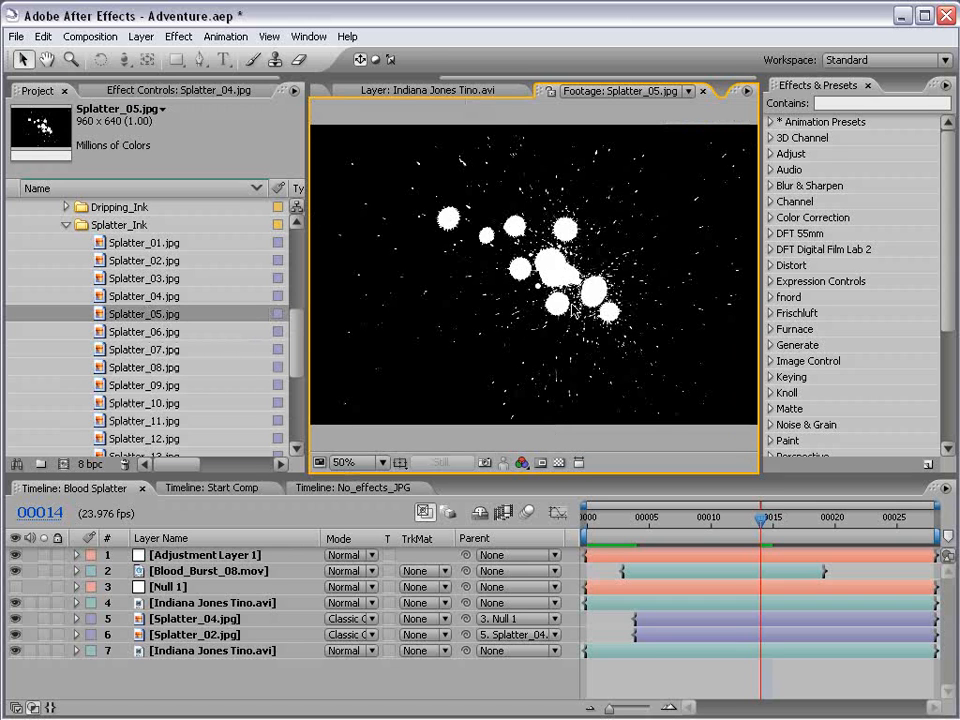
{"action": "left_click", "coordinate": [408, 90]}
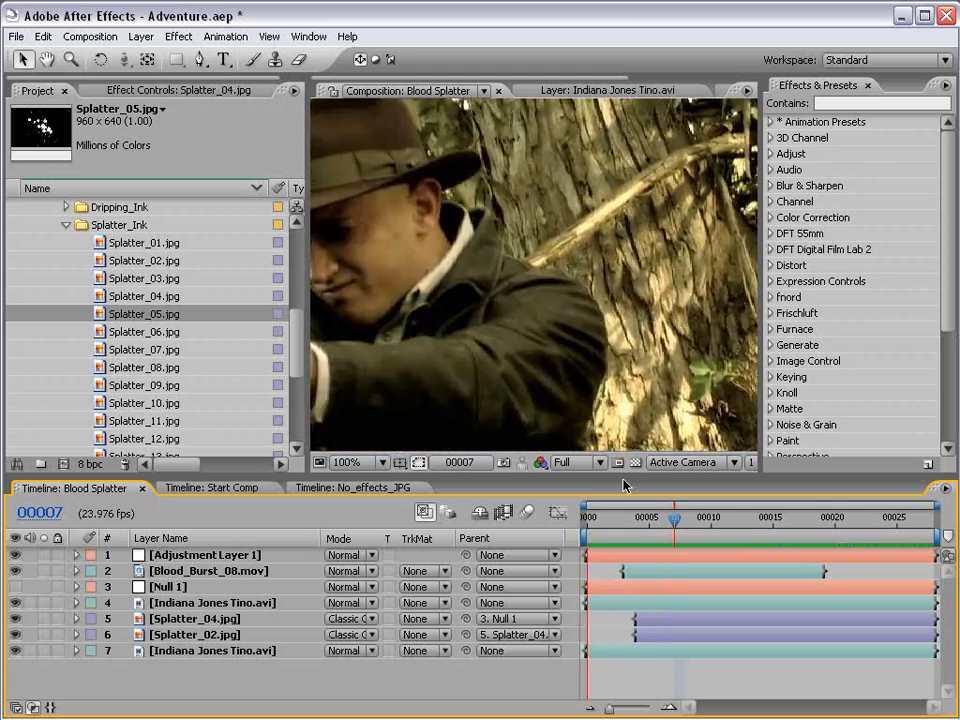
{"action": "left_click", "coordinate": [210, 488]}
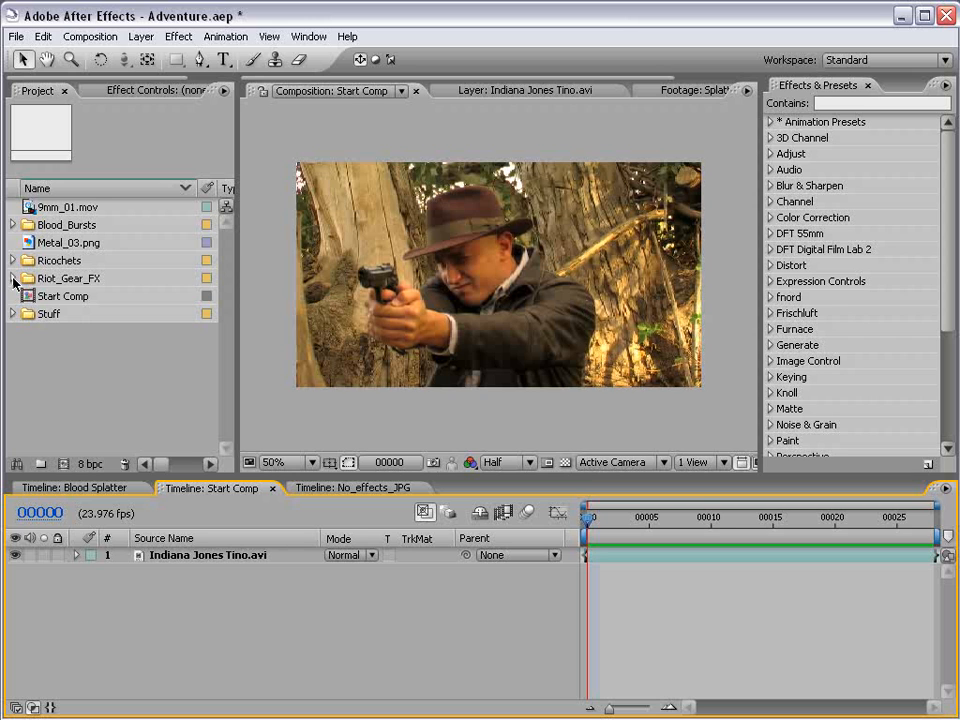
- Expand Riot_Gear_FX down to the Splatter_Ink folder and select Splatter_02.jpg
{"action": "left_click", "coordinate": [13, 278]}
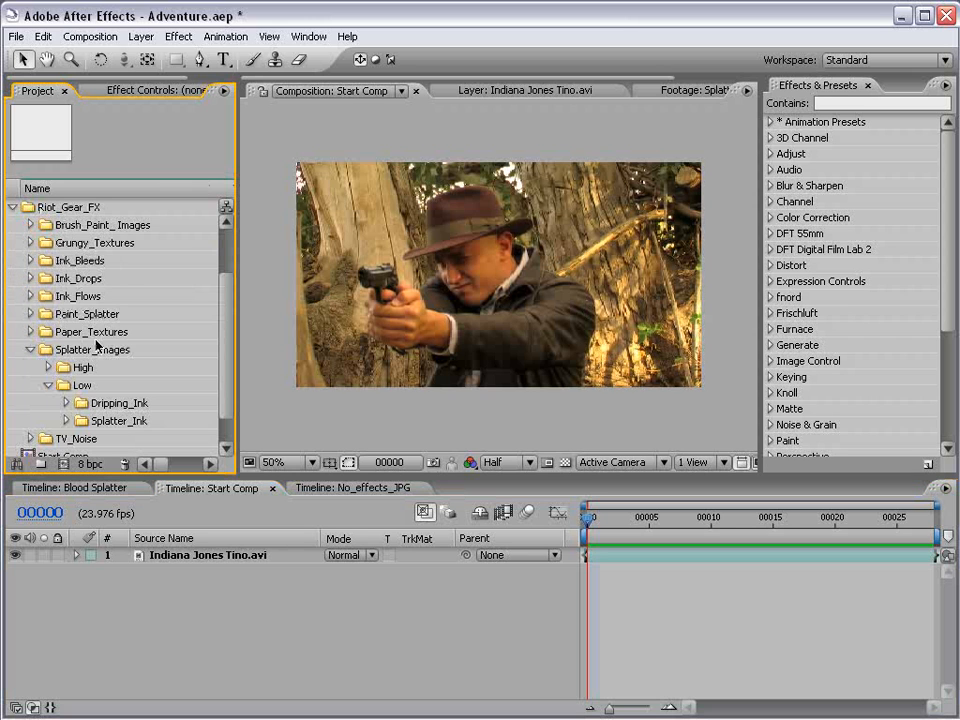
{"action": "left_click", "coordinate": [69, 420]}
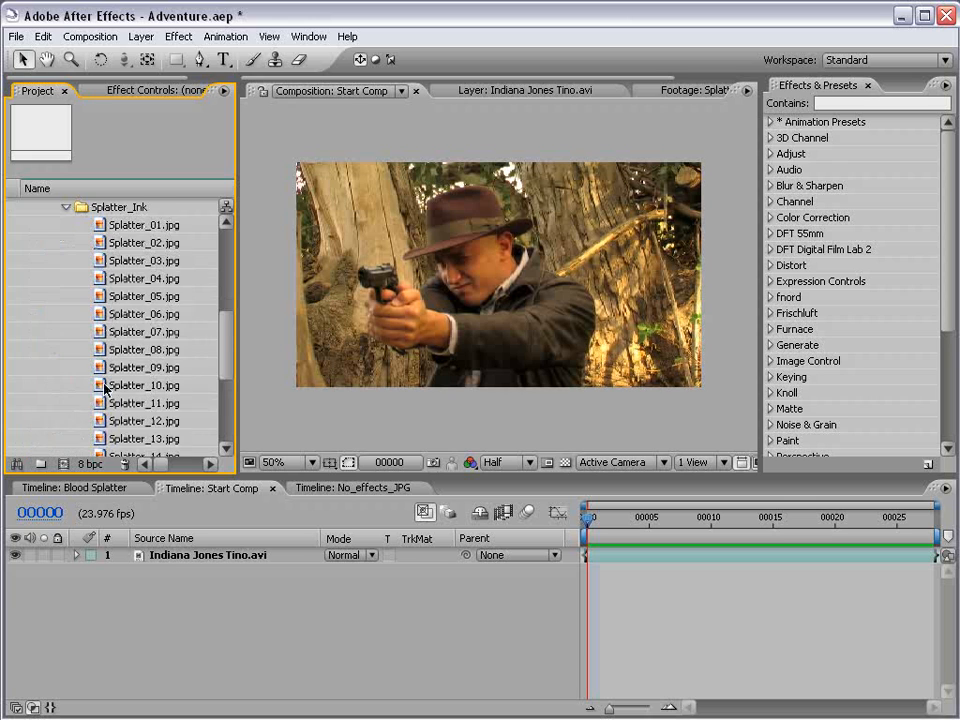
{"action": "left_click", "coordinate": [144, 242]}
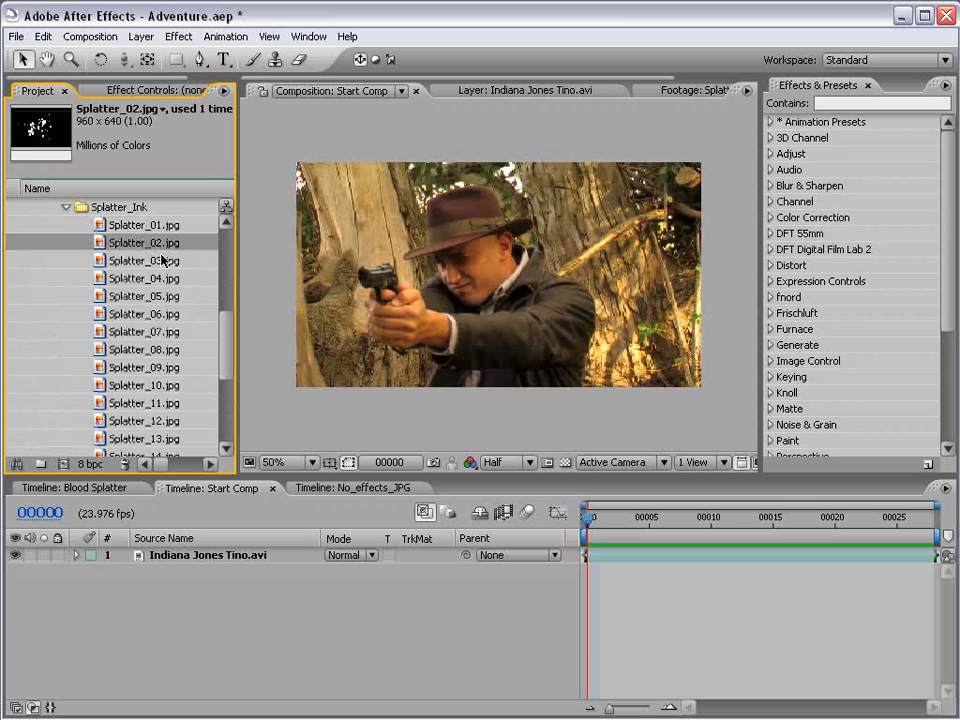
{"action": "scroll", "scroll_direction": "down", "scroll_amount": 3}
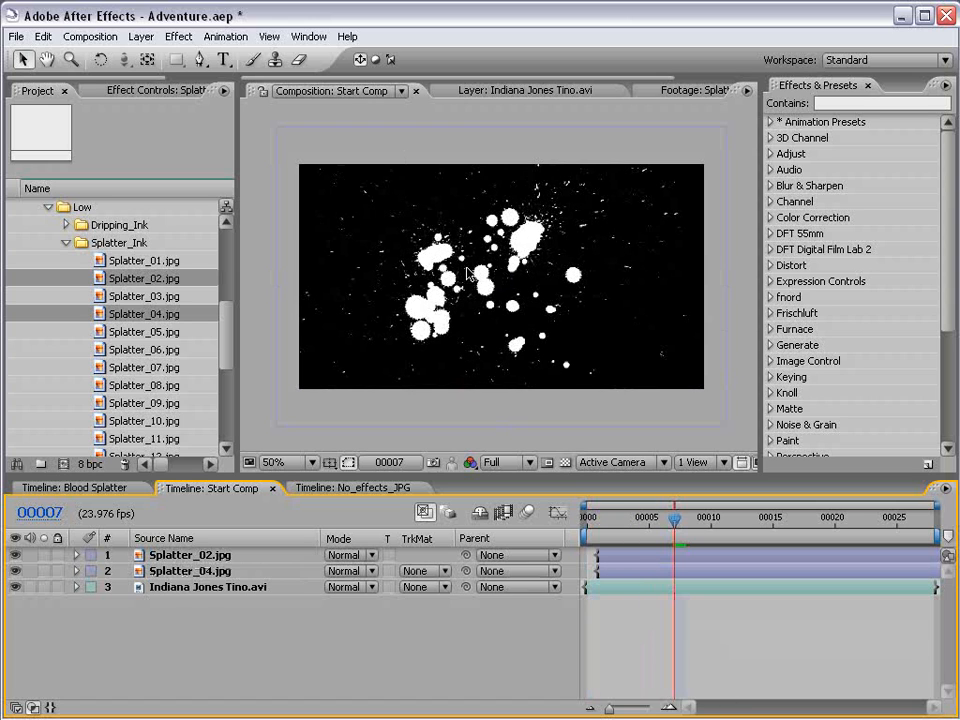
{"action": "mouse_move", "coordinate": [512, 235]}
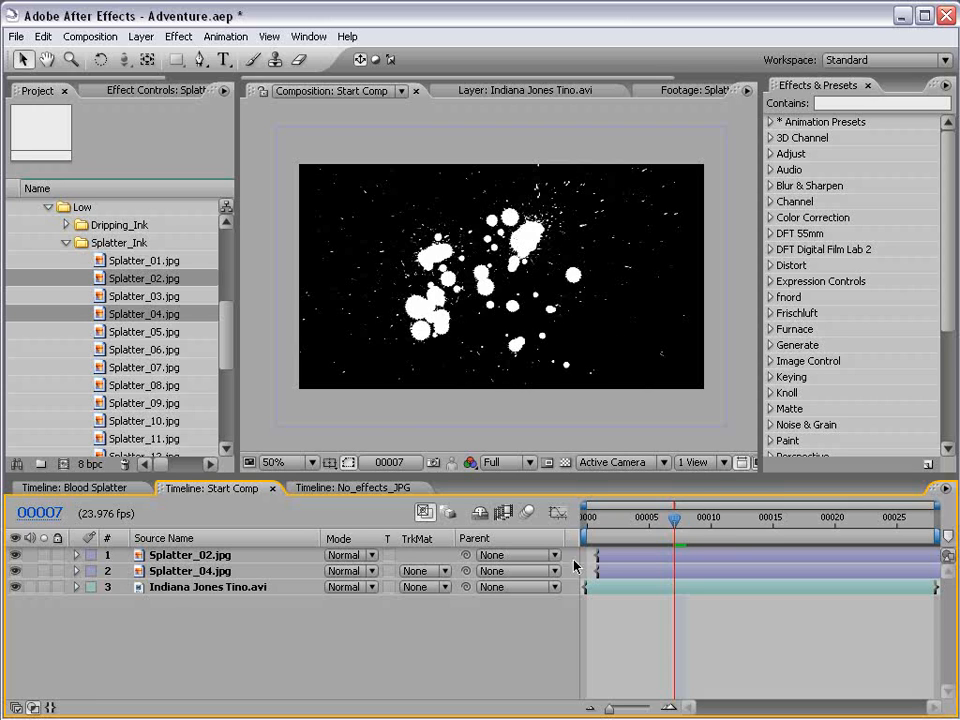
{"action": "mouse_move", "coordinate": [583, 230]}
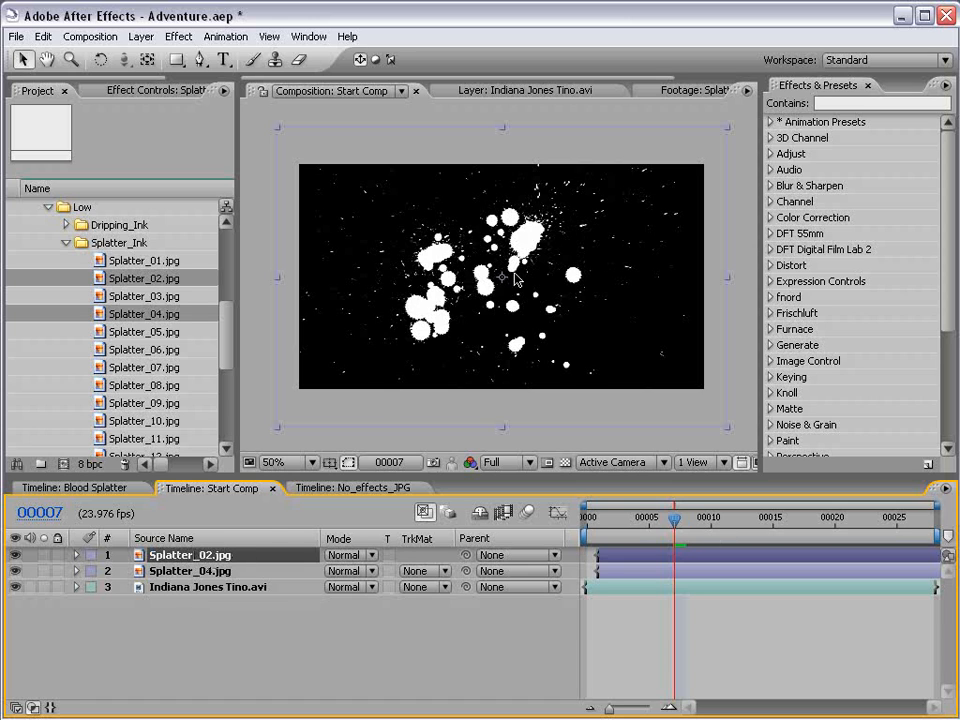
{"action": "mouse_move", "coordinate": [178, 37]}
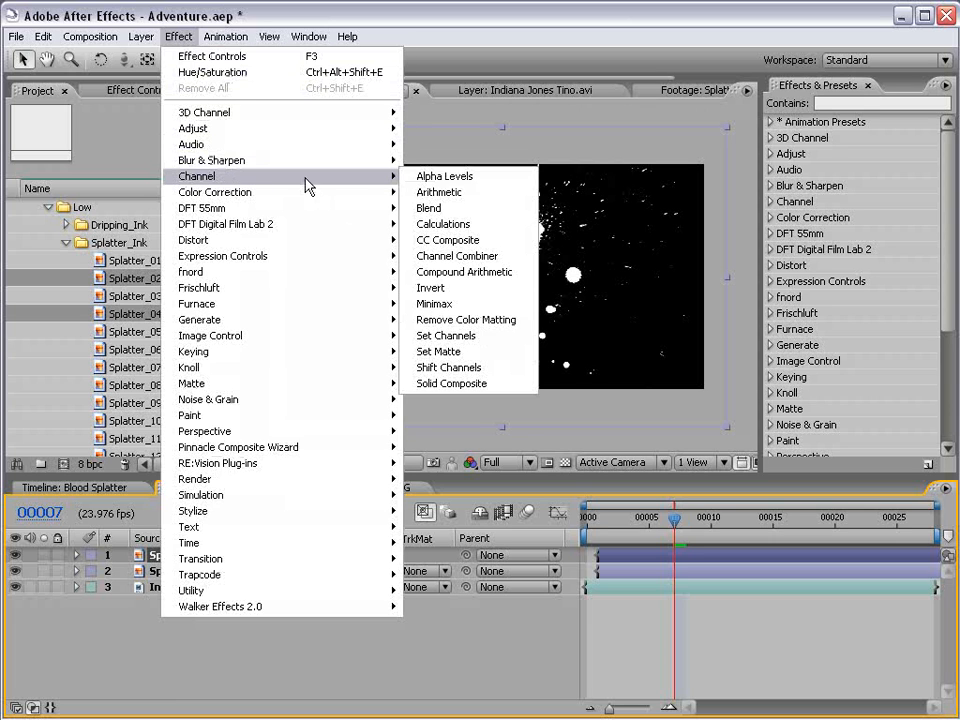
- Apply Set Matte using Luminance to both Splatter_02 and Splatter_04
{"action": "left_click", "coordinate": [438, 351]}
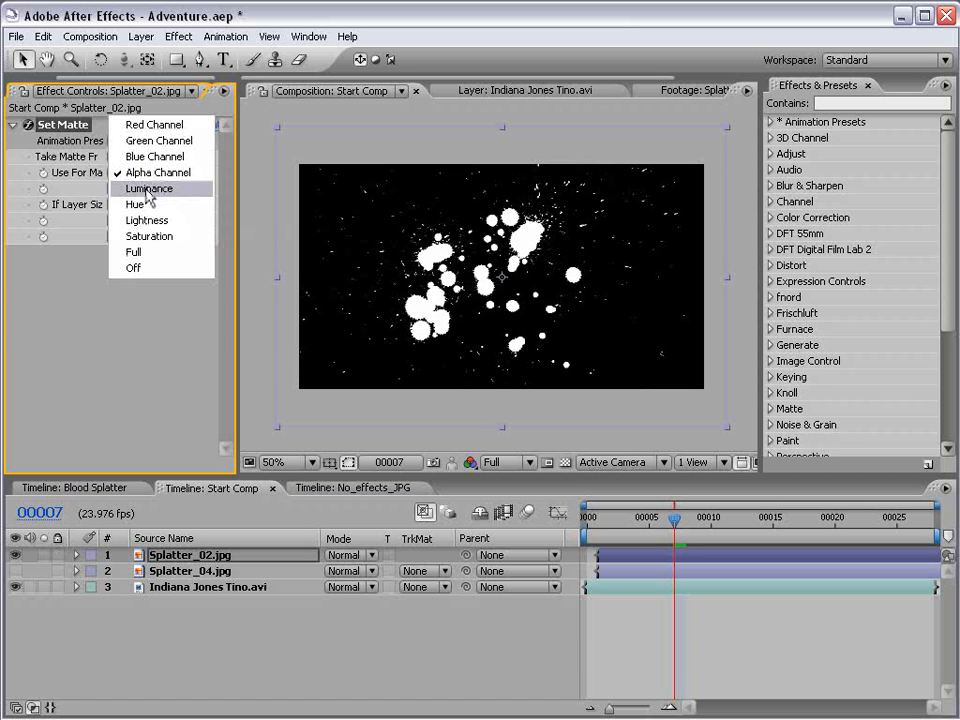
{"action": "left_click", "coordinate": [148, 188]}
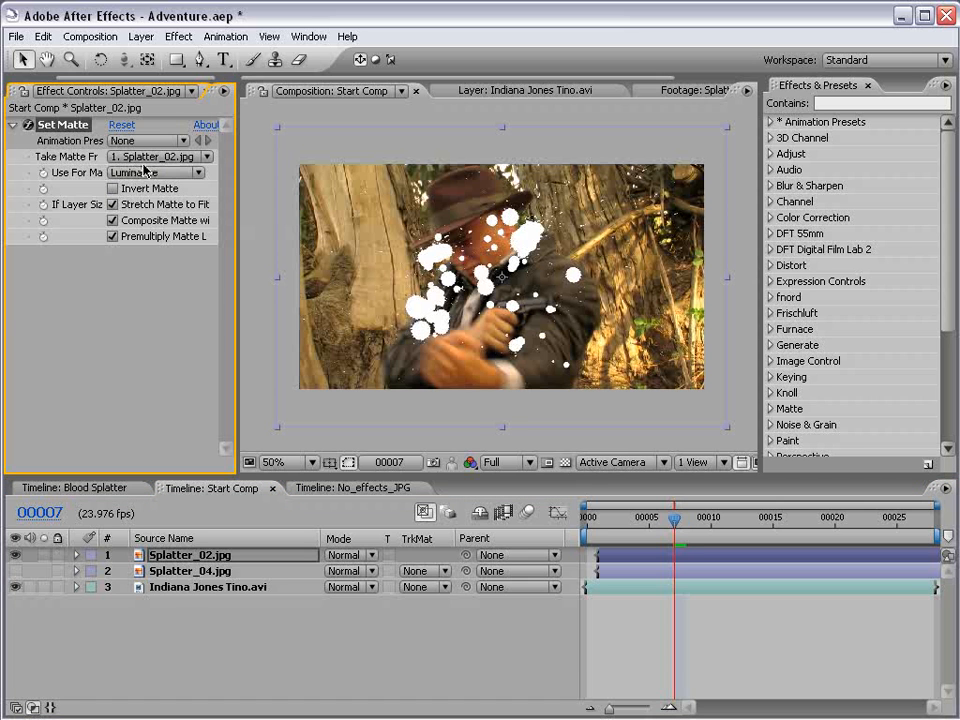
{"action": "left_click", "coordinate": [290, 461]}
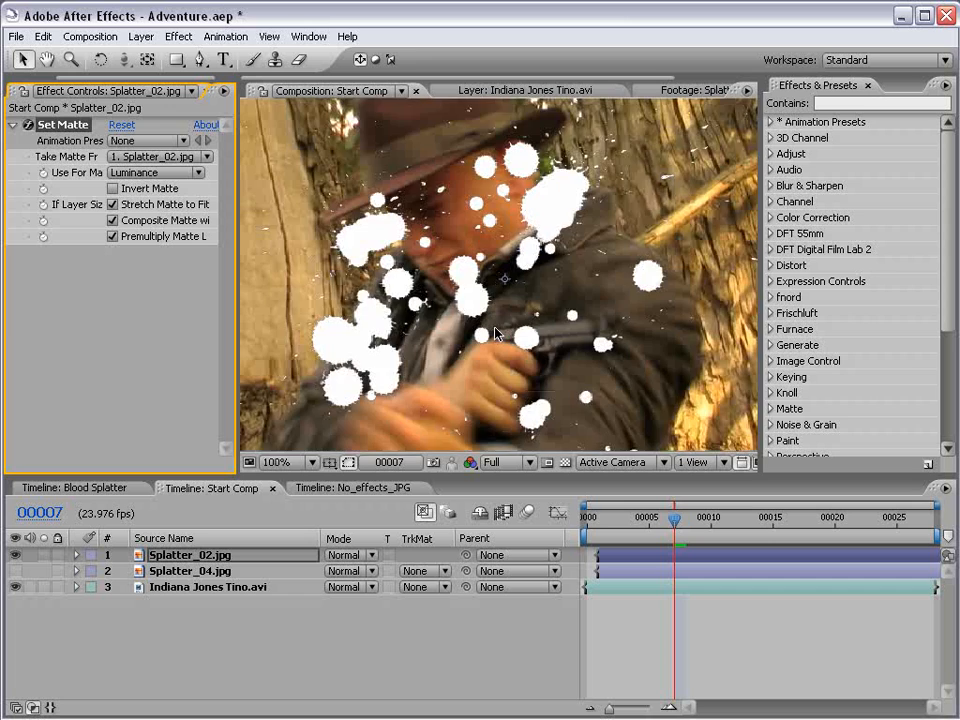
{"action": "left_click", "coordinate": [291, 462]}
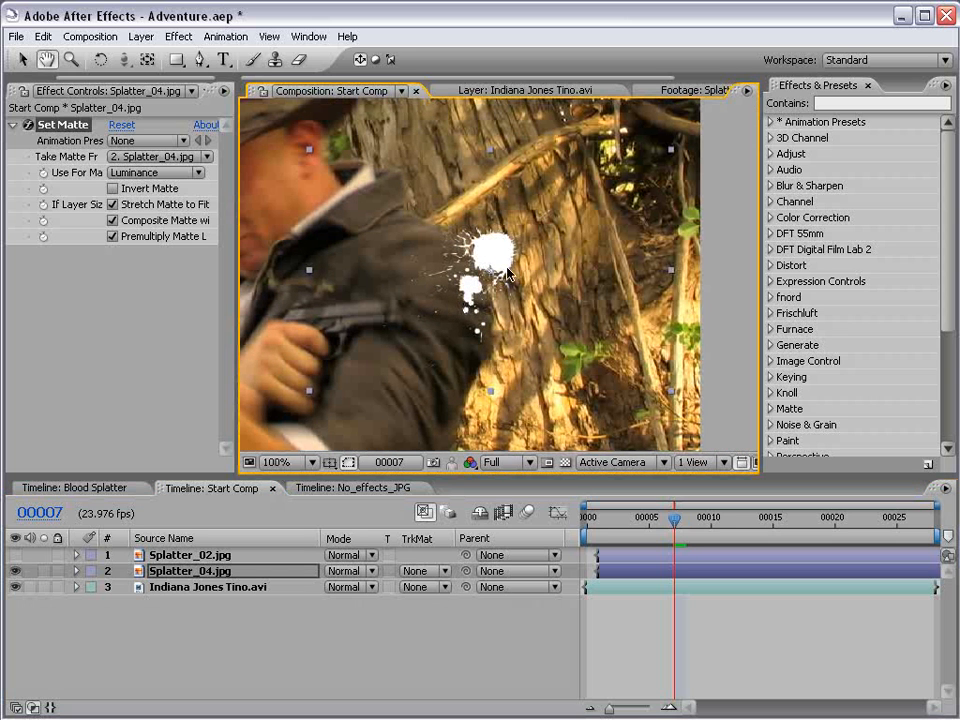
{"action": "left_click", "coordinate": [16, 558]}
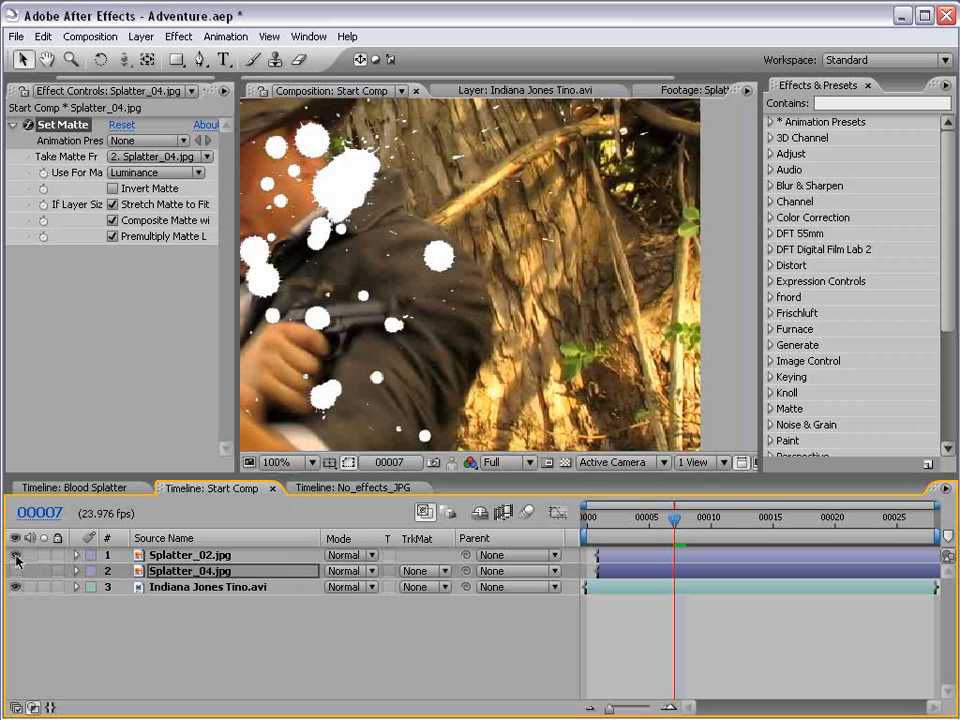
- Set the Fill color on Splatter_02 to a darker blood red
{"action": "left_click", "coordinate": [178, 36]}
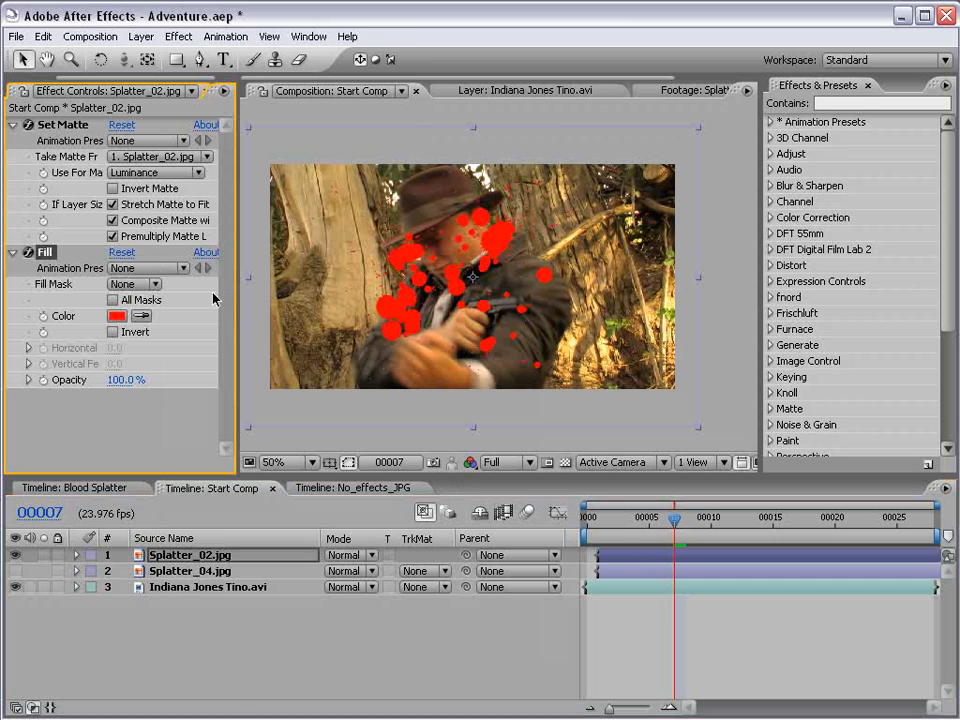
{"action": "left_click", "coordinate": [116, 316]}
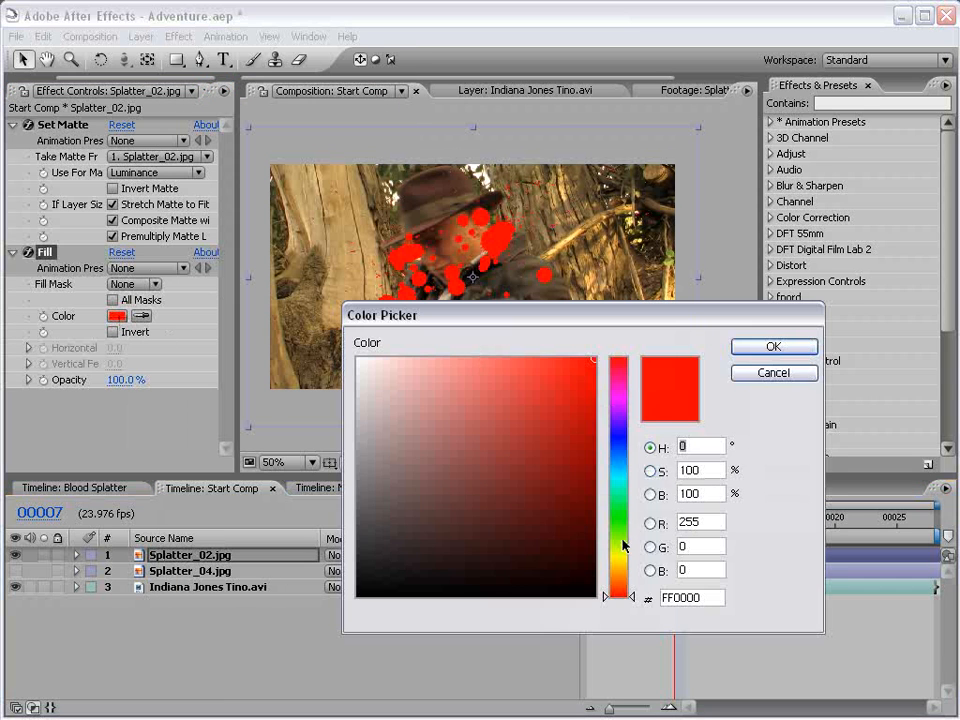
{"action": "left_click", "coordinate": [773, 346]}
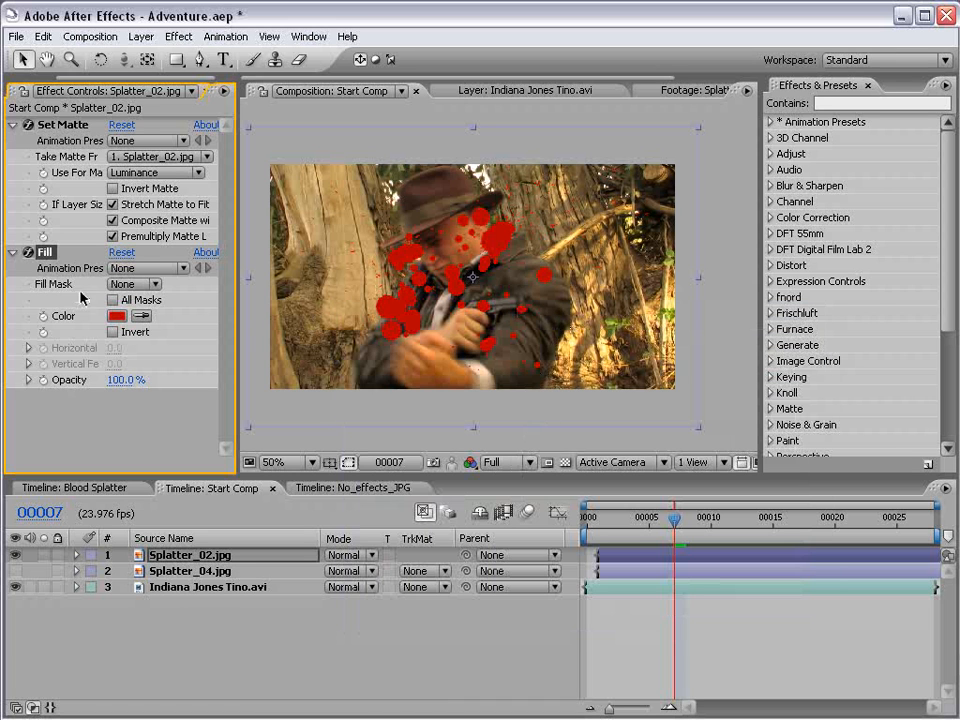
{"action": "left_click", "coordinate": [190, 570]}
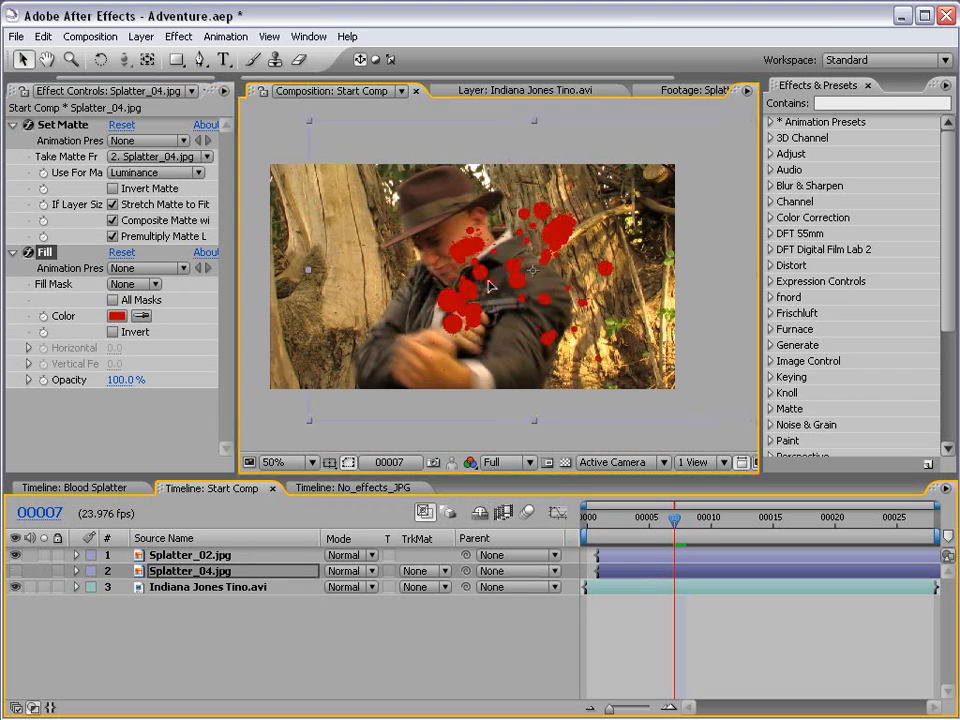
- Give Splatter_04.jpg a luminance Set Matte and a dark red Fill
{"action": "left_click", "coordinate": [189, 555]}
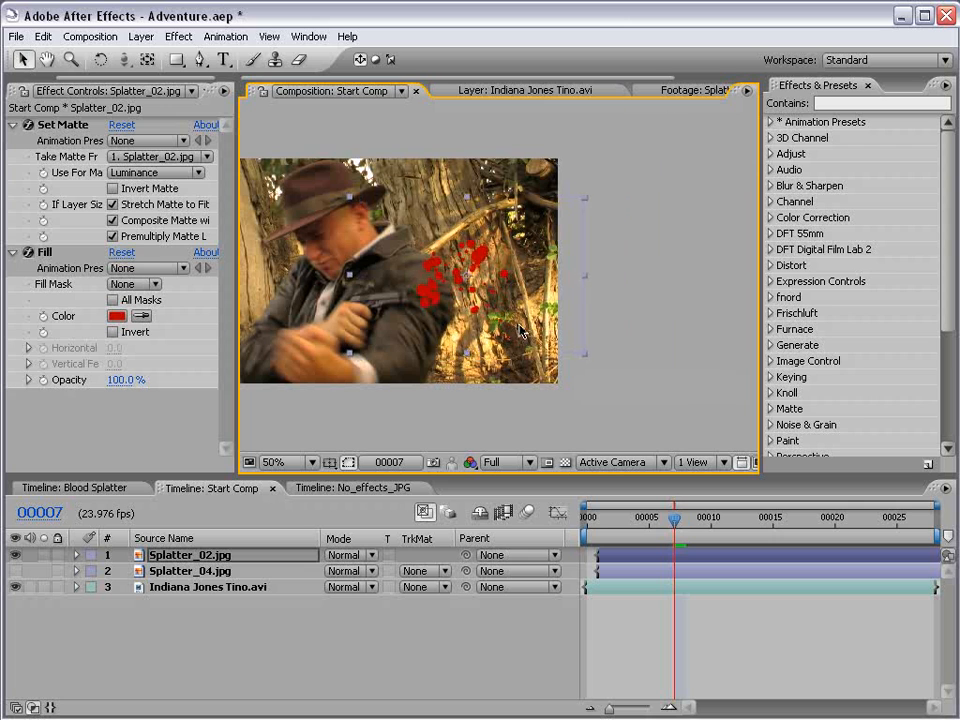
{"action": "left_click", "coordinate": [275, 461]}
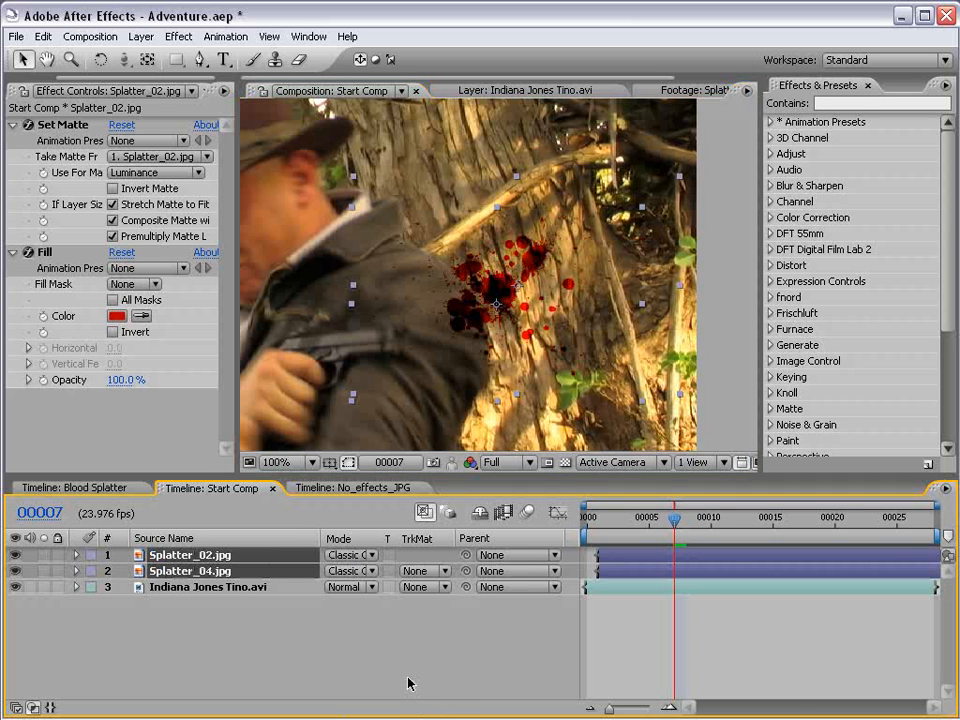
{"action": "left_click", "coordinate": [287, 461]}
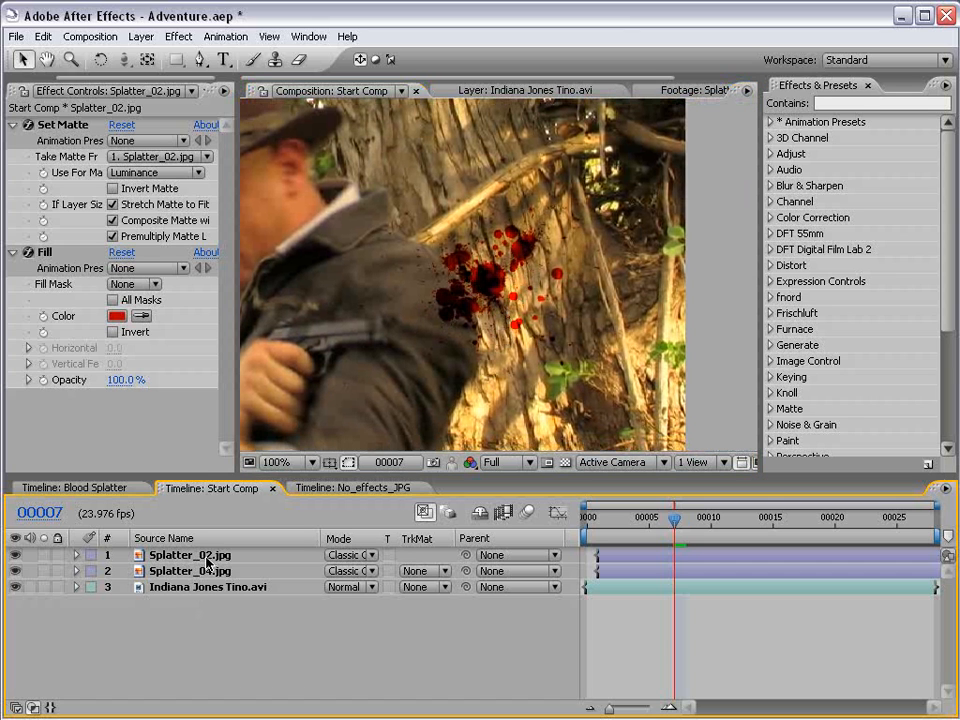
{"action": "left_click", "coordinate": [117, 316]}
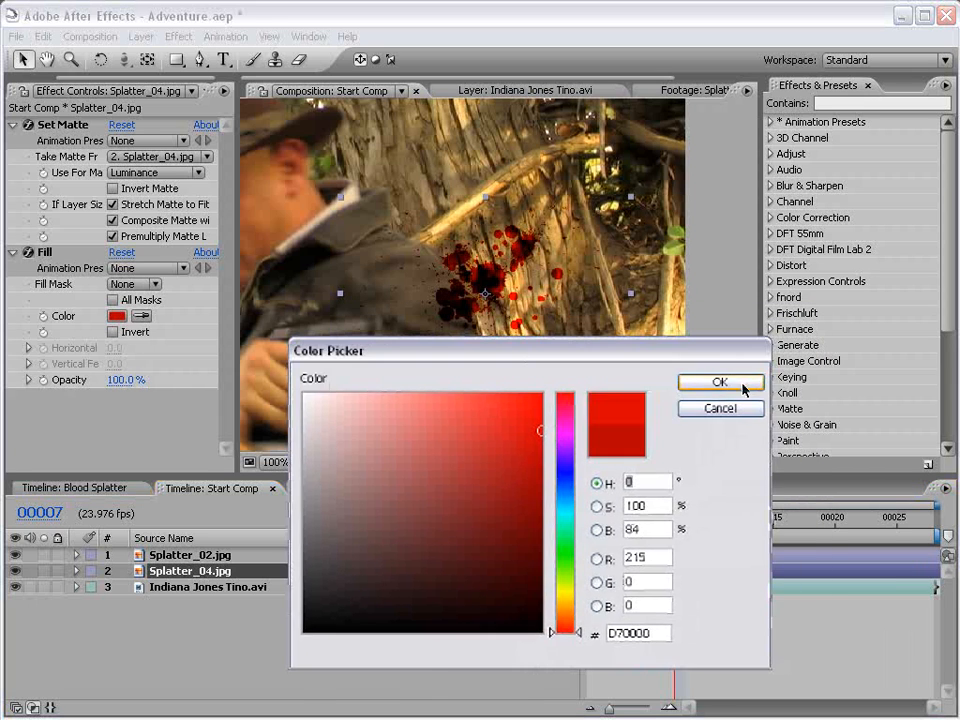
{"action": "left_click", "coordinate": [720, 382]}
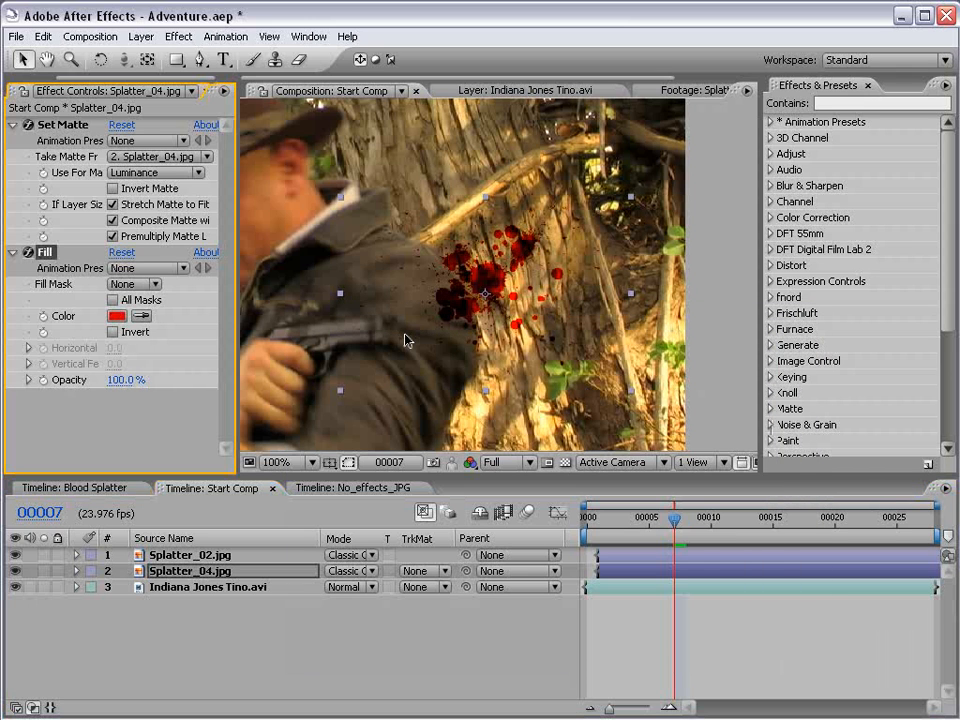
{"action": "mouse_move", "coordinate": [433, 537]}
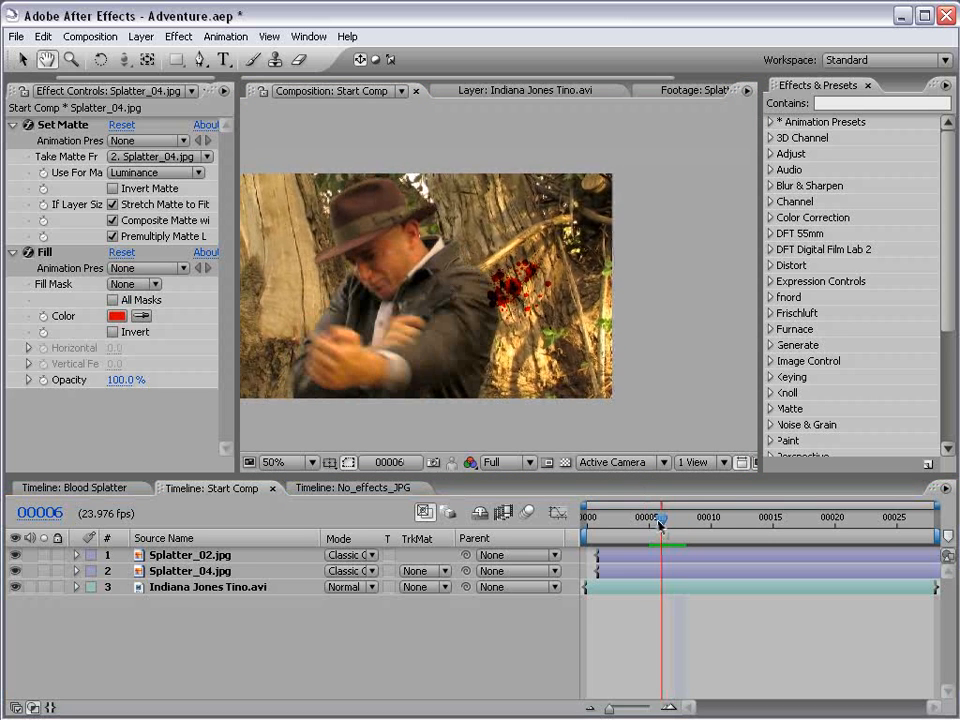
- Move both splatter layers' in-points to frame 4 and scrub to preview
{"action": "left_click_drag", "start_coordinate": [661, 525], "coordinate": [641, 525]}
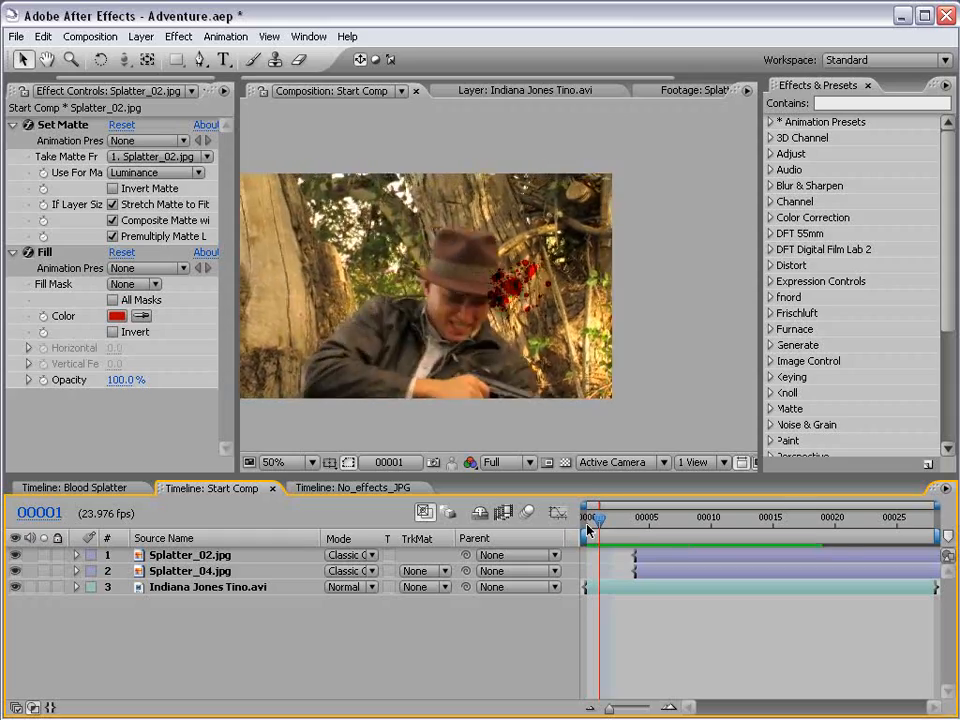
{"action": "left_click_drag", "start_coordinate": [590, 521], "coordinate": [600, 521]}
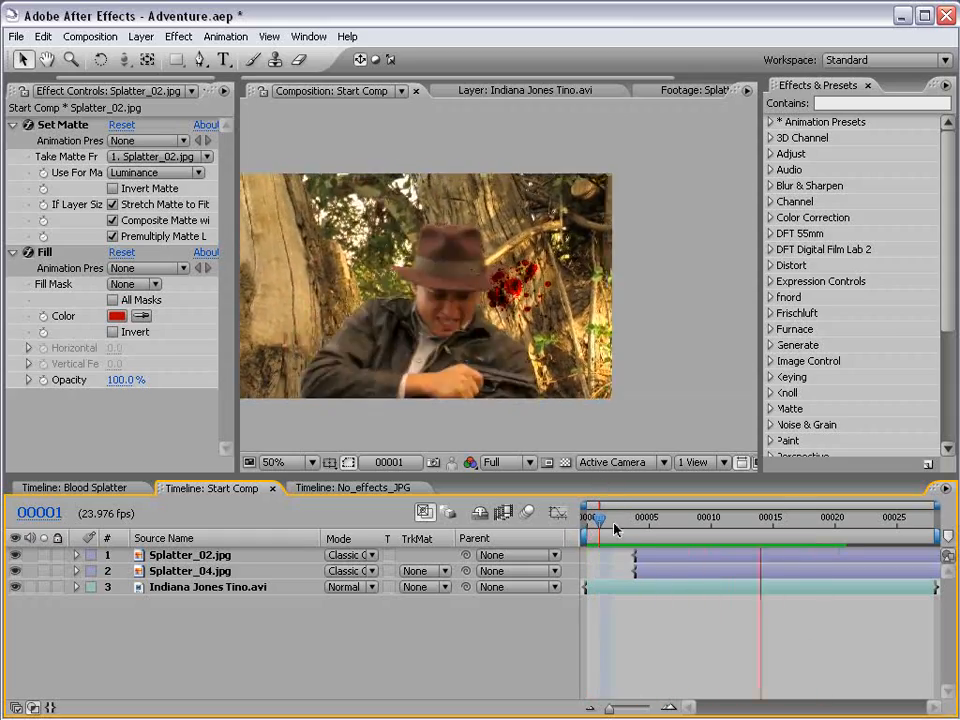
{"action": "left_click", "coordinate": [860, 517]}
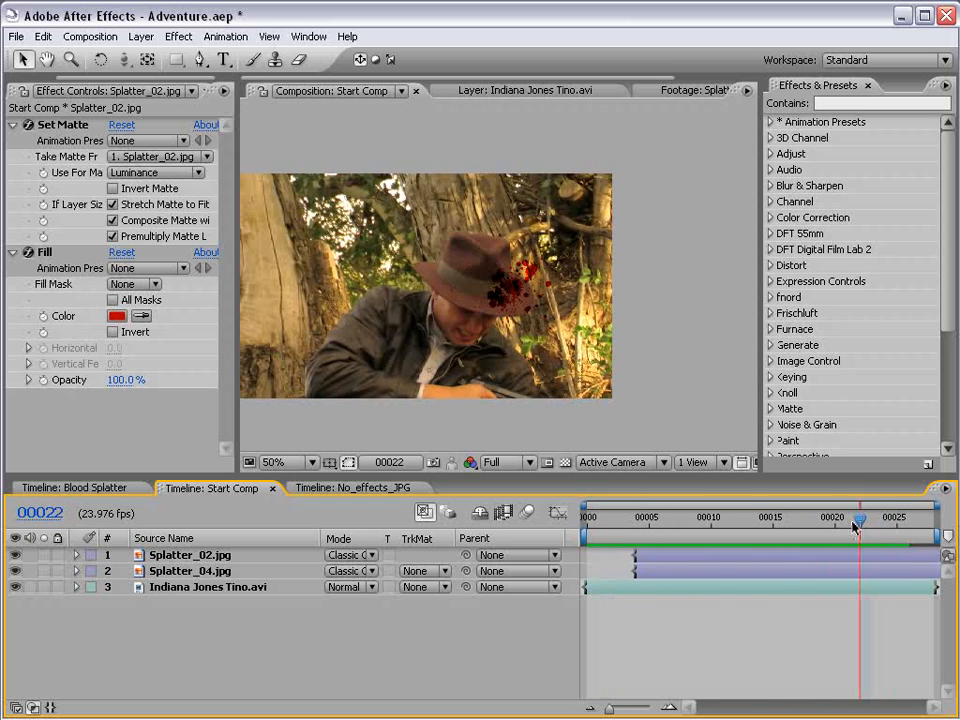
- Compare with the finished Blood Splatter comp, then check frame 4 in Start Comp
{"action": "left_click", "coordinate": [75, 488]}
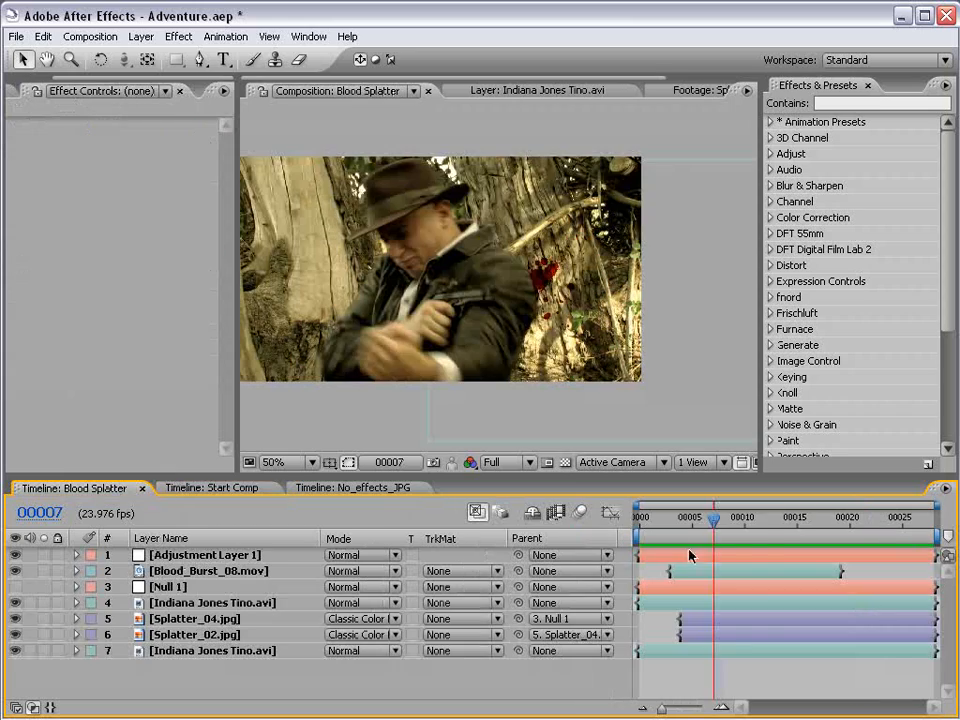
{"action": "left_click_drag", "start_coordinate": [712, 523], "coordinate": [675, 523]}
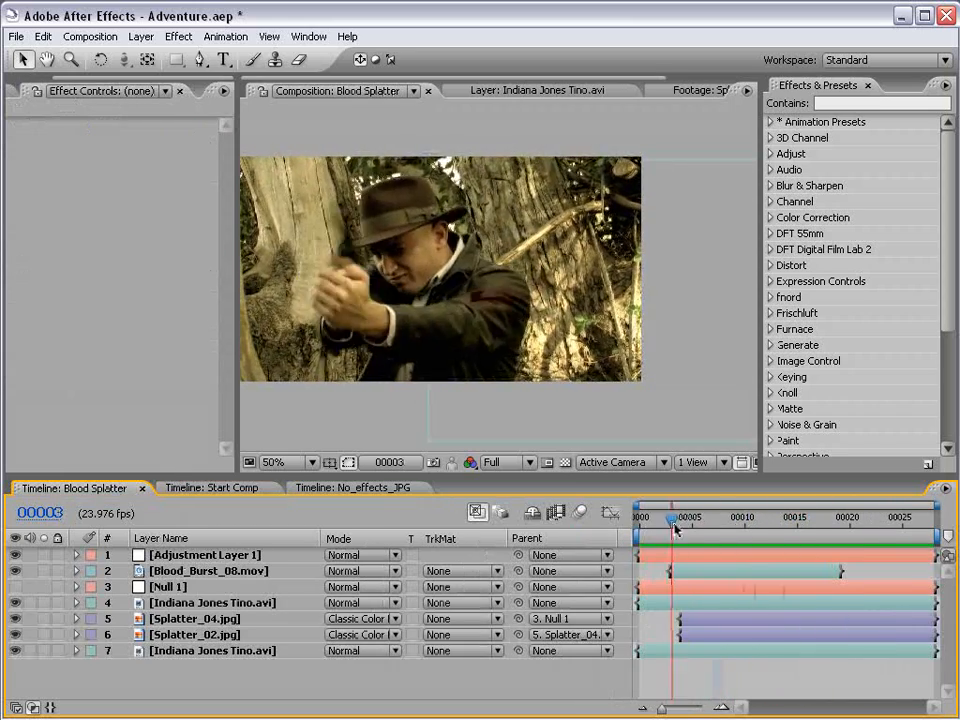
{"action": "left_click", "coordinate": [210, 488]}
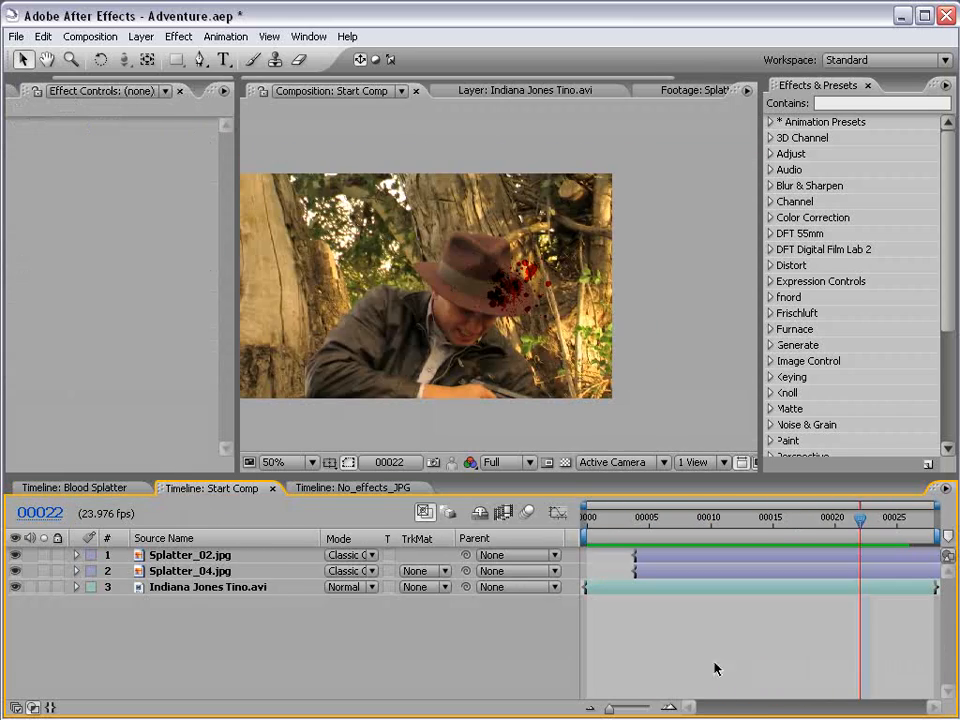
{"action": "left_click", "coordinate": [635, 518]}
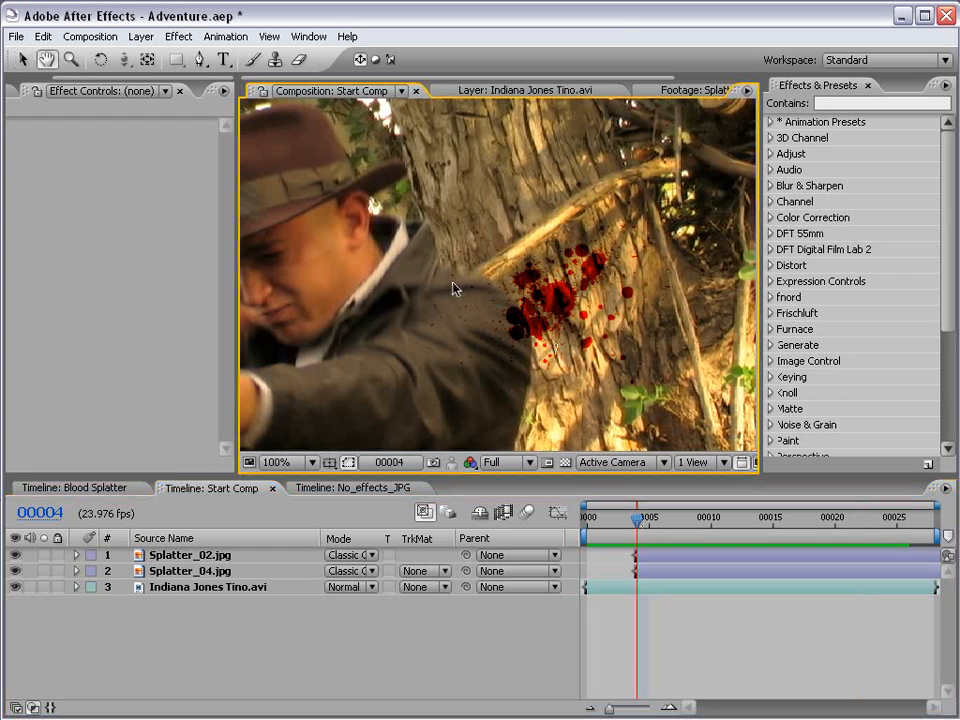
{"action": "left_click", "coordinate": [290, 461]}
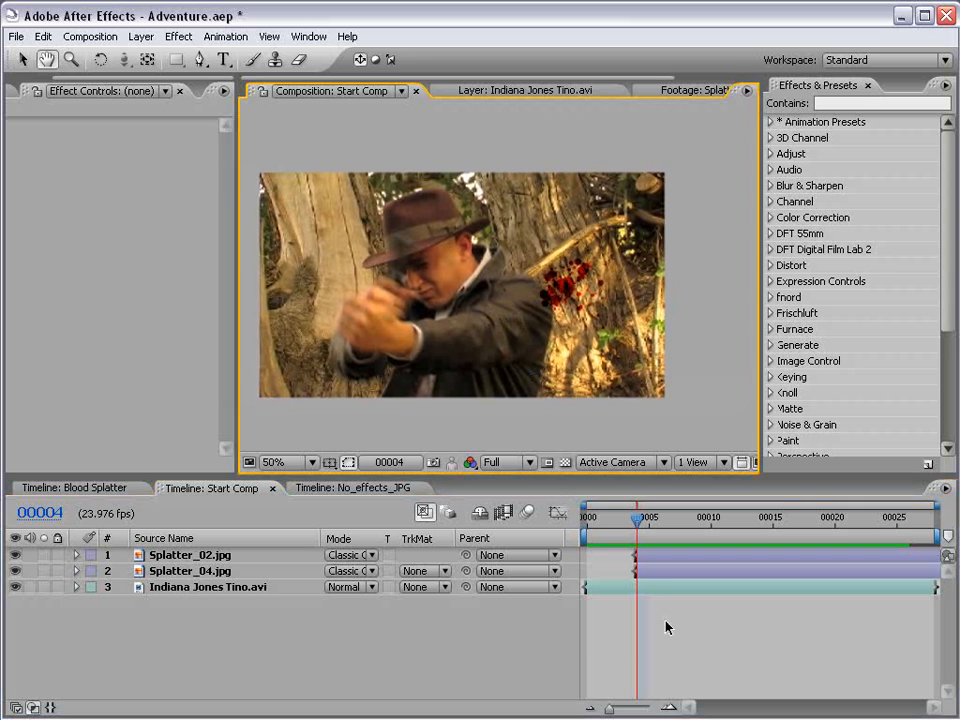
- Add a Null Object layer (Null 2) and open Indiana Jones Tino.avi in its Layer panel
{"action": "left_click", "coordinate": [140, 37]}
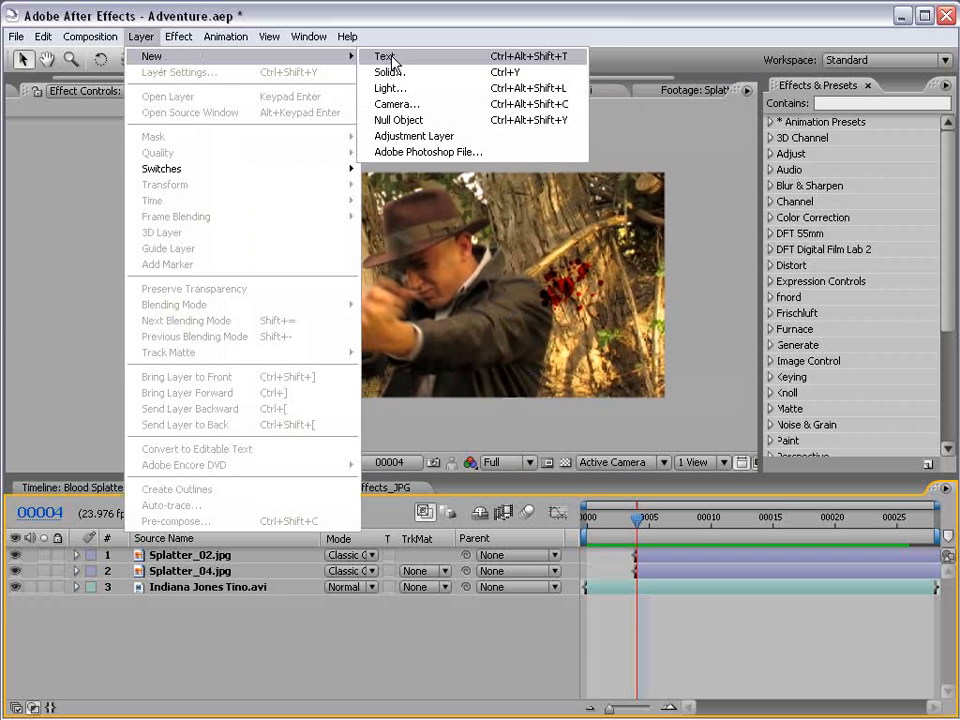
{"action": "left_click", "coordinate": [398, 120]}
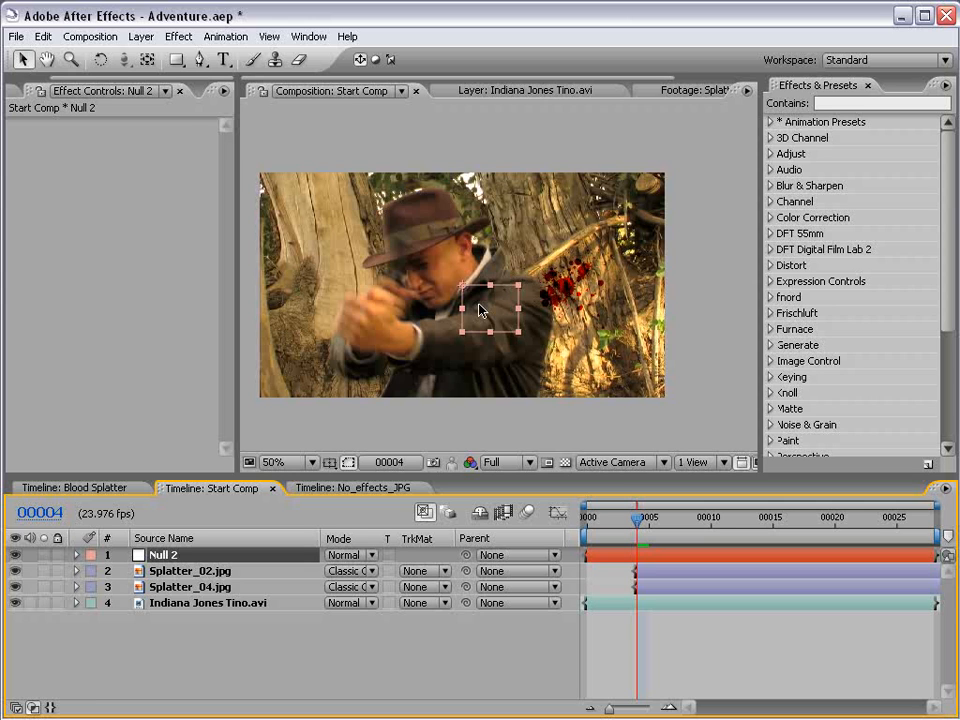
{"action": "left_click", "coordinate": [585, 517]}
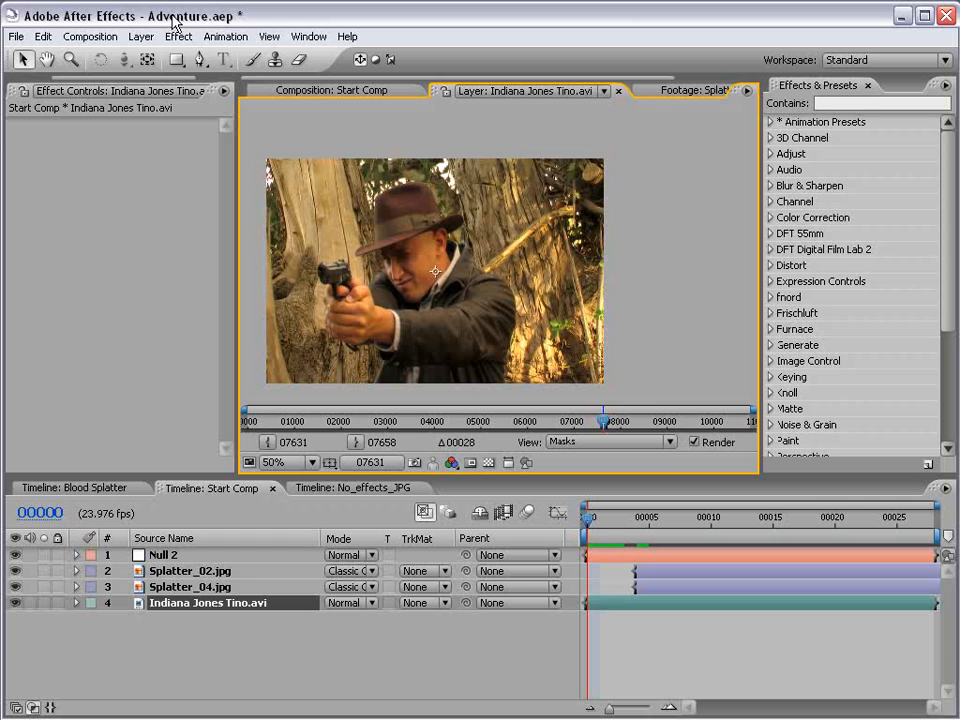
- Show Tracker Controls and start a Track Motion on the actor footage
{"action": "left_click", "coordinate": [308, 37]}
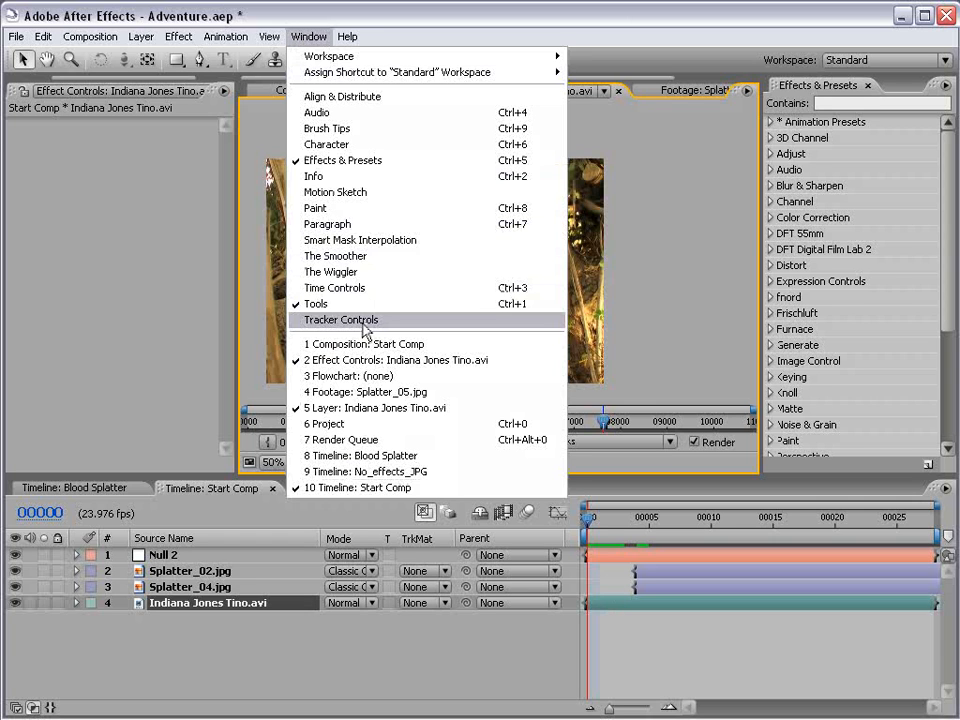
{"action": "left_click", "coordinate": [340, 320]}
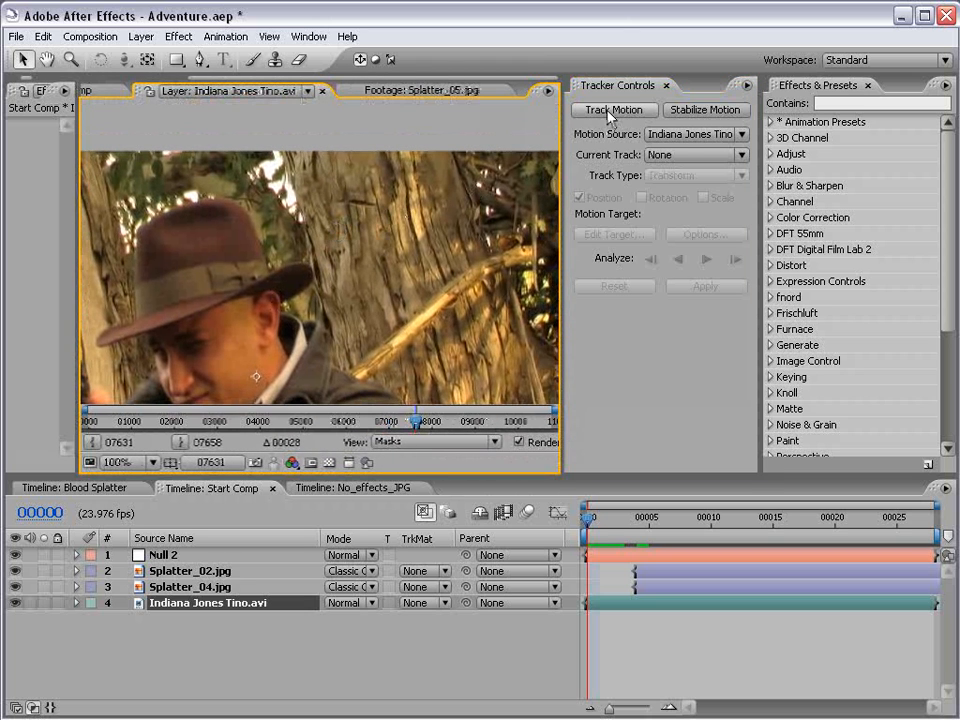
{"action": "left_click", "coordinate": [613, 109]}
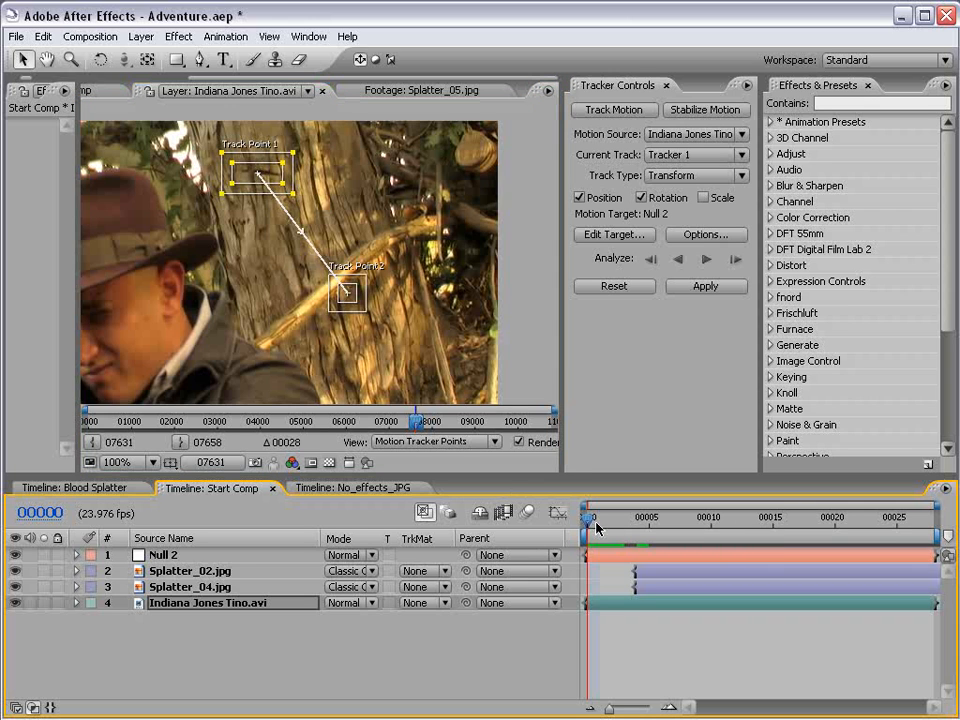
- Position Track Point 1 and Track Point 2 on tree bark detail
{"action": "left_click", "coordinate": [748, 517]}
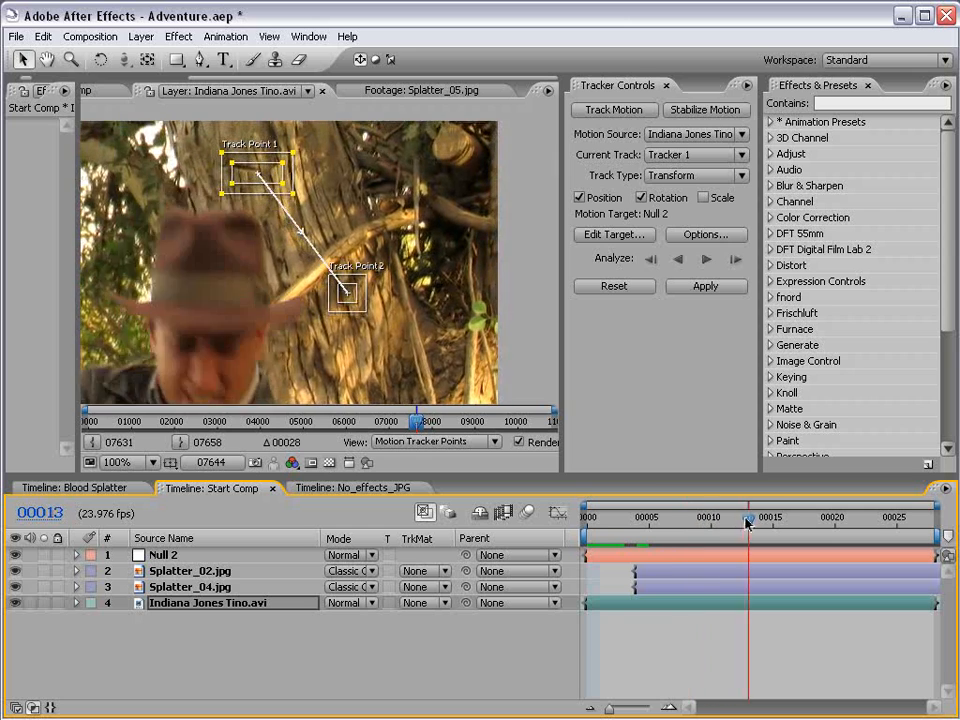
{"action": "left_click_drag", "start_coordinate": [748, 523], "coordinate": [698, 523]}
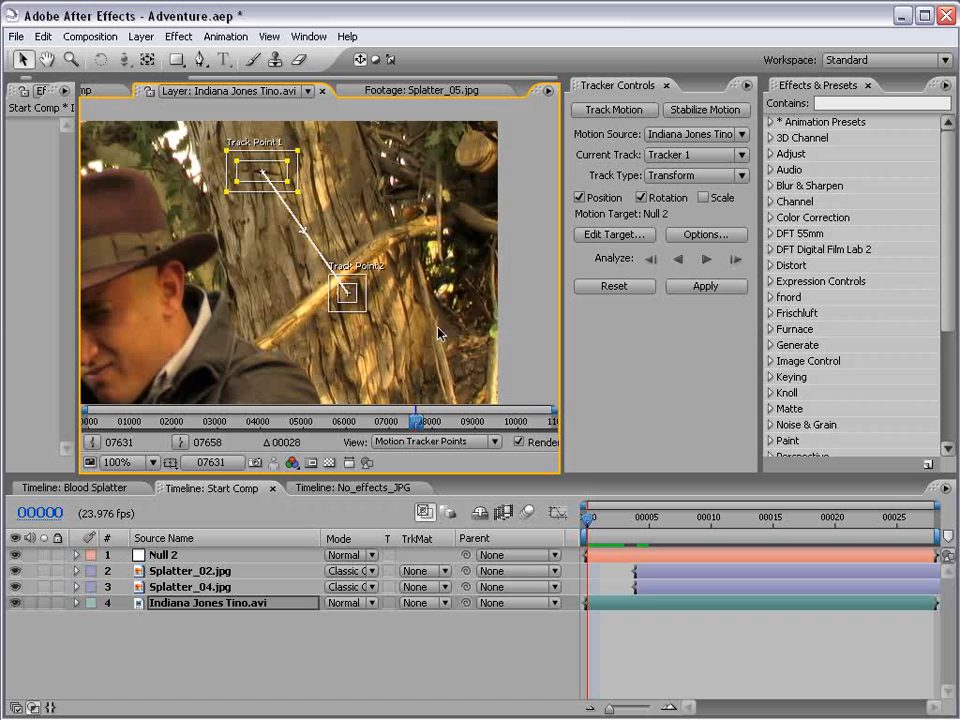
{"action": "left_click", "coordinate": [820, 517]}
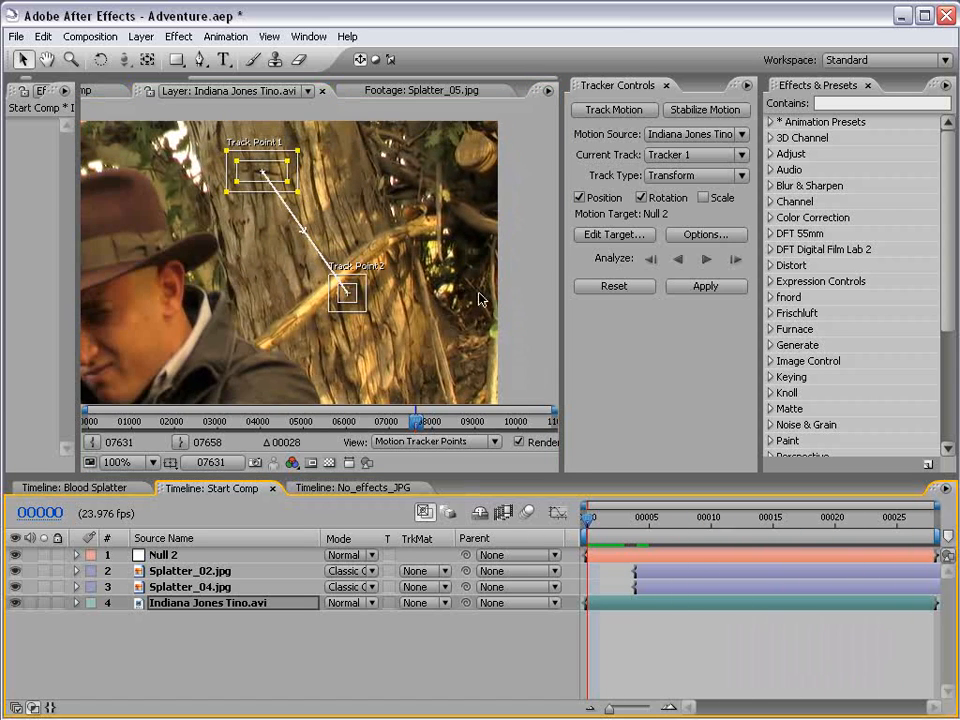
{"action": "mouse_move", "coordinate": [345, 300]}
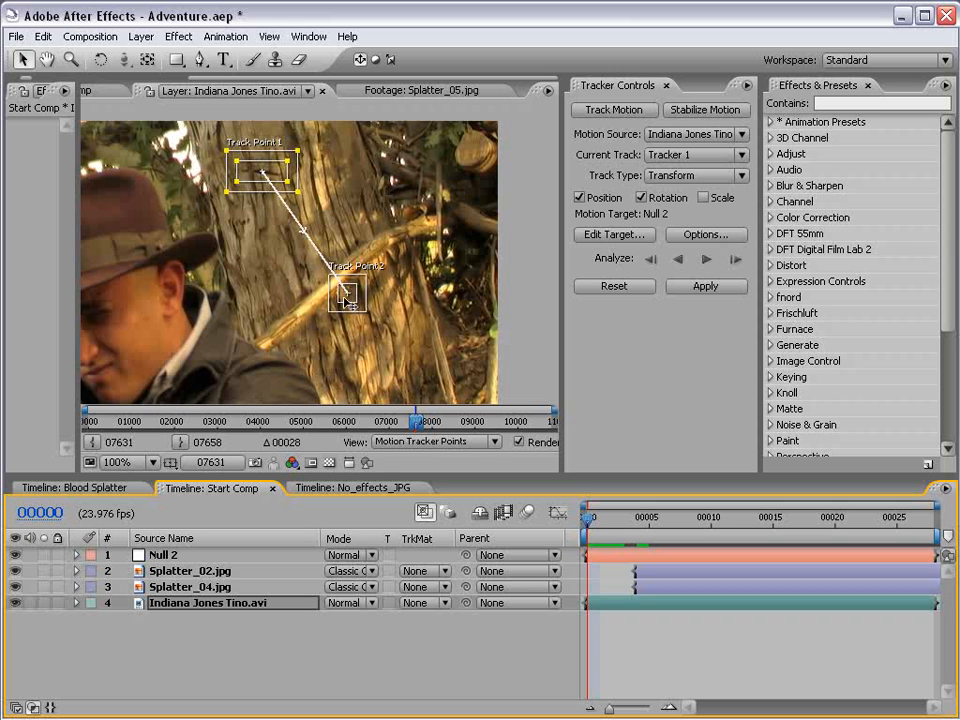
{"action": "left_click_drag", "start_coordinate": [348, 295], "coordinate": [458, 300]}
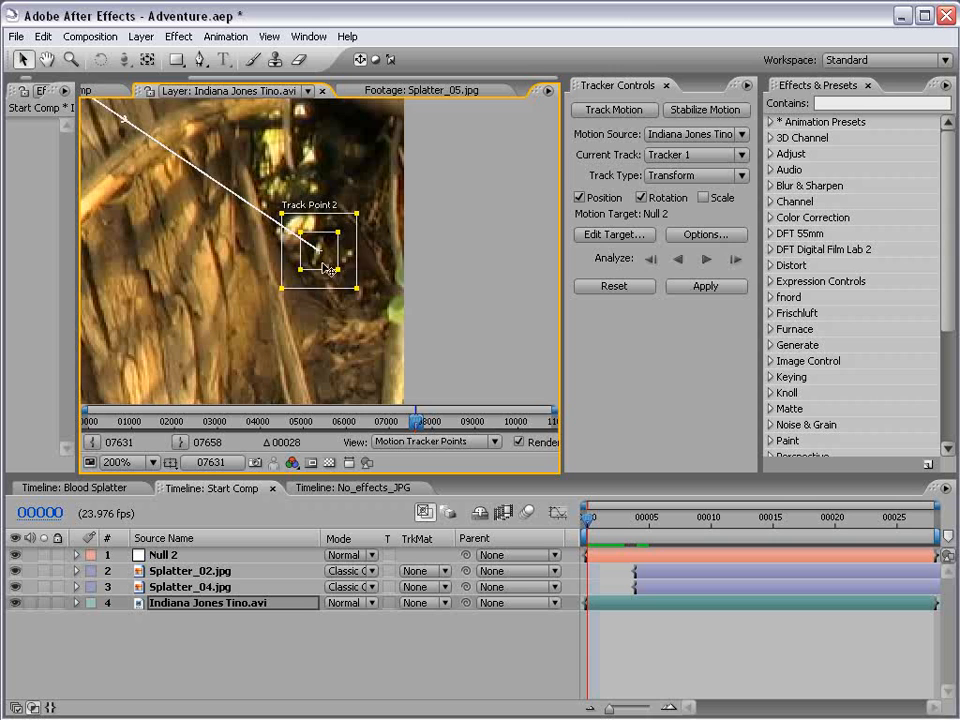
{"action": "left_click", "coordinate": [127, 462]}
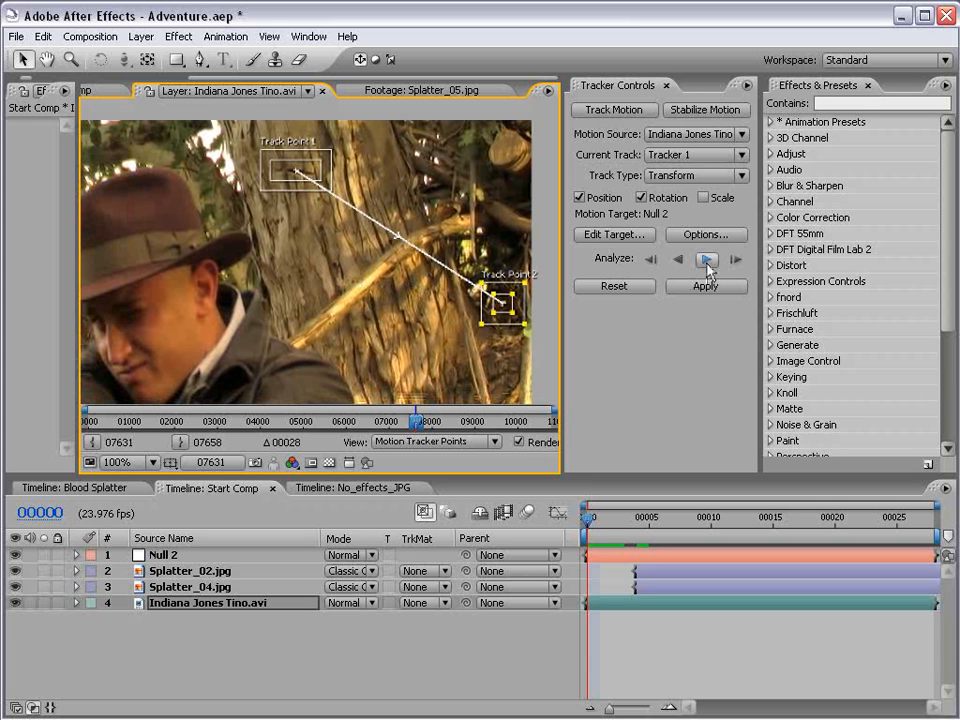
- Analyze the track forward, set Null 2 as the target, and bring up Apply Options
{"action": "left_click", "coordinate": [735, 259]}
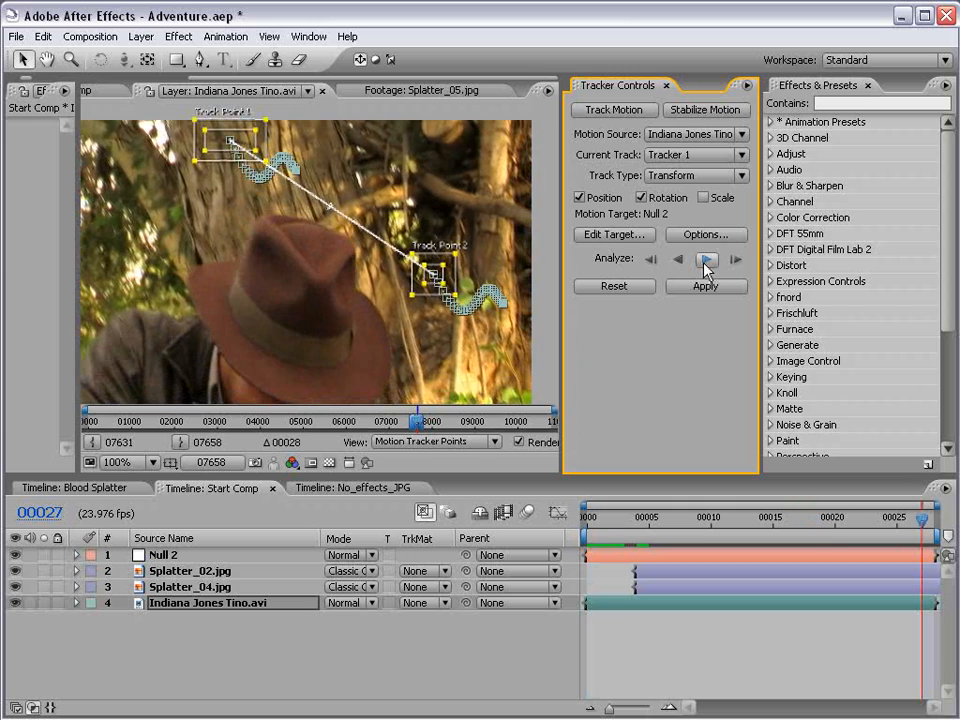
{"action": "left_click", "coordinate": [707, 259]}
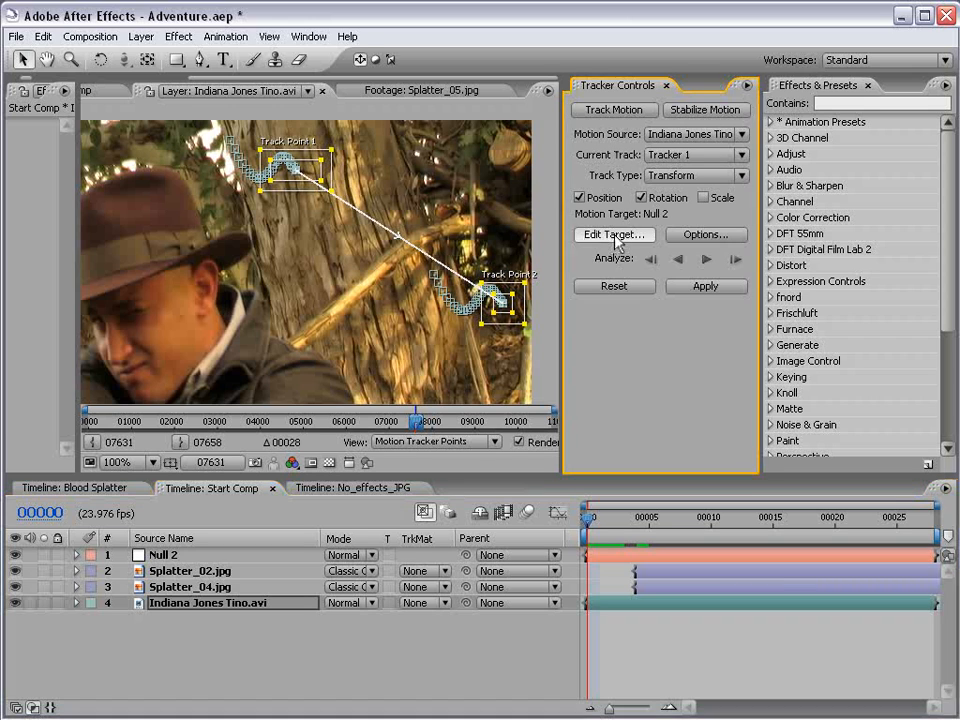
{"action": "left_click", "coordinate": [614, 234]}
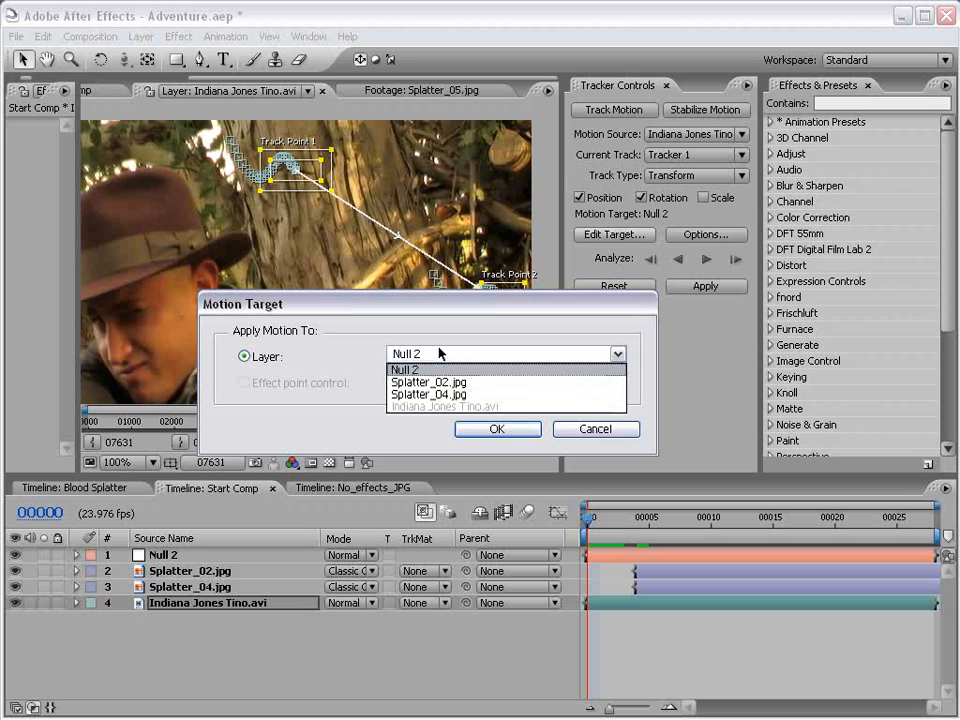
{"action": "left_click", "coordinate": [406, 370]}
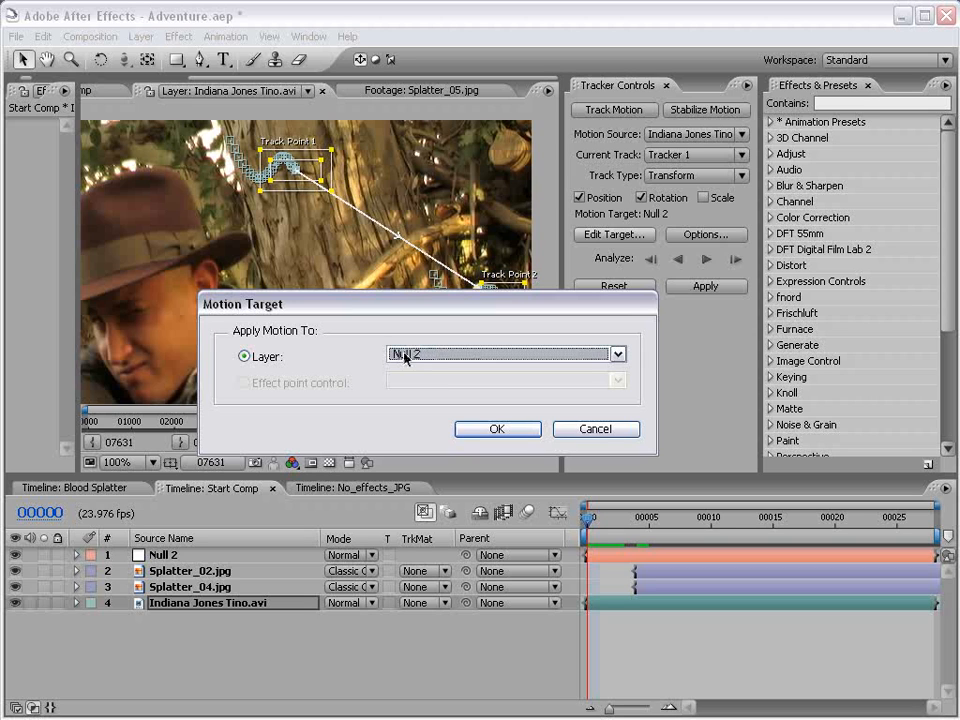
{"action": "left_click", "coordinate": [497, 428]}
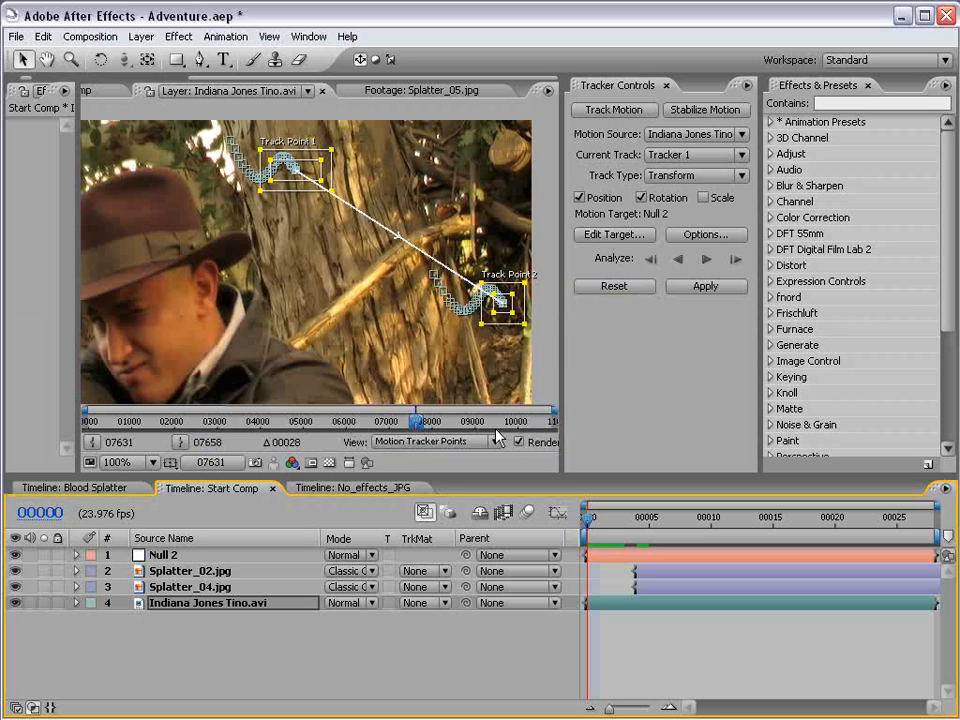
{"action": "left_click", "coordinate": [705, 286]}
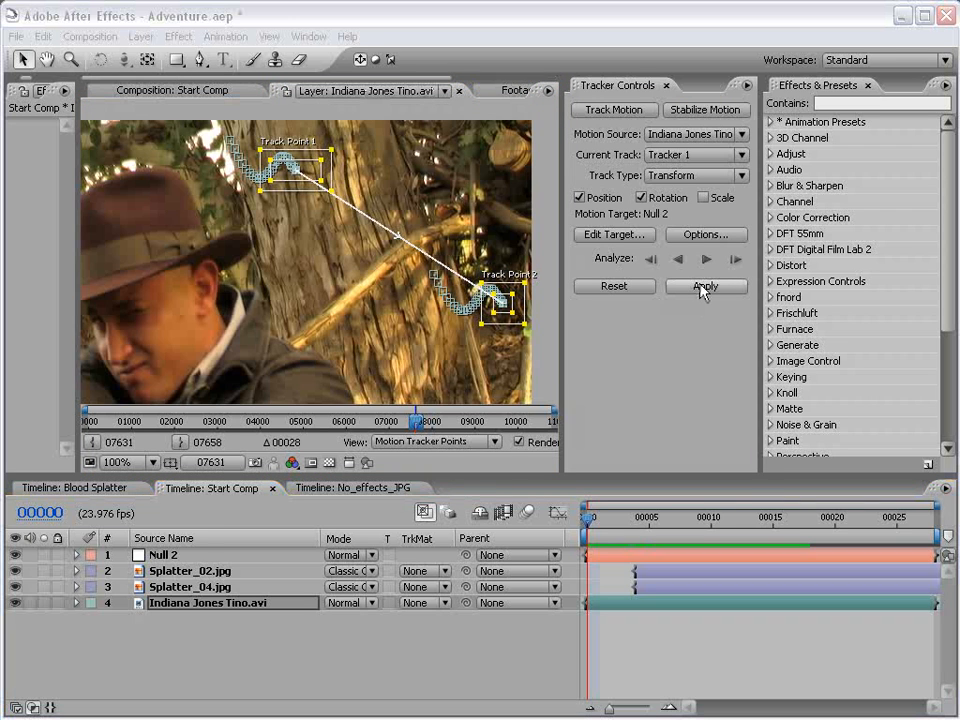
{"action": "left_click", "coordinate": [705, 286]}
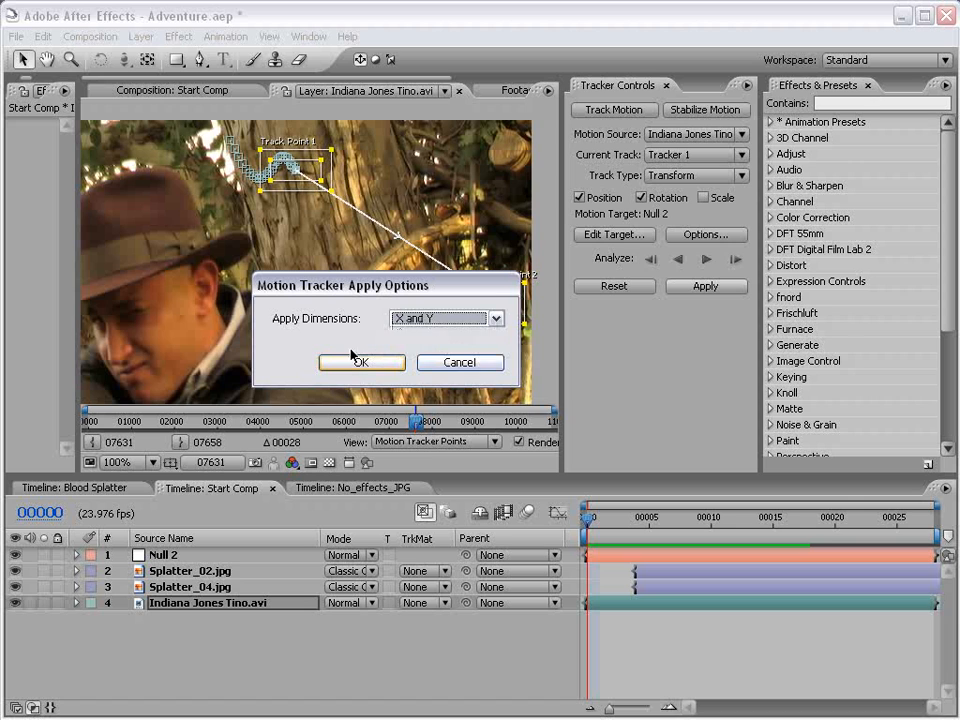
- Apply the track to Null 2 in X and Y, scrub to confirm, and select the footage layer
{"action": "left_click", "coordinate": [361, 362]}
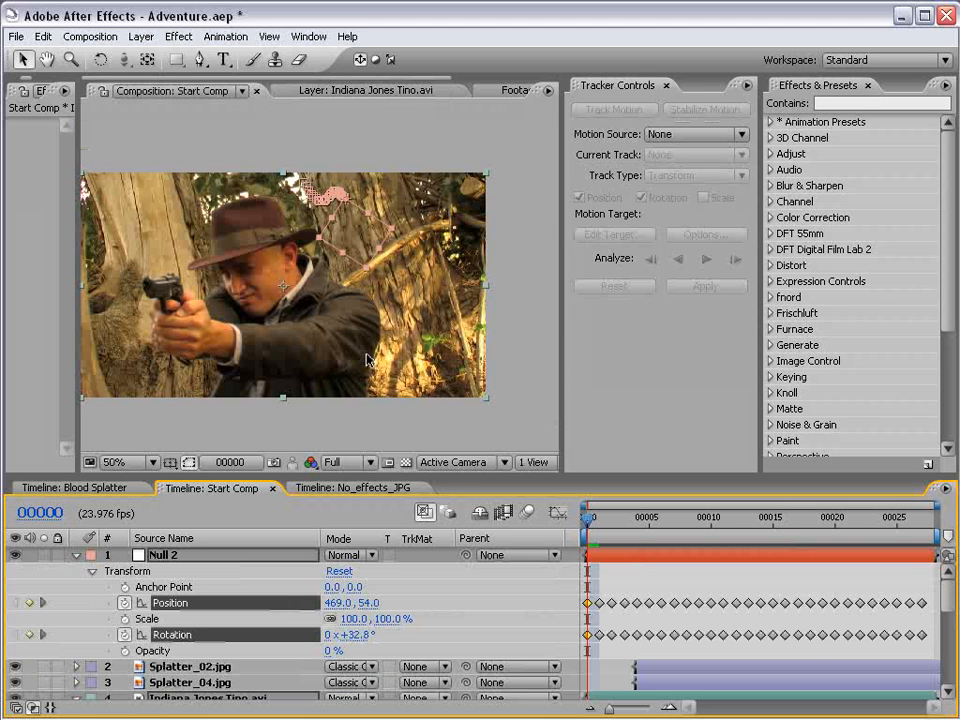
{"action": "mouse_move", "coordinate": [345, 228]}
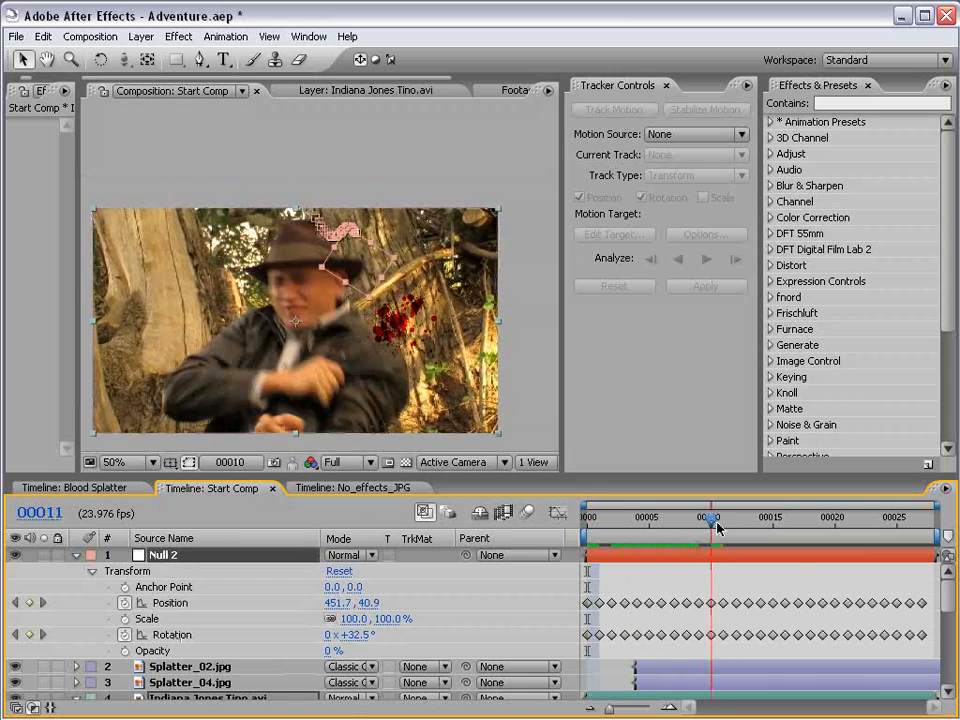
{"action": "left_click_drag", "start_coordinate": [715, 525], "coordinate": [623, 525]}
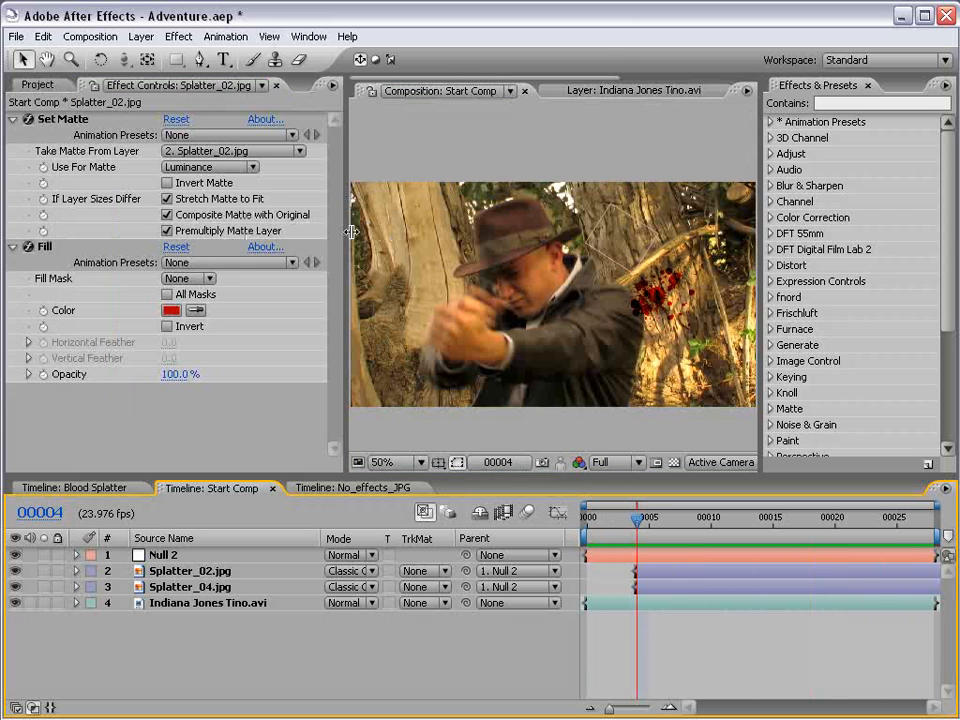
{"action": "left_click_drag", "start_coordinate": [637, 518], "coordinate": [611, 518]}
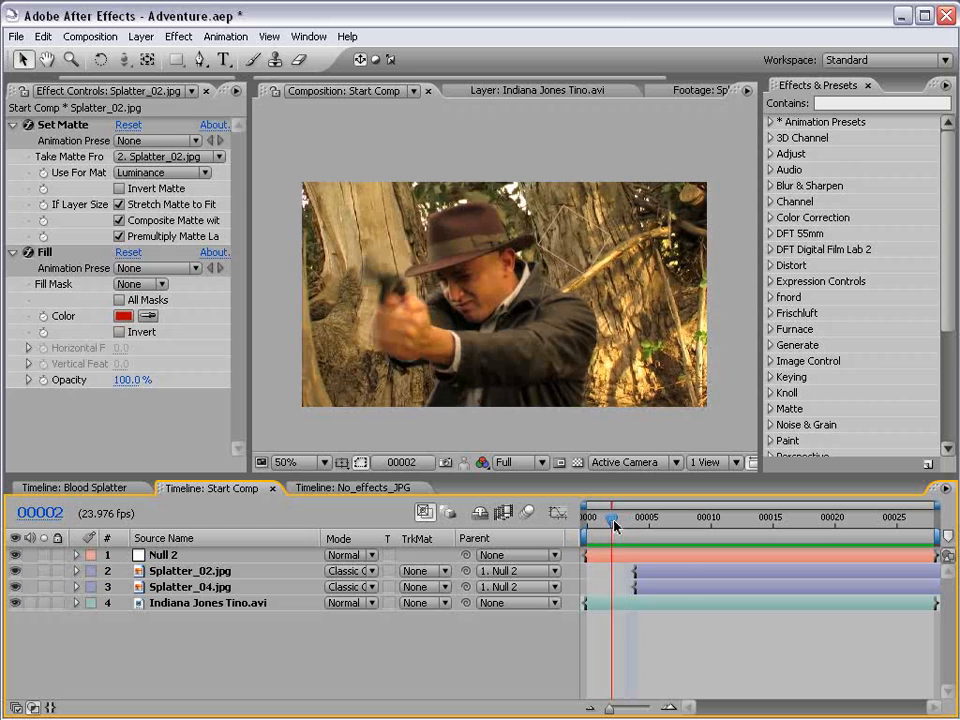
{"action": "left_click_drag", "start_coordinate": [612, 517], "coordinate": [720, 517]}
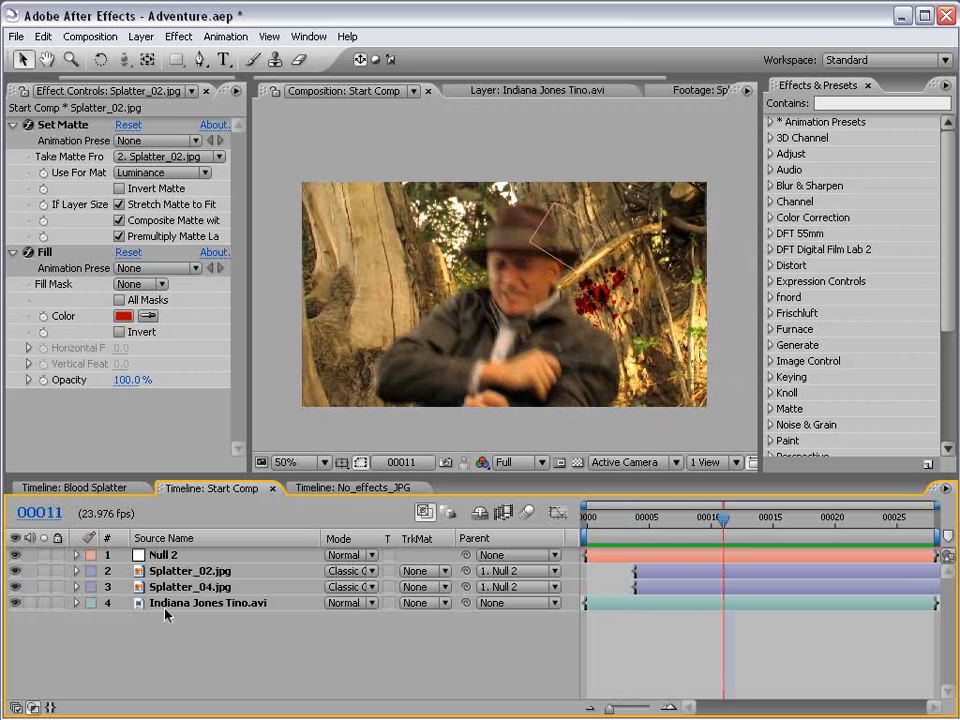
{"action": "left_click", "coordinate": [209, 603]}
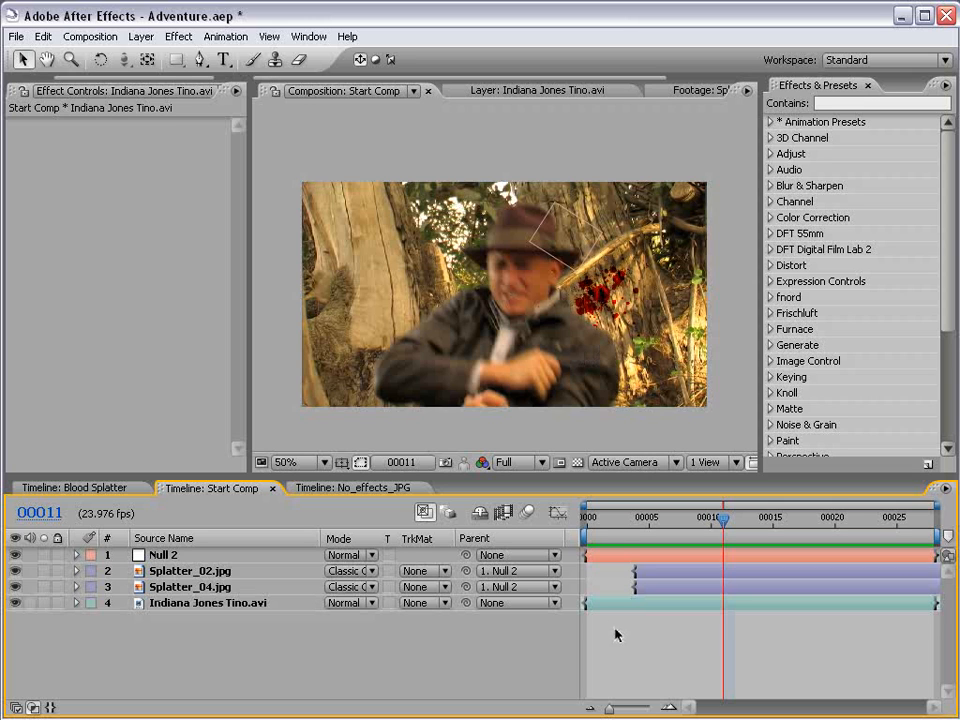
- Duplicate Indiana Jones Tino.avi and pen a closed mask around the actor's hat and torso
{"action": "left_click", "coordinate": [208, 603]}
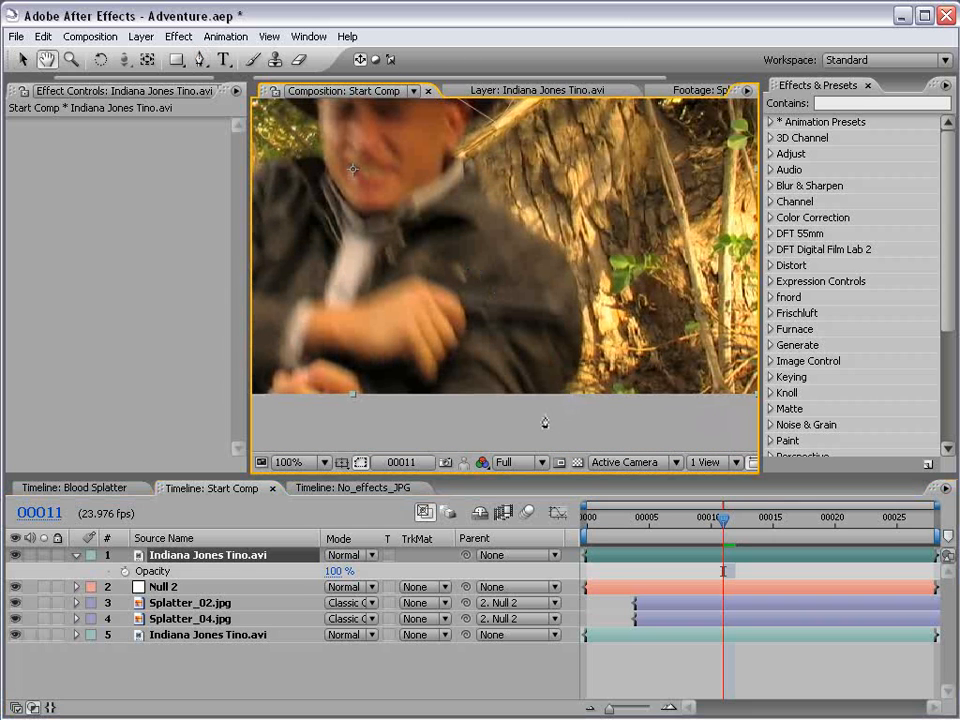
{"action": "left_click", "coordinate": [525, 430]}
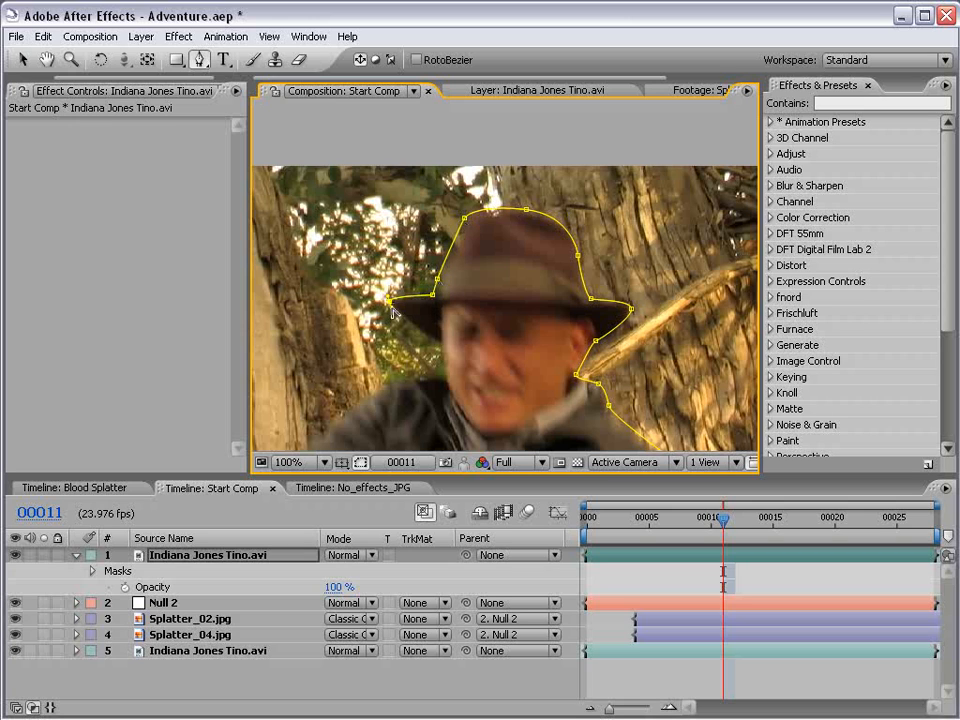
{"action": "left_click", "coordinate": [298, 462]}
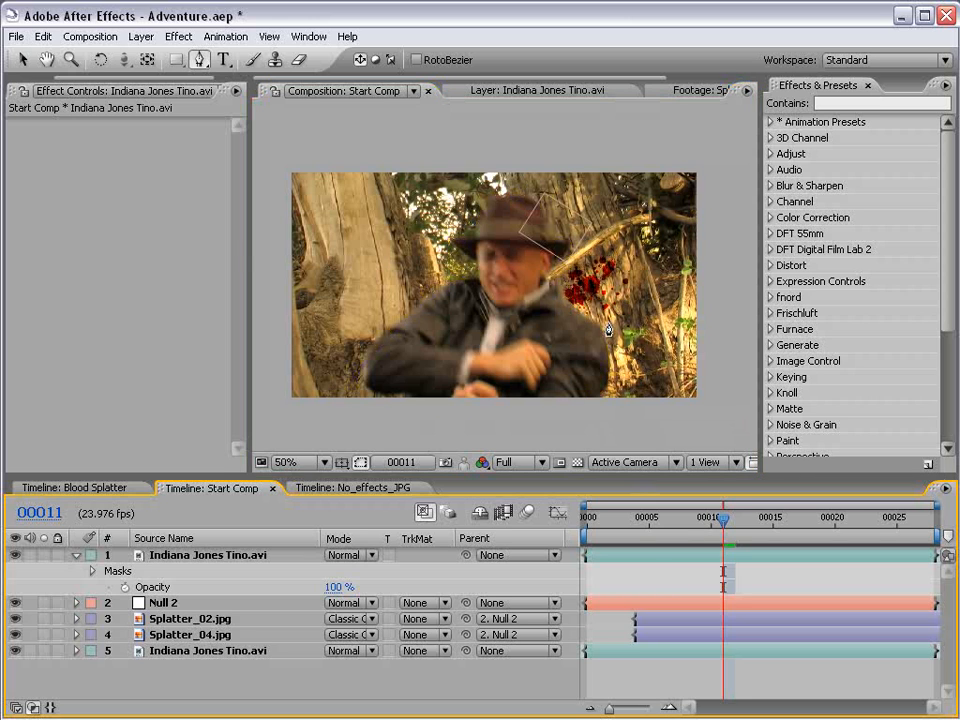
{"action": "left_click", "coordinate": [285, 462]}
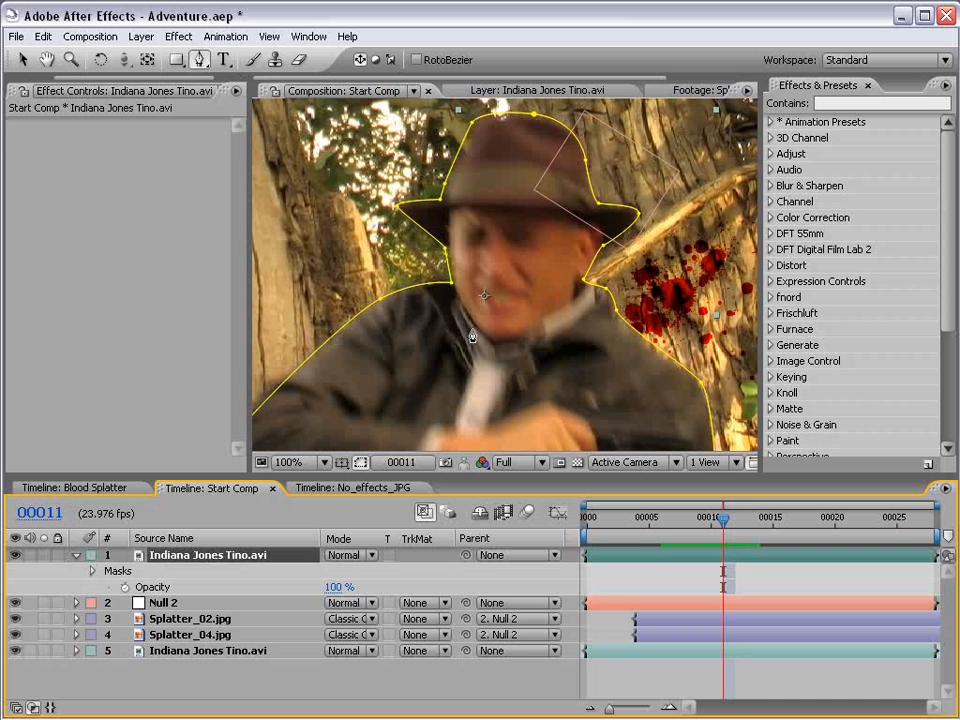
{"action": "left_click", "coordinate": [320, 461]}
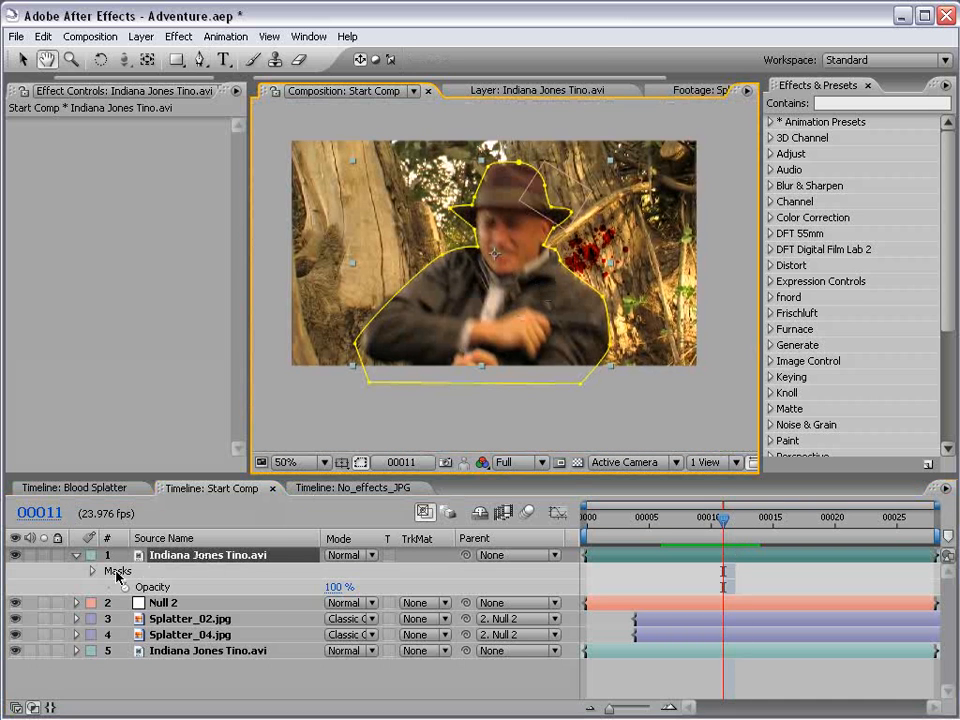
- Keyframe the actor mask shape at frames 7, 9 and 12, set mode None, then view Blood Splatter
{"action": "left_click", "coordinate": [92, 570]}
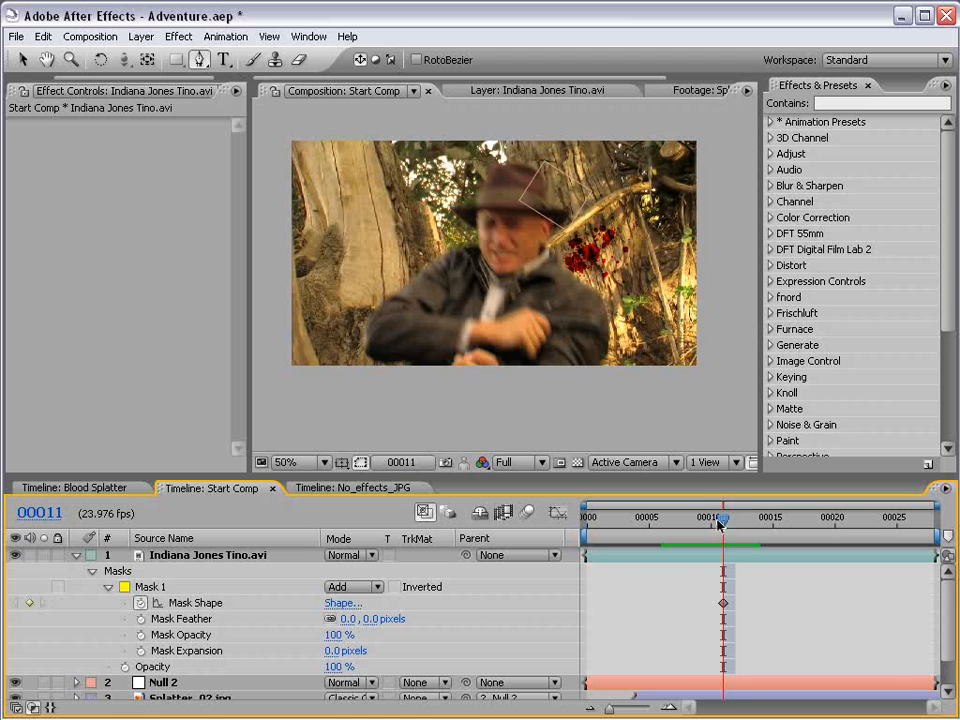
{"action": "left_click_drag", "start_coordinate": [718, 520], "coordinate": [675, 520]}
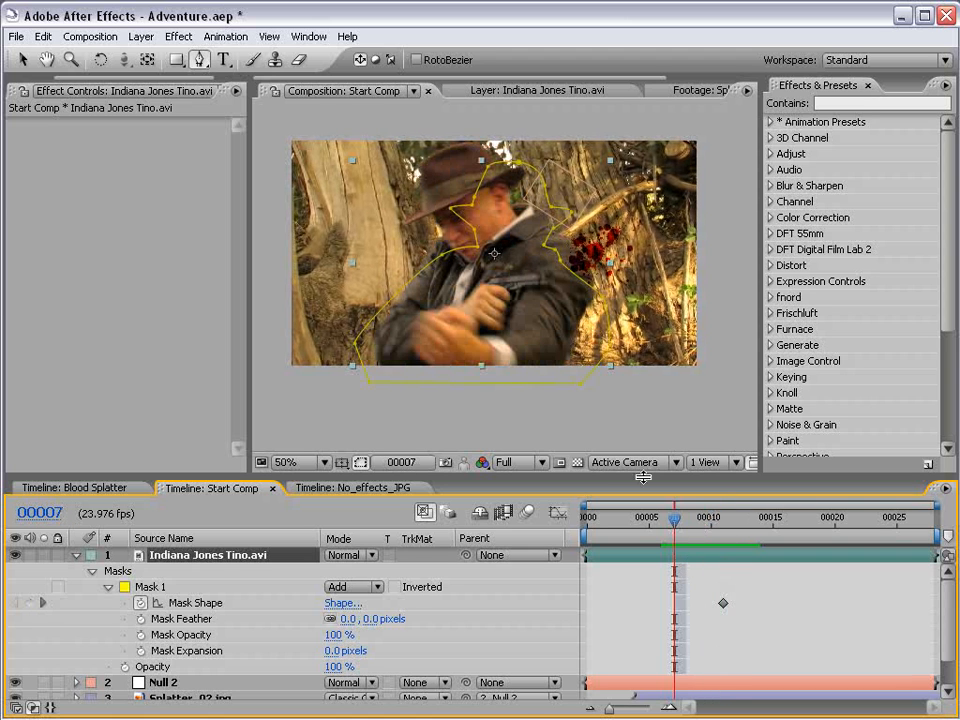
{"action": "left_click", "coordinate": [285, 461]}
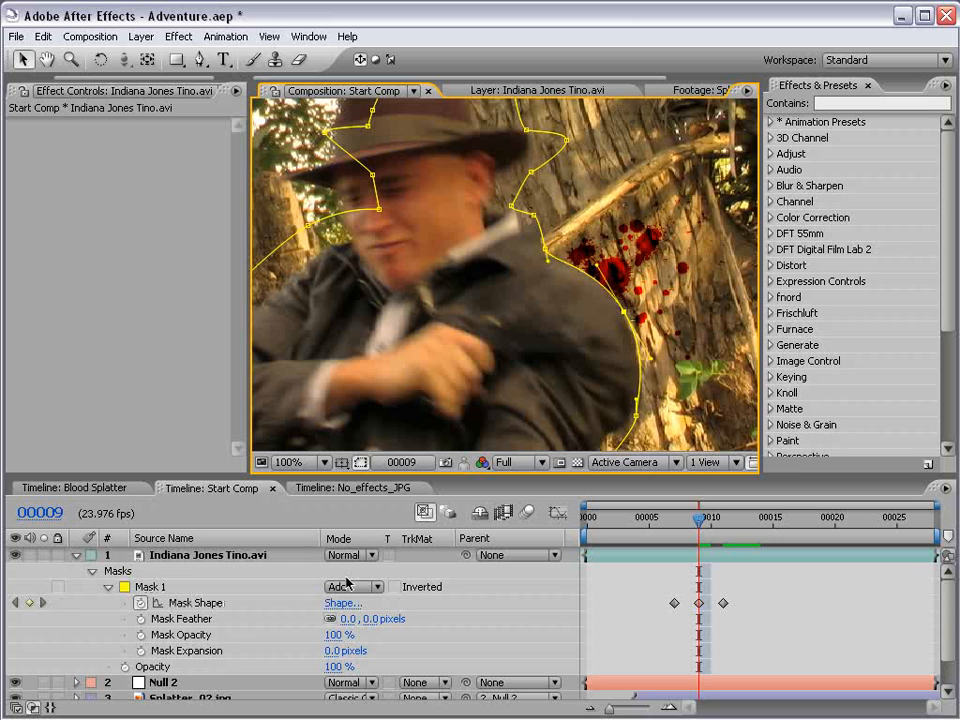
{"action": "left_click", "coordinate": [345, 586]}
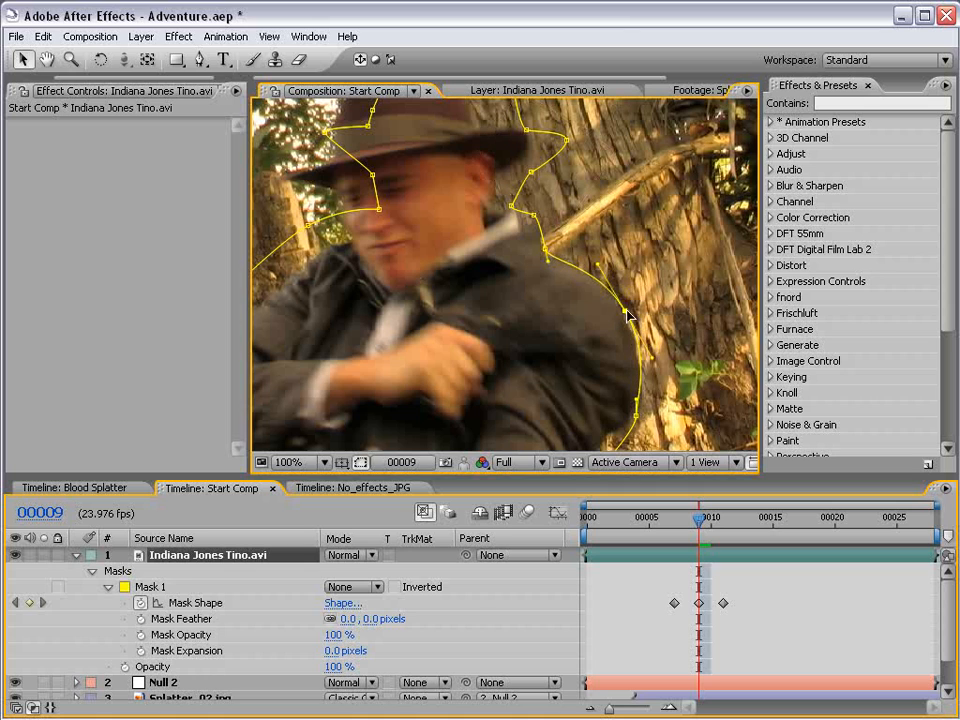
{"action": "left_click", "coordinate": [195, 602]}
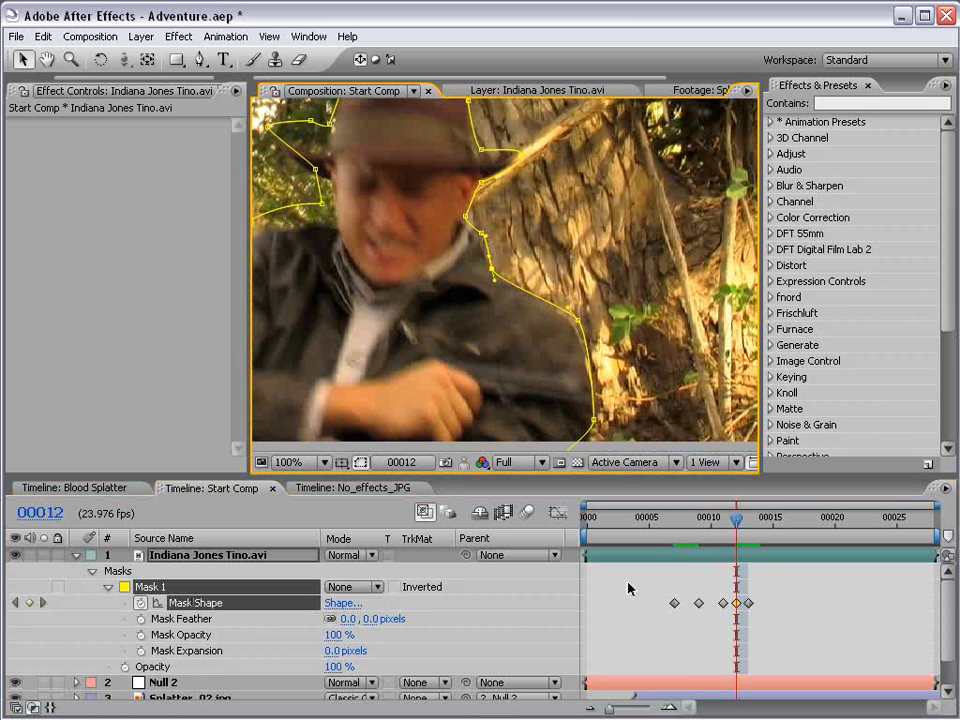
{"action": "left_click", "coordinate": [75, 488]}
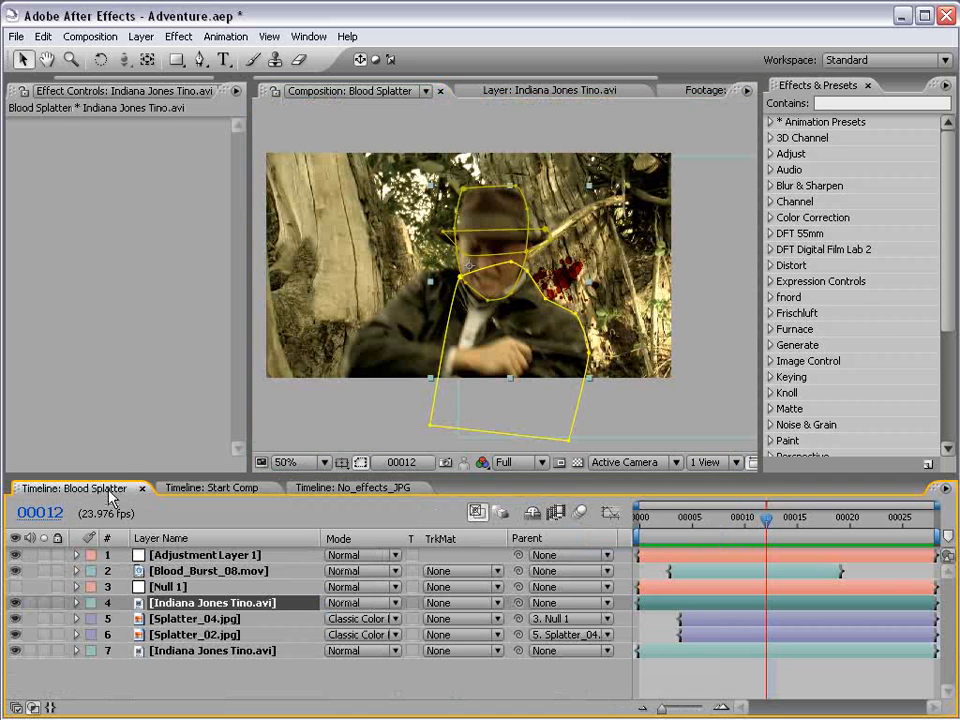
- Scrub the finished Blood Splatter comp across frames 2–22 and reveal its actor layer's masks
{"action": "left_click", "coordinate": [285, 462]}
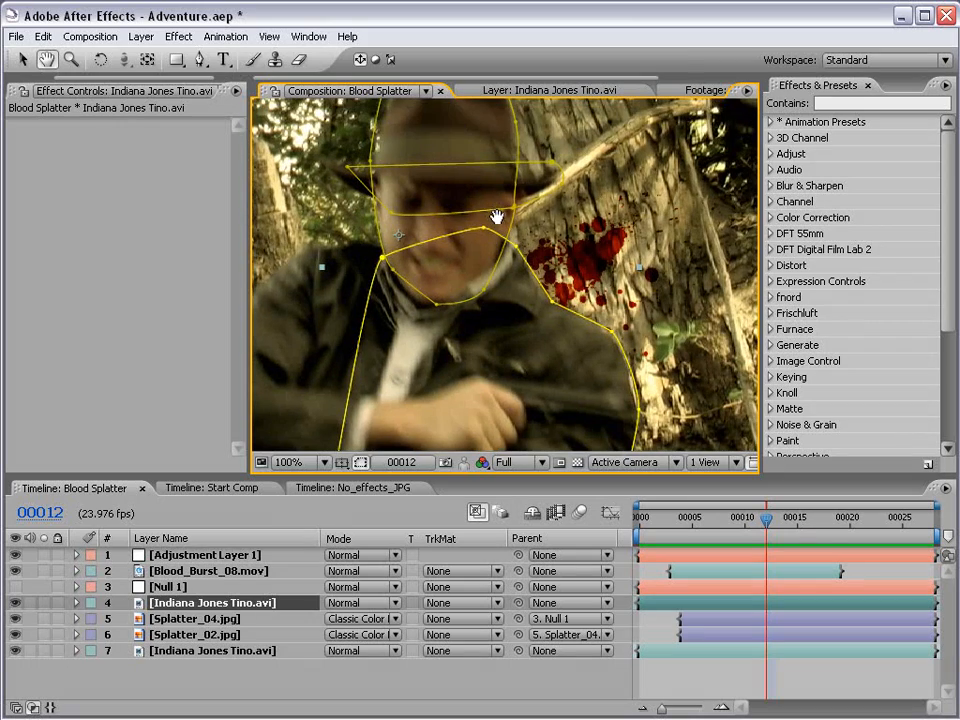
{"action": "left_click", "coordinate": [775, 517]}
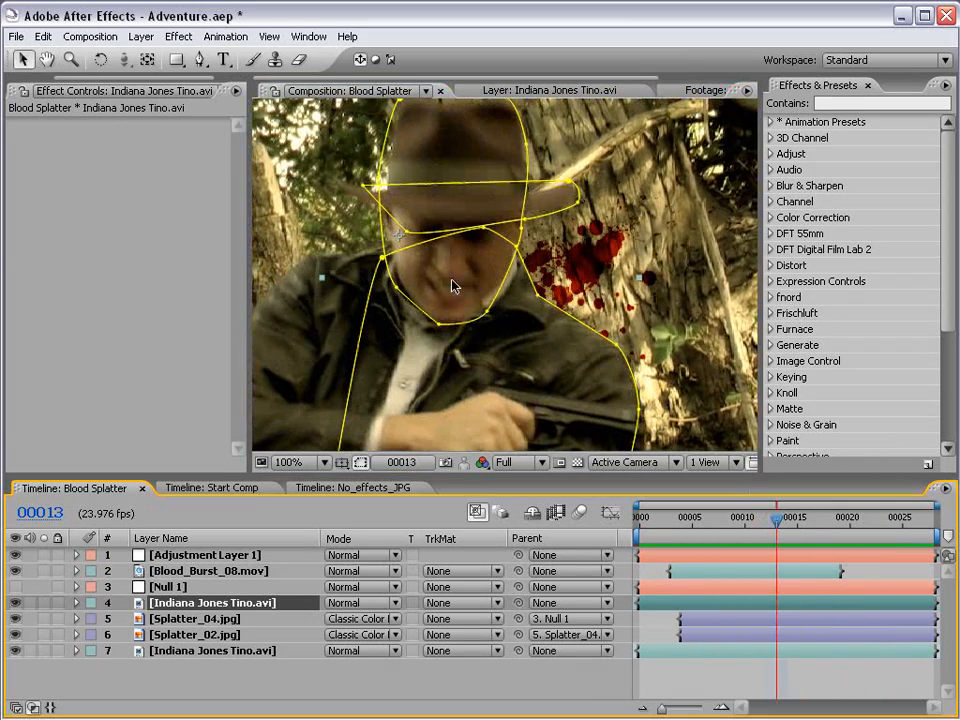
{"action": "left_click_drag", "start_coordinate": [778, 523], "coordinate": [661, 523]}
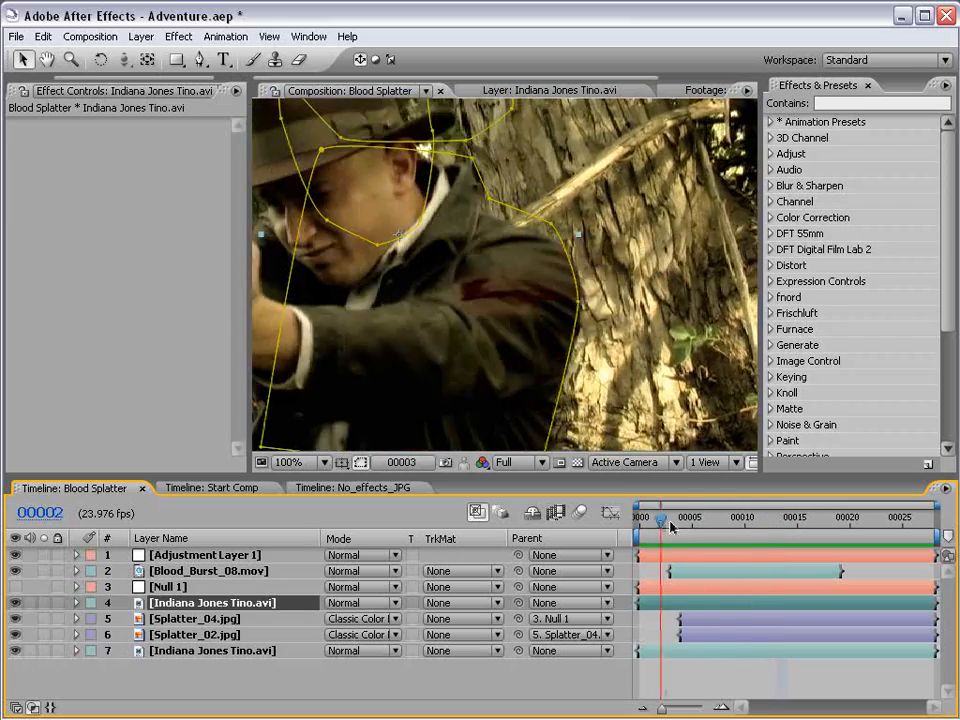
{"action": "left_click_drag", "start_coordinate": [660, 517], "coordinate": [850, 517]}
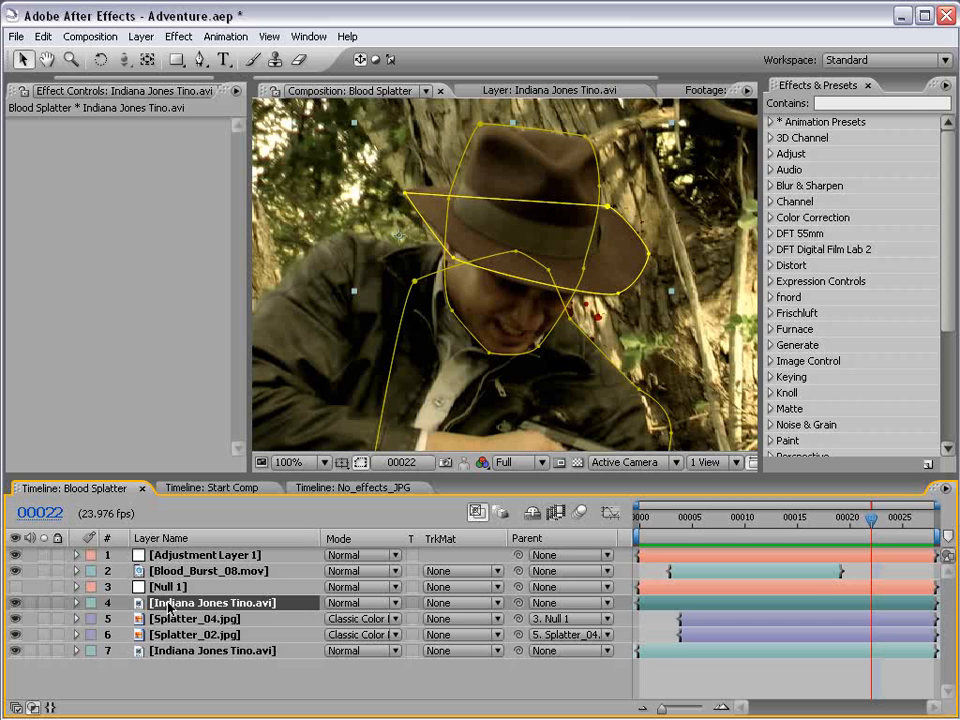
{"action": "left_click", "coordinate": [76, 602]}
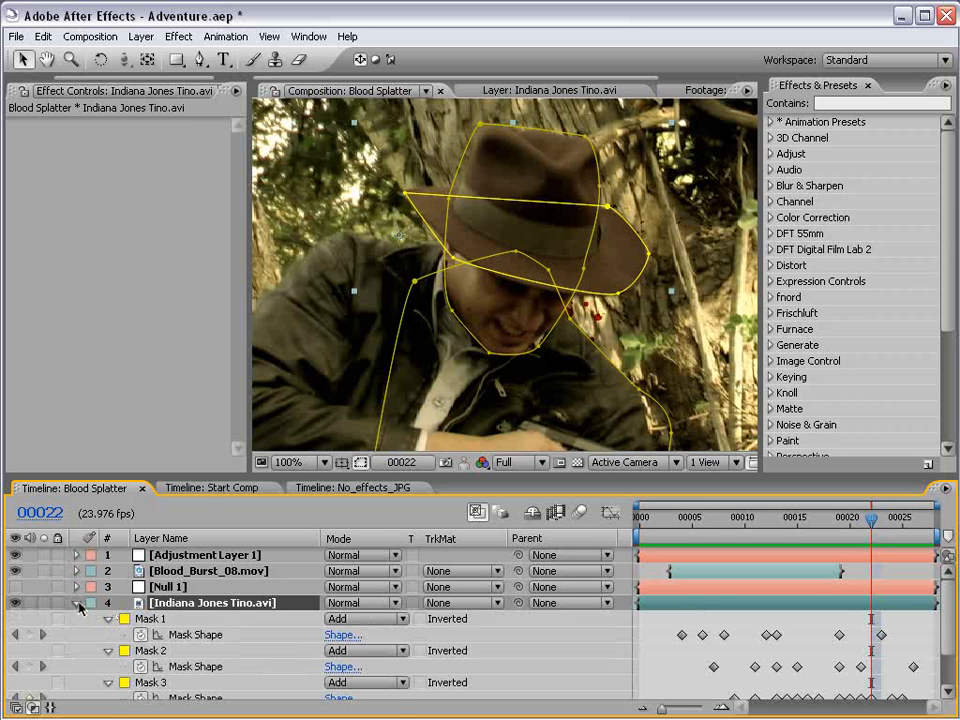
- Back in Start Comp, reshape the actor mask at frames 16–17 so it cuts him out
{"action": "left_click", "coordinate": [214, 488]}
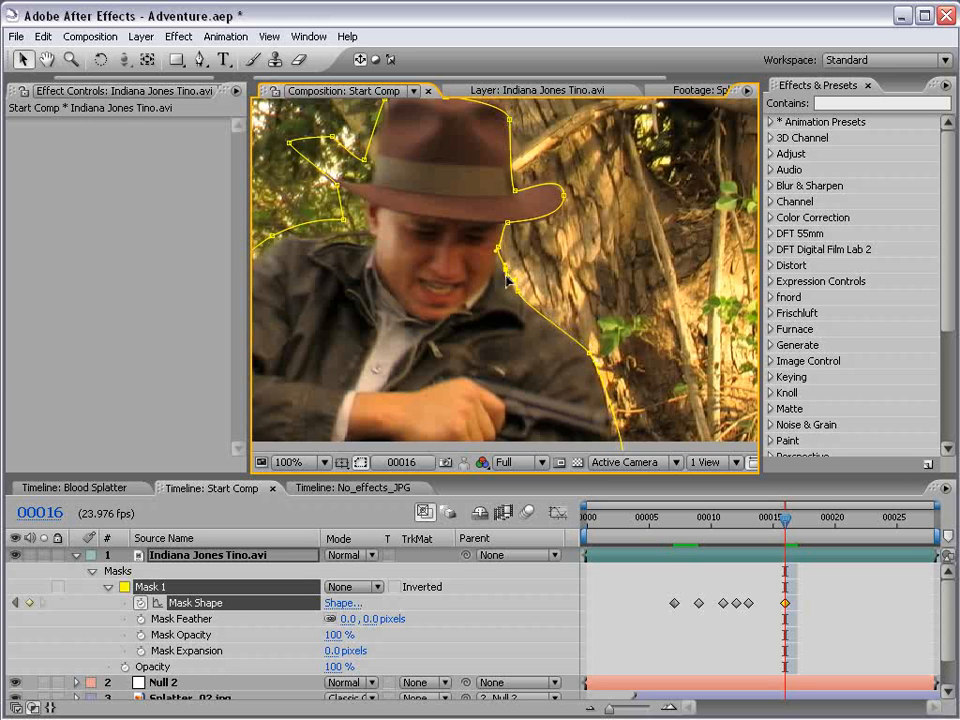
{"action": "left_click_drag", "start_coordinate": [787, 521], "coordinate": [843, 521]}
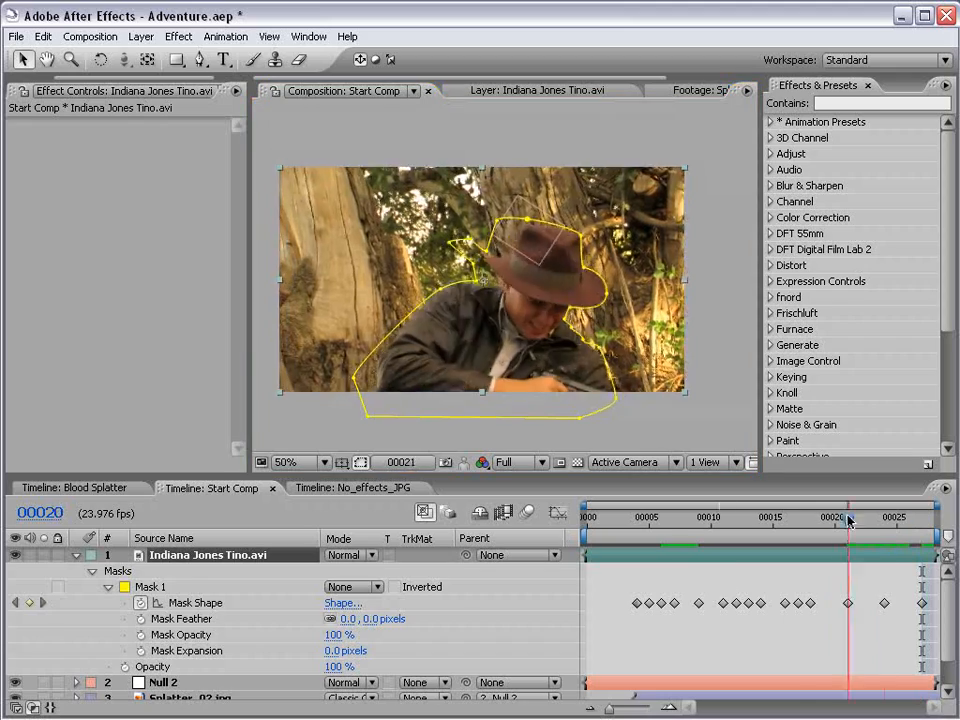
{"action": "left_click", "coordinate": [687, 517]}
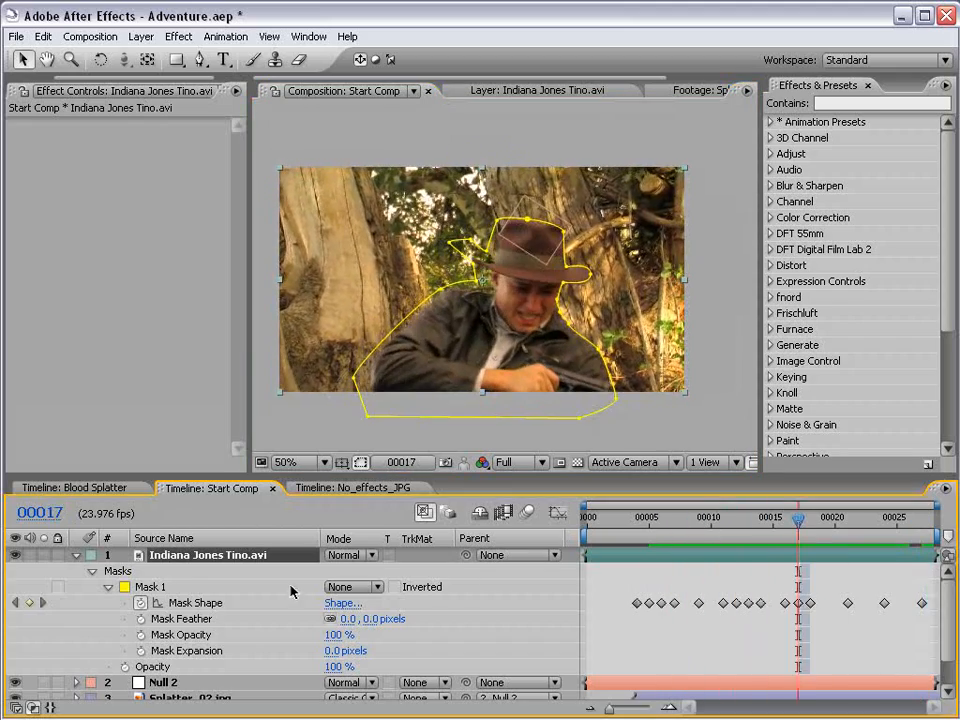
{"action": "left_click", "coordinate": [350, 586]}
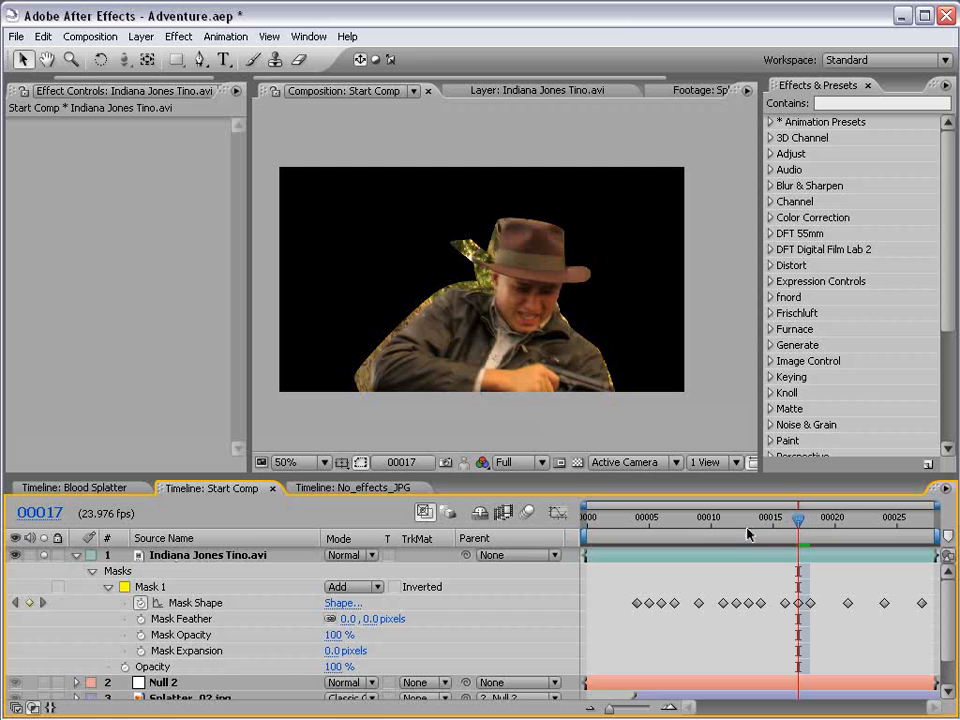
- Check the masked actor over the splatter at frames 6 and 10, zoomed in on his edge
{"action": "left_click_drag", "start_coordinate": [797, 522], "coordinate": [787, 522]}
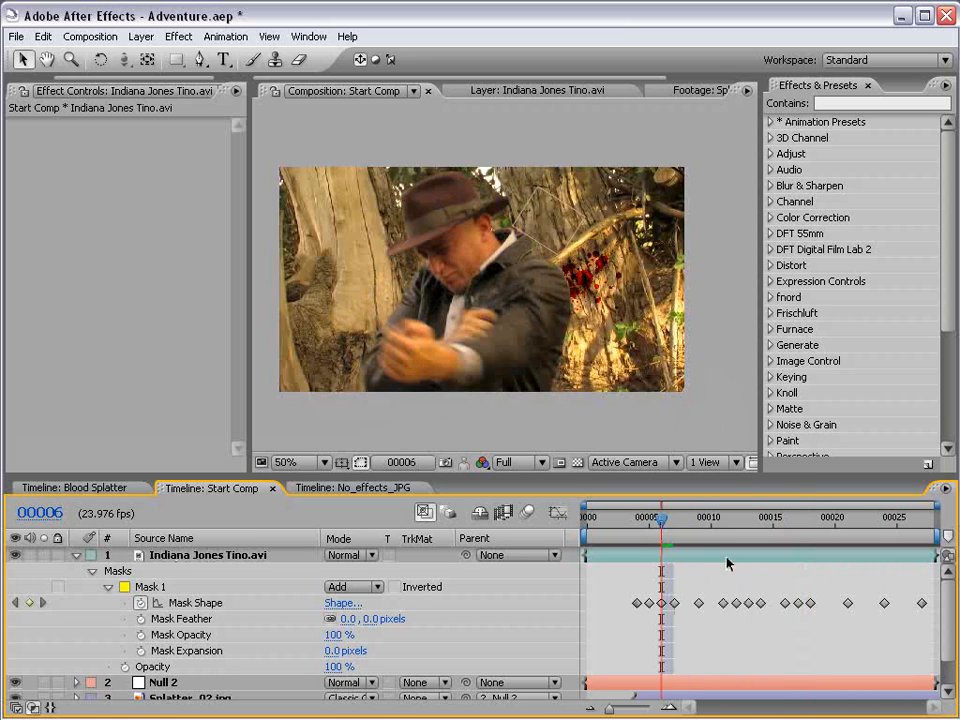
{"action": "left_click", "coordinate": [820, 517]}
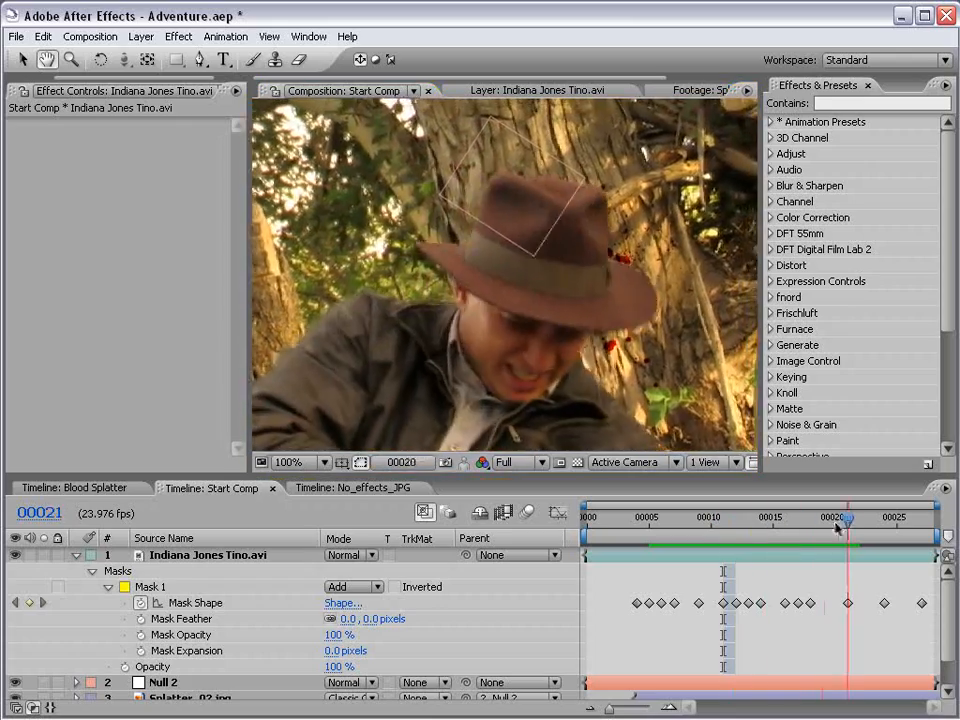
{"action": "left_click_drag", "start_coordinate": [835, 518], "coordinate": [800, 518]}
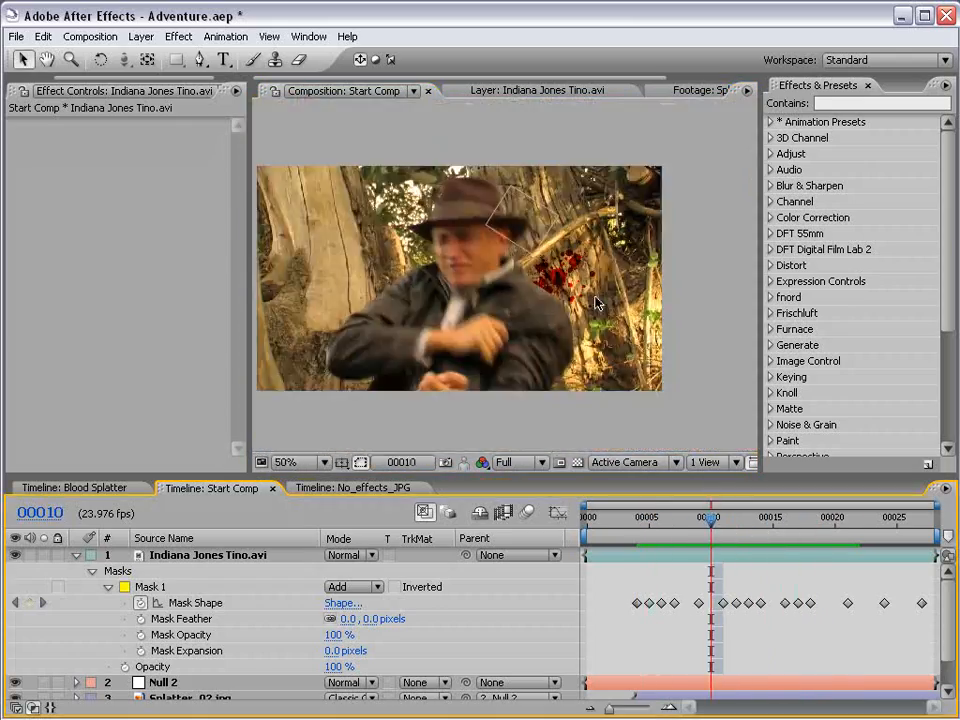
{"action": "left_click", "coordinate": [284, 462]}
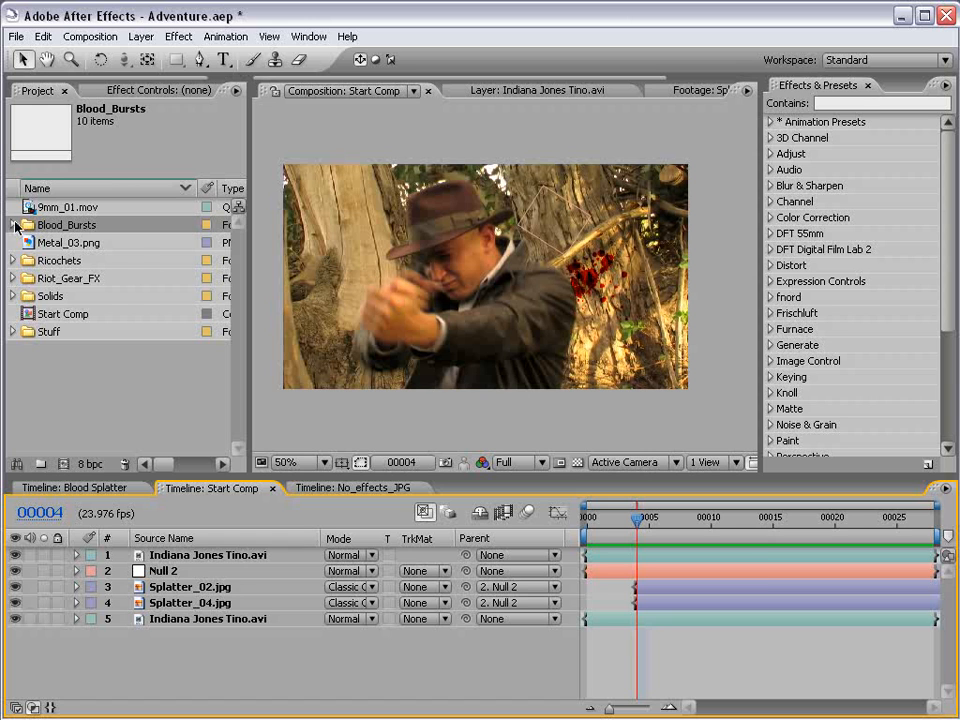
- Expand the Blood_Bursts folder in the Project panel
{"action": "left_click", "coordinate": [13, 224]}
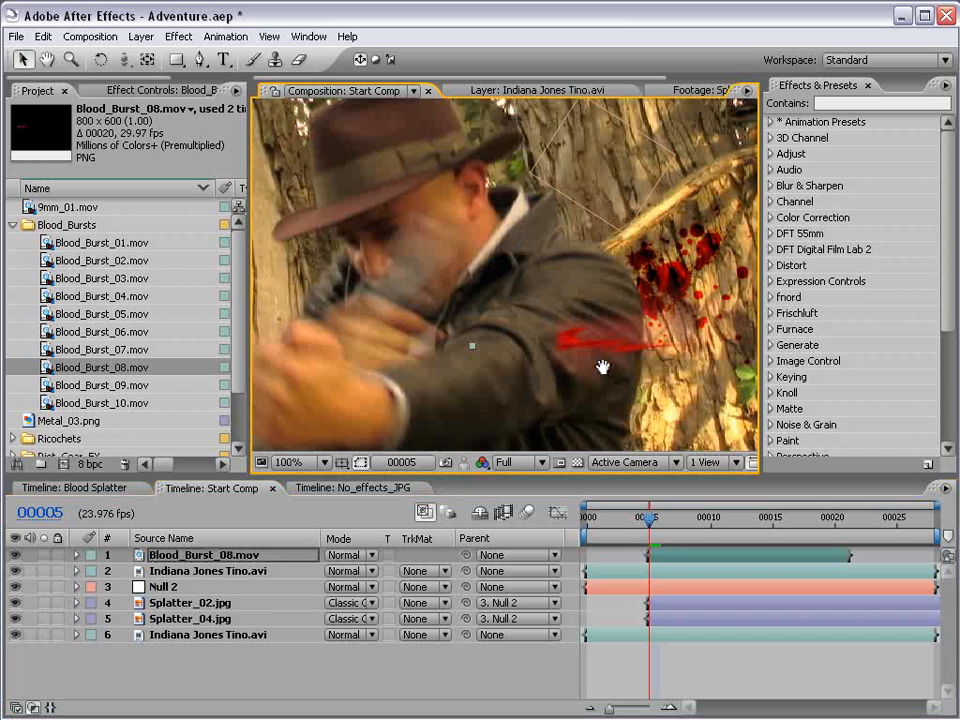
- Apply Hue/Saturation to Blood_Burst_08.mov with saturation about -16 and lightness about -58
{"action": "left_click", "coordinate": [178, 36]}
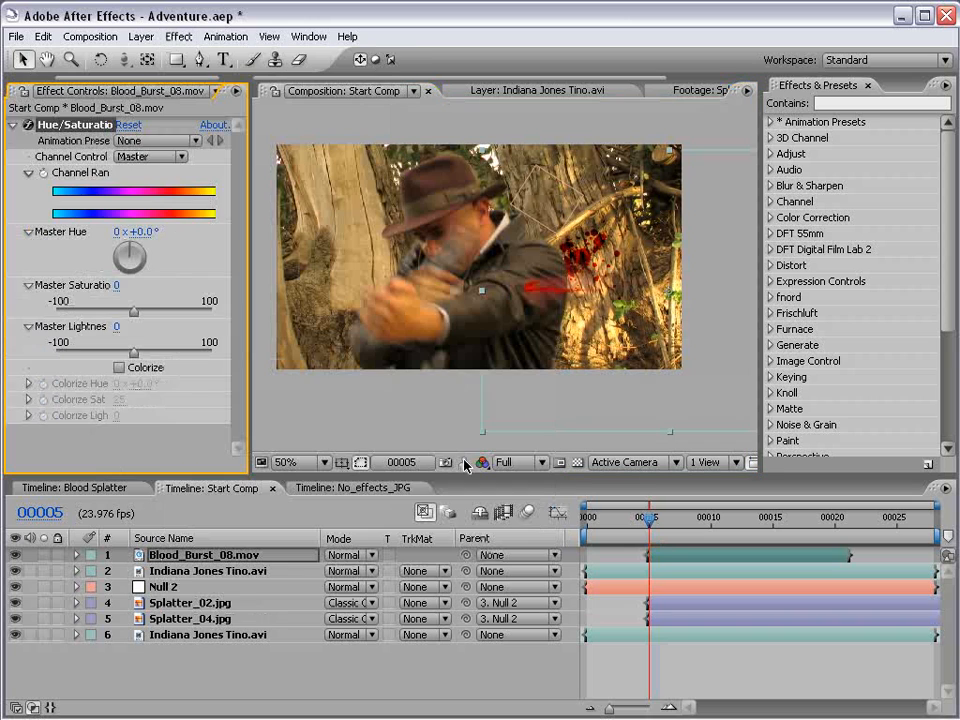
{"action": "left_click_drag", "start_coordinate": [133, 313], "coordinate": [100, 313]}
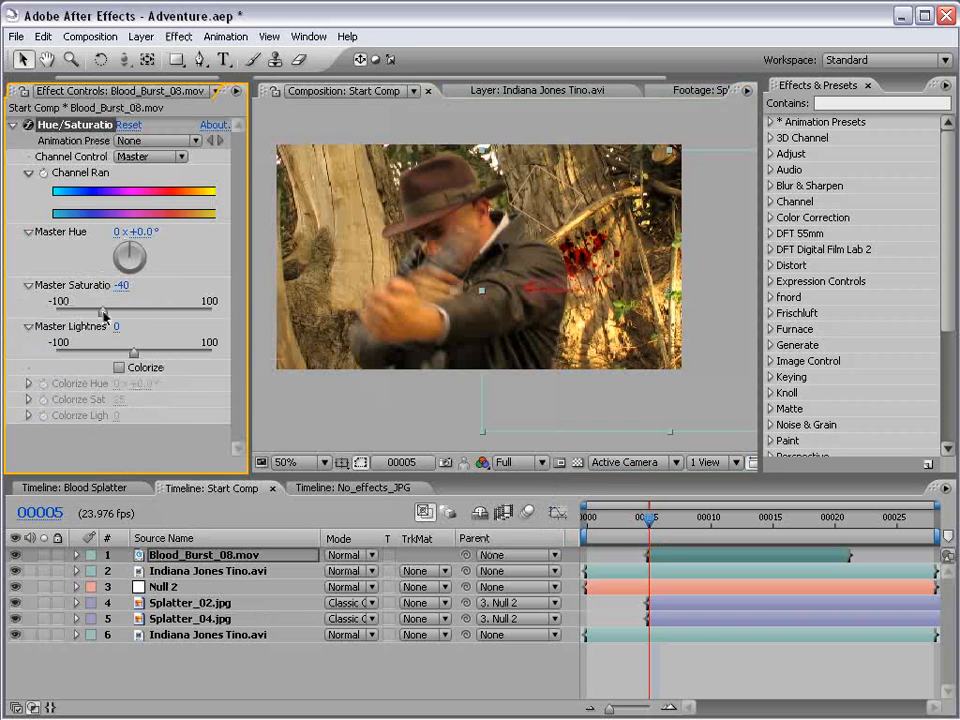
{"action": "left_click_drag", "start_coordinate": [133, 357], "coordinate": [95, 357]}
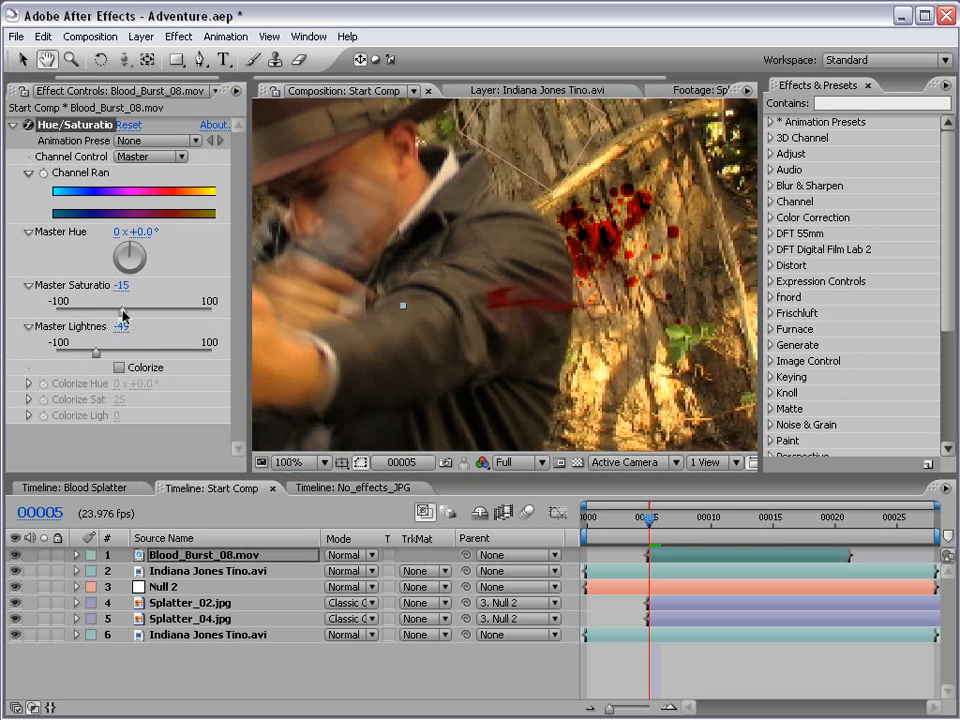
{"action": "left_click_drag", "start_coordinate": [120, 354], "coordinate": [90, 354]}
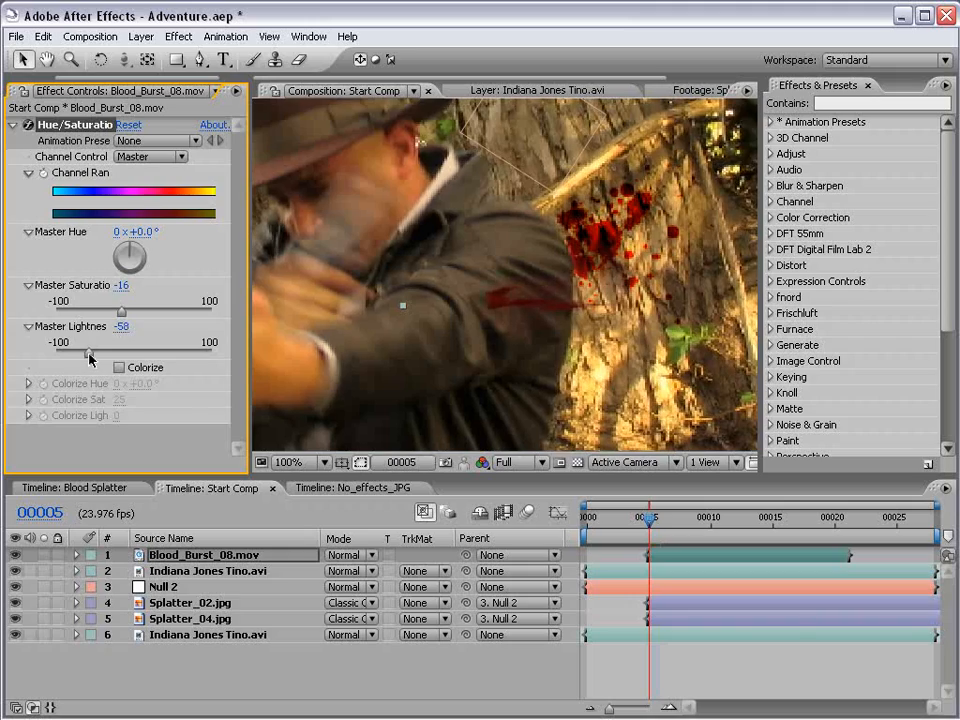
- Deselect the burst, go to frame 5, and select the Splatter_02 layer
{"action": "left_click", "coordinate": [214, 488]}
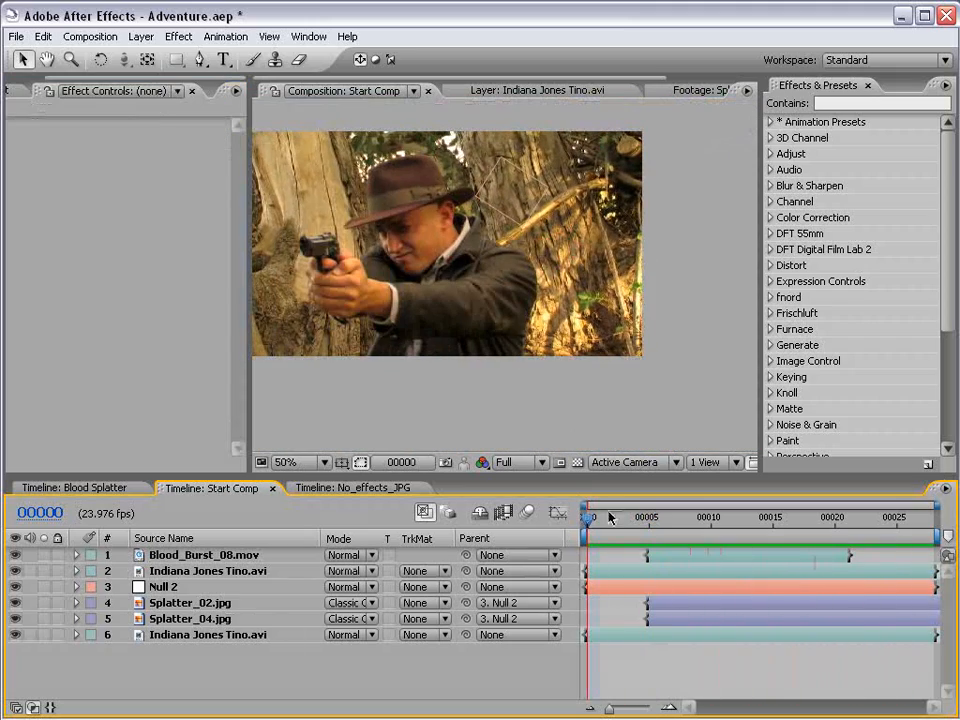
{"action": "left_click", "coordinate": [650, 517]}
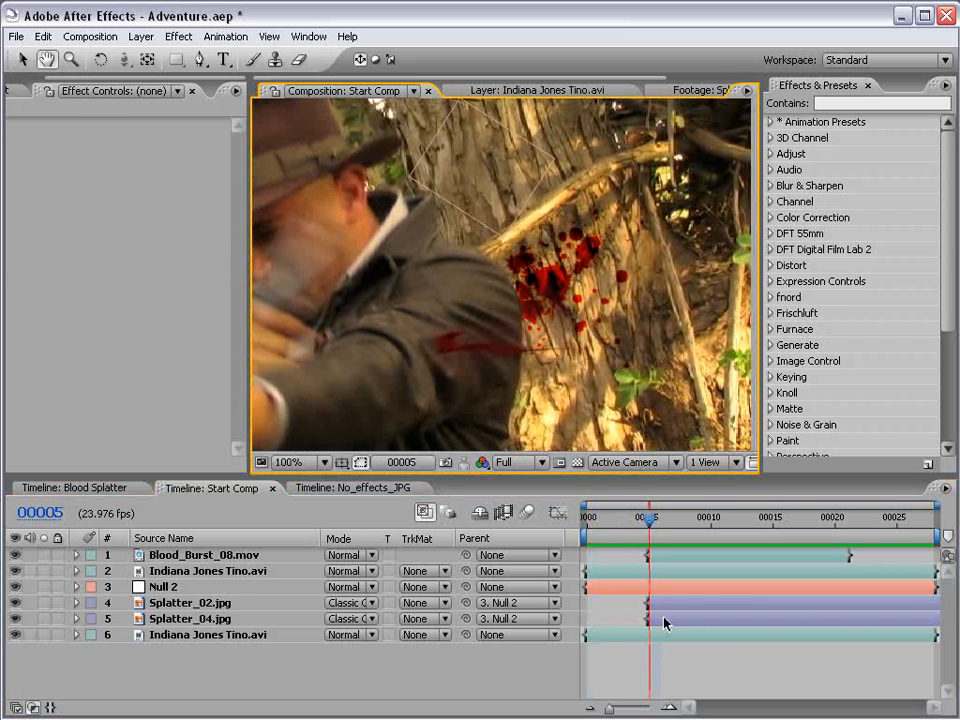
{"action": "left_click", "coordinate": [189, 602]}
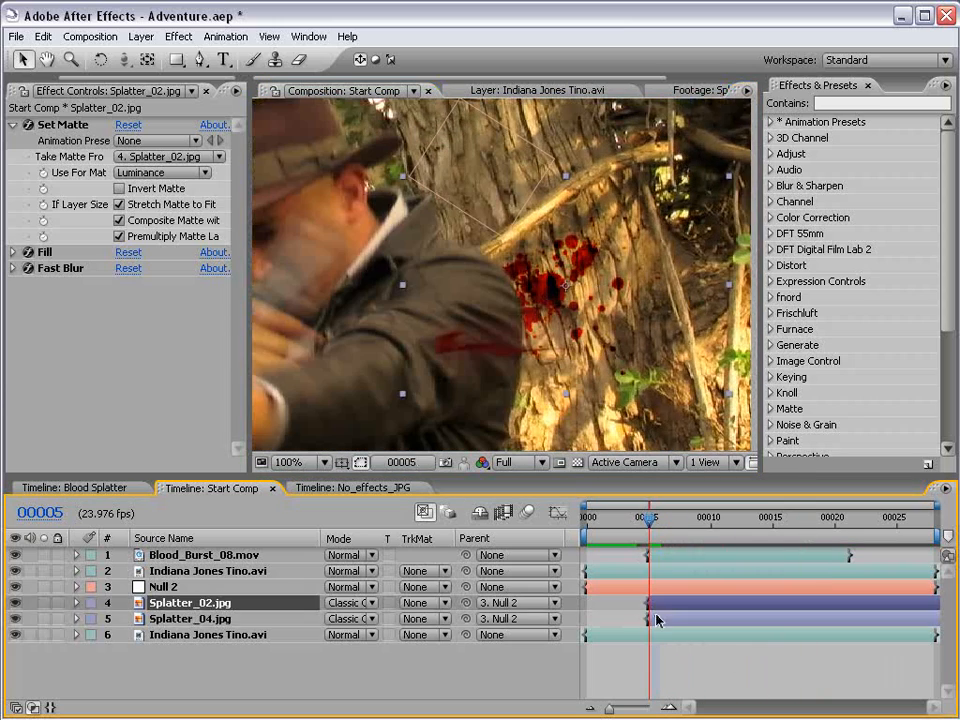
- Give Splatter_02 an inverted elliptical mask, expansion keyframed frames 5–7, feather 36
{"action": "left_click", "coordinate": [189, 618]}
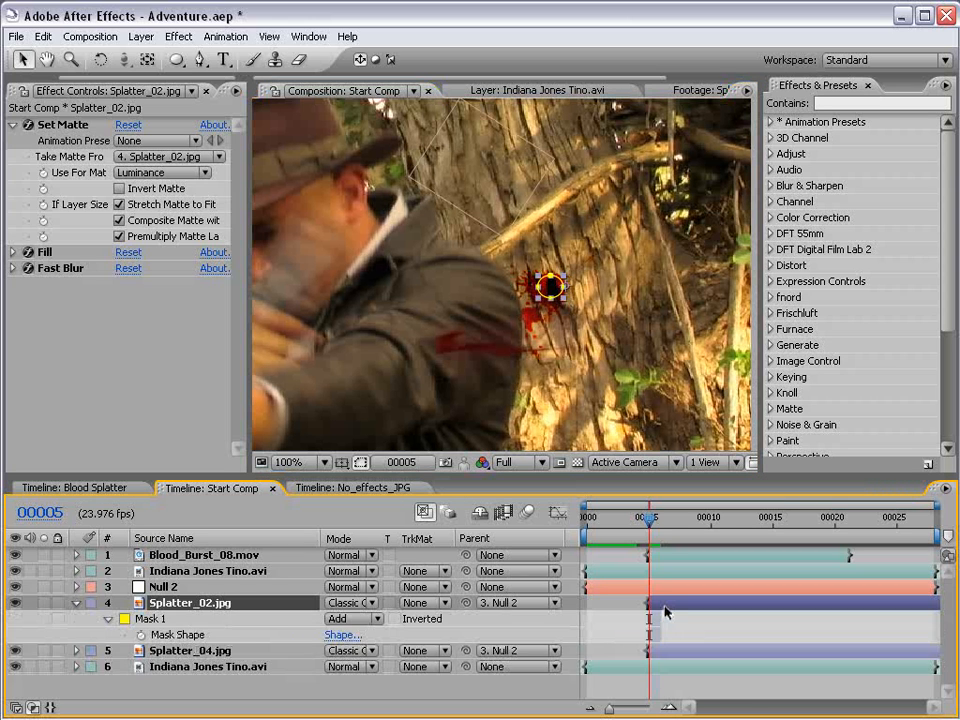
{"action": "left_click", "coordinate": [109, 618]}
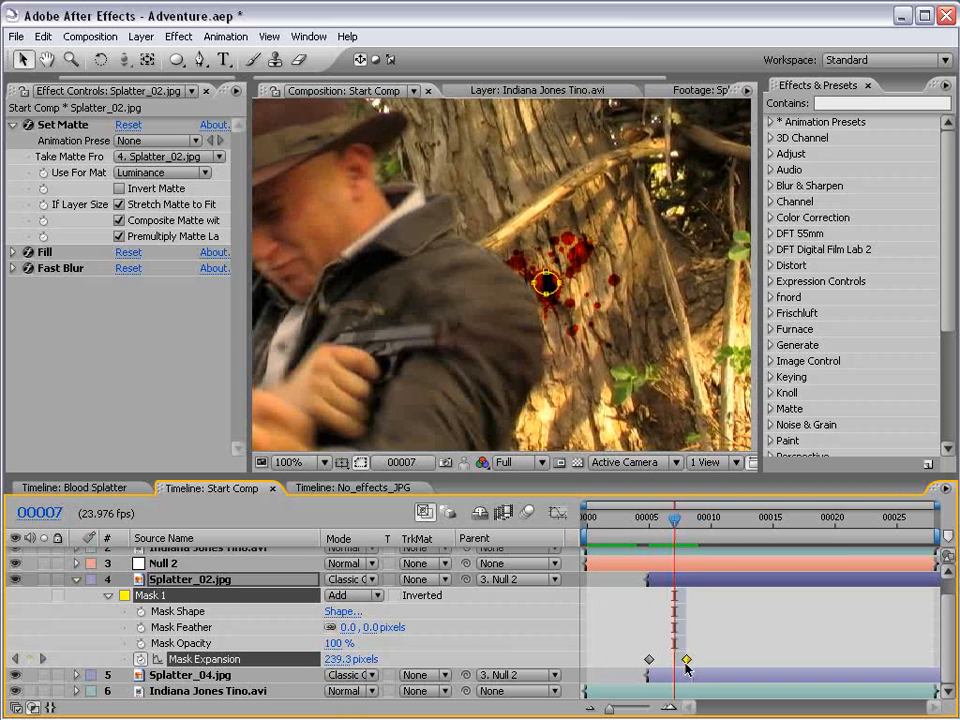
{"action": "left_click_drag", "start_coordinate": [676, 518], "coordinate": [660, 518]}
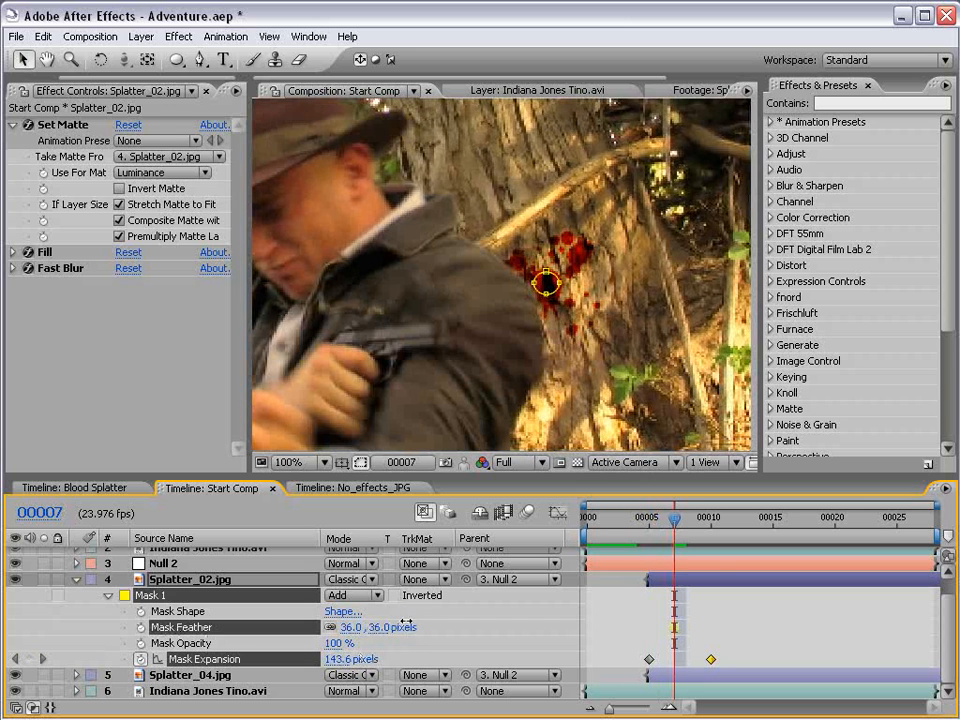
{"action": "left_click", "coordinate": [655, 517]}
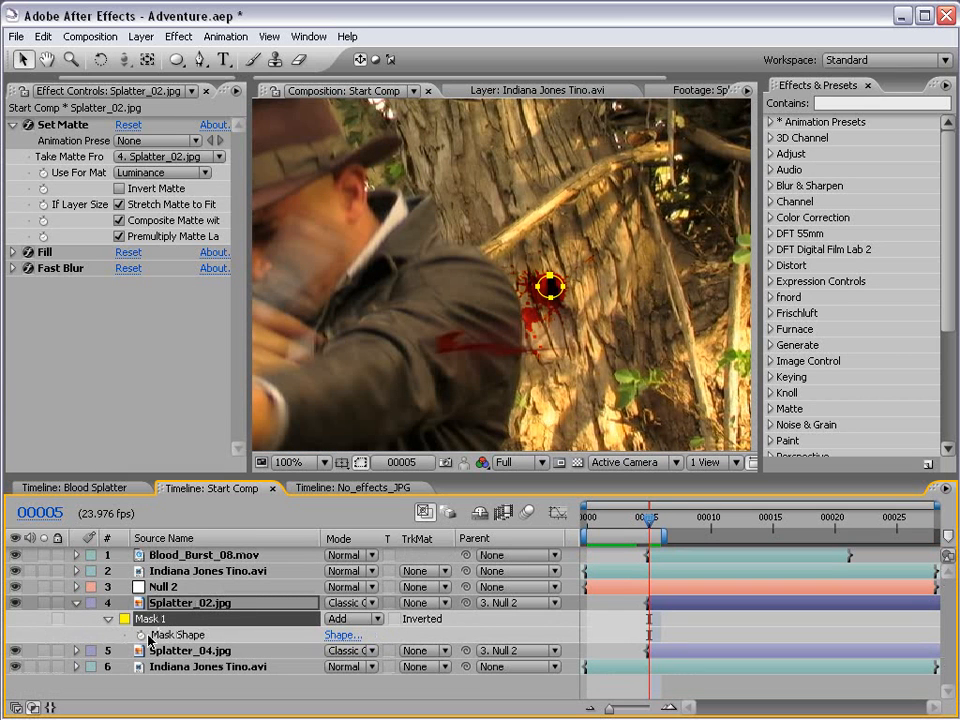
- Copy Splatter_02's mask and expansion keyframes onto Splatter_04, scrubbing to check the growth
{"action": "left_click", "coordinate": [190, 650]}
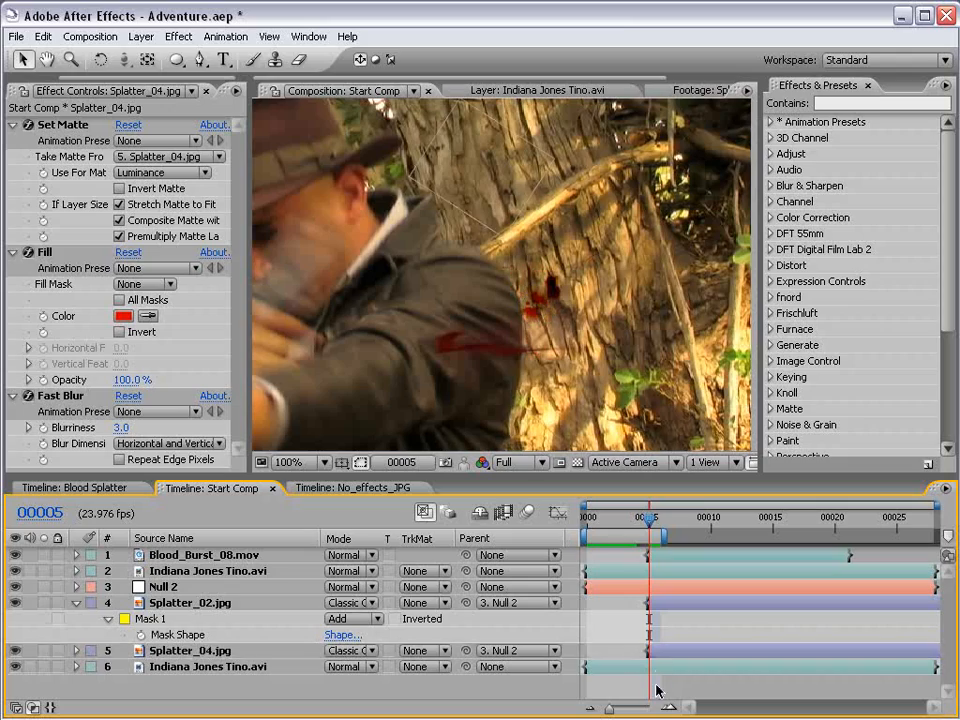
{"action": "left_click_drag", "start_coordinate": [655, 517], "coordinate": [697, 517]}
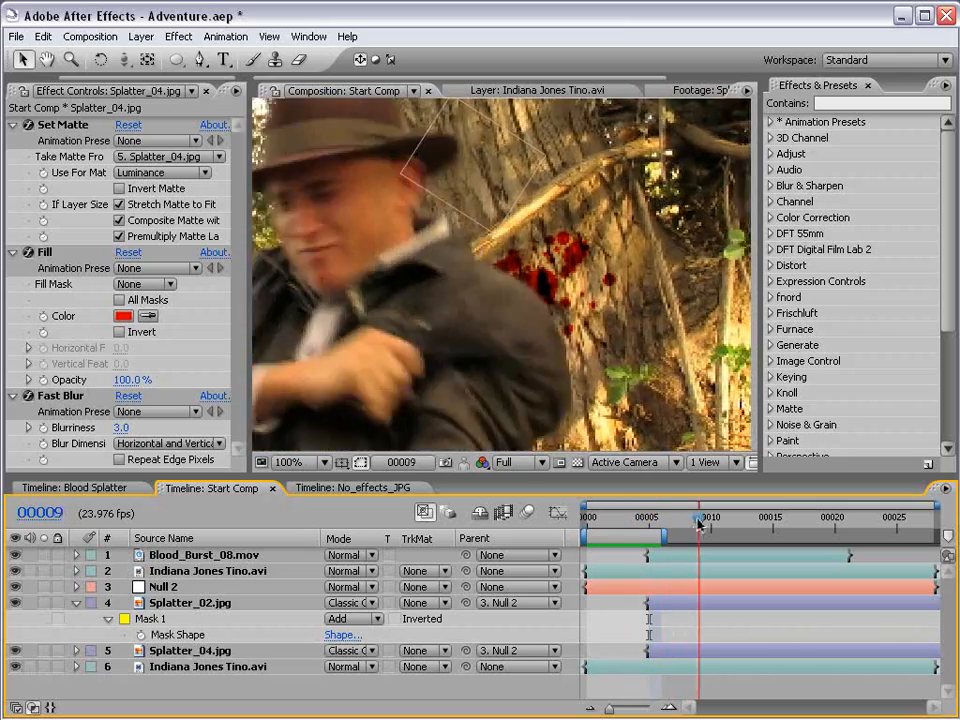
{"action": "left_click", "coordinate": [655, 517]}
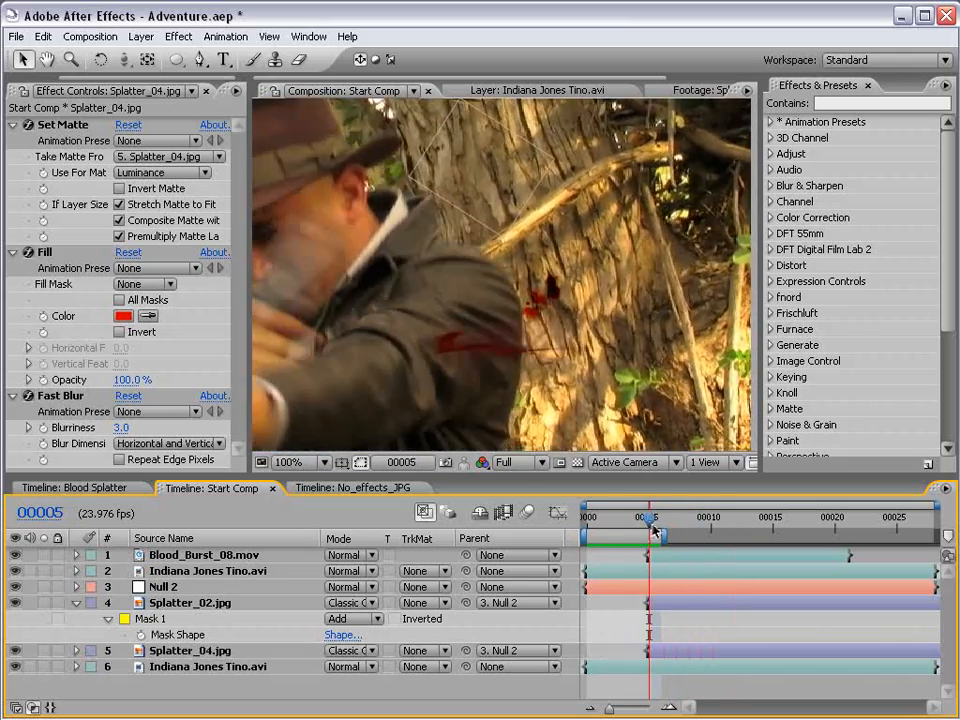
{"action": "left_click_drag", "start_coordinate": [652, 520], "coordinate": [610, 520]}
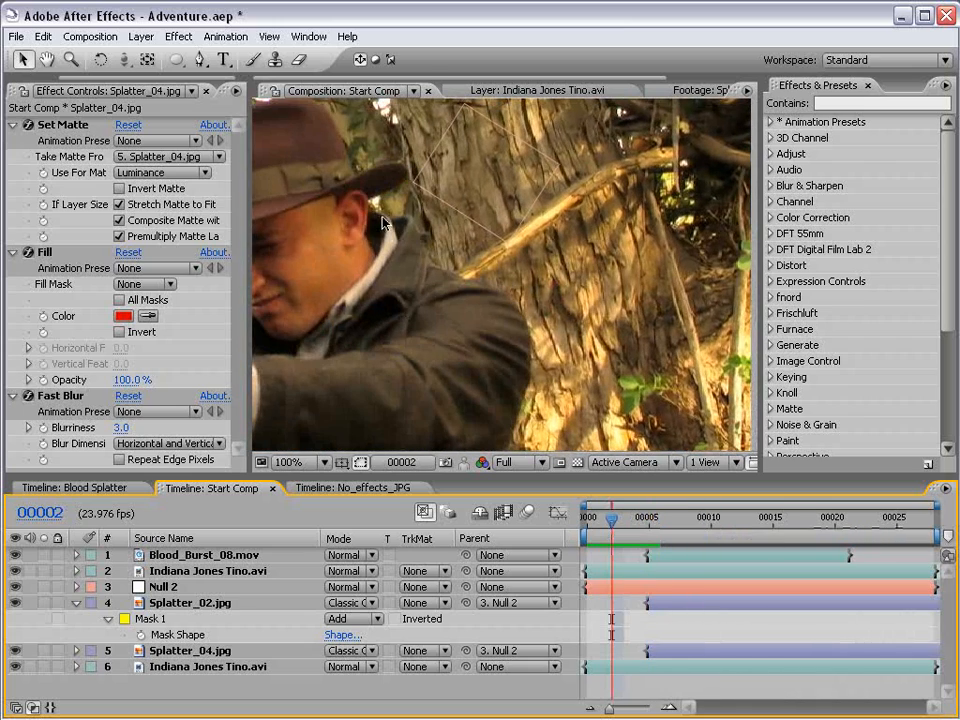
{"action": "left_click", "coordinate": [290, 461]}
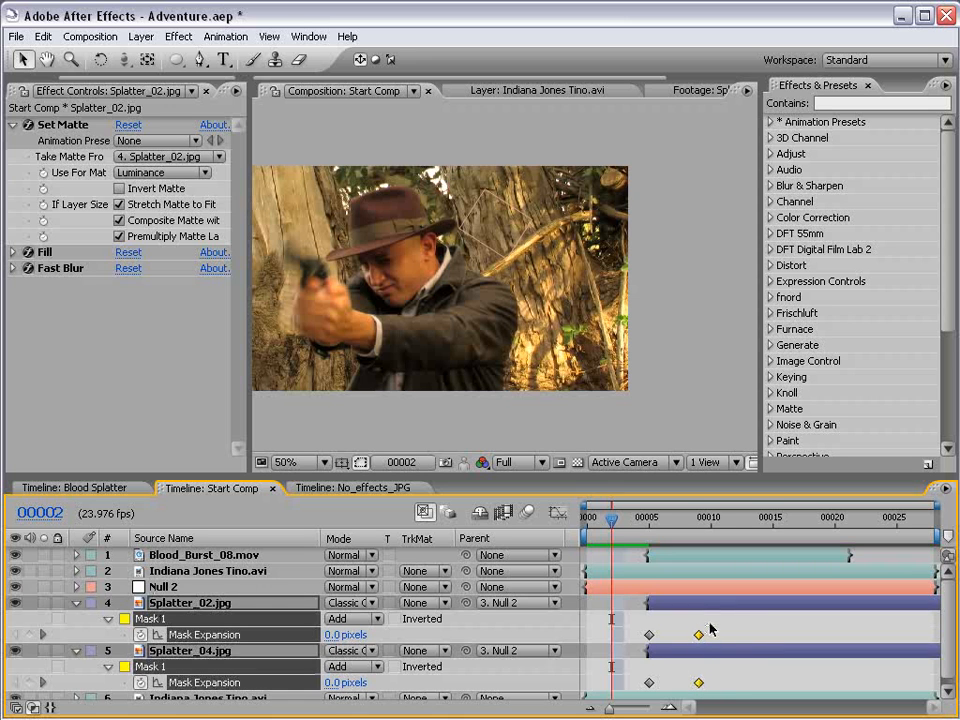
{"action": "left_click_drag", "start_coordinate": [610, 517], "coordinate": [737, 517]}
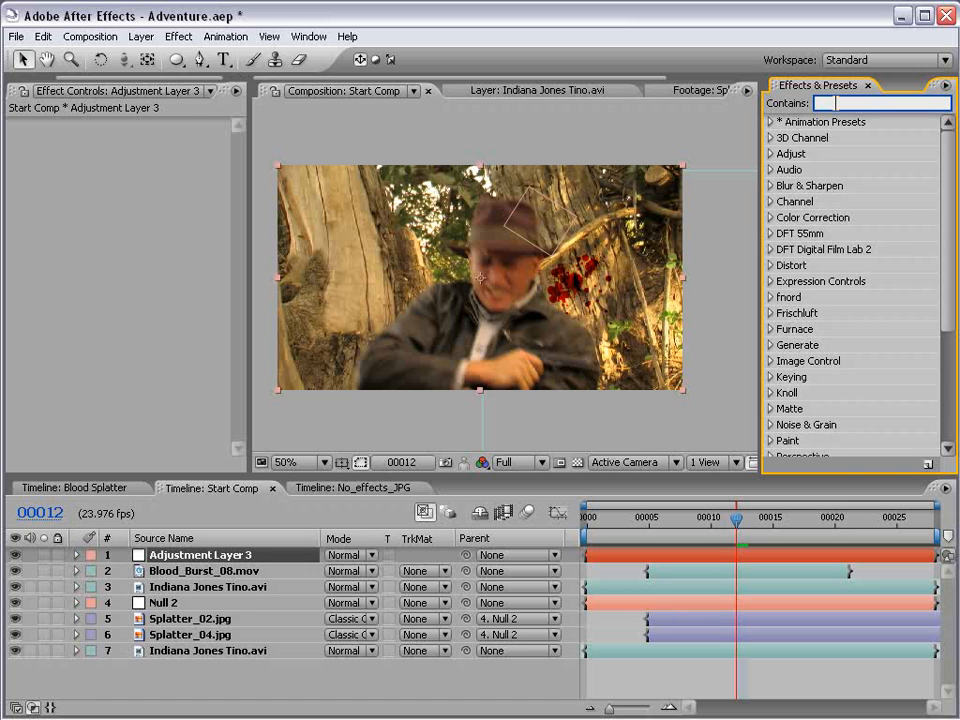
- Search presets for 'green' and apply FMP_GreenEasy to the adjustment layer
{"action": "type", "text": "green"}
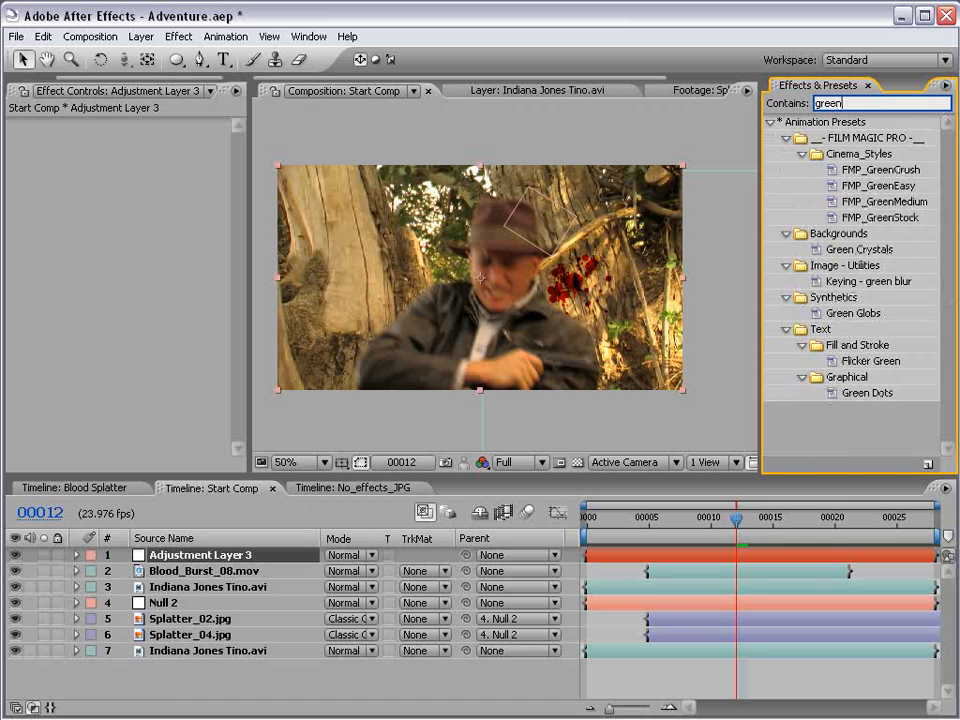
{"action": "left_click", "coordinate": [879, 185]}
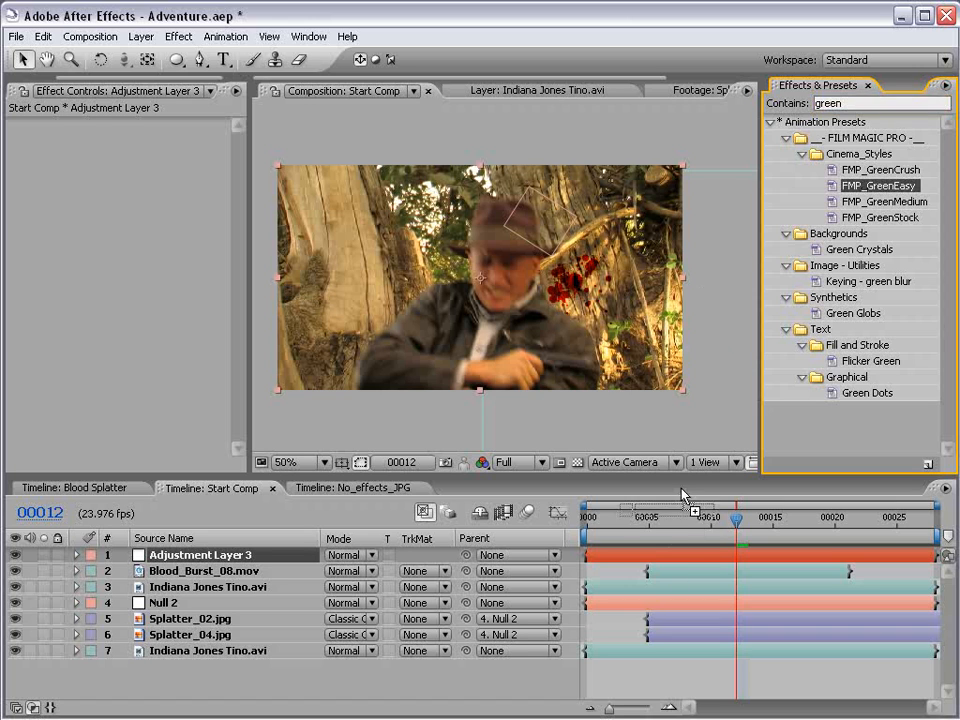
{"action": "double_click", "coordinate": [879, 185]}
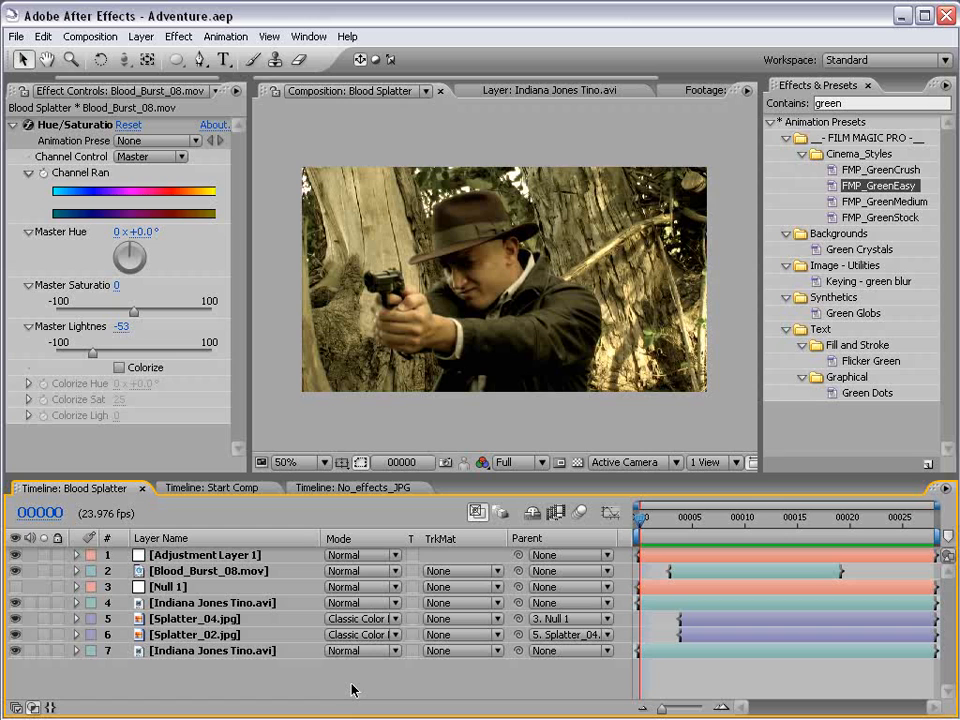
- View No_effects_JPG, scrub the boulder rolling in, and preview at Full resolution
{"action": "left_click", "coordinate": [355, 488]}
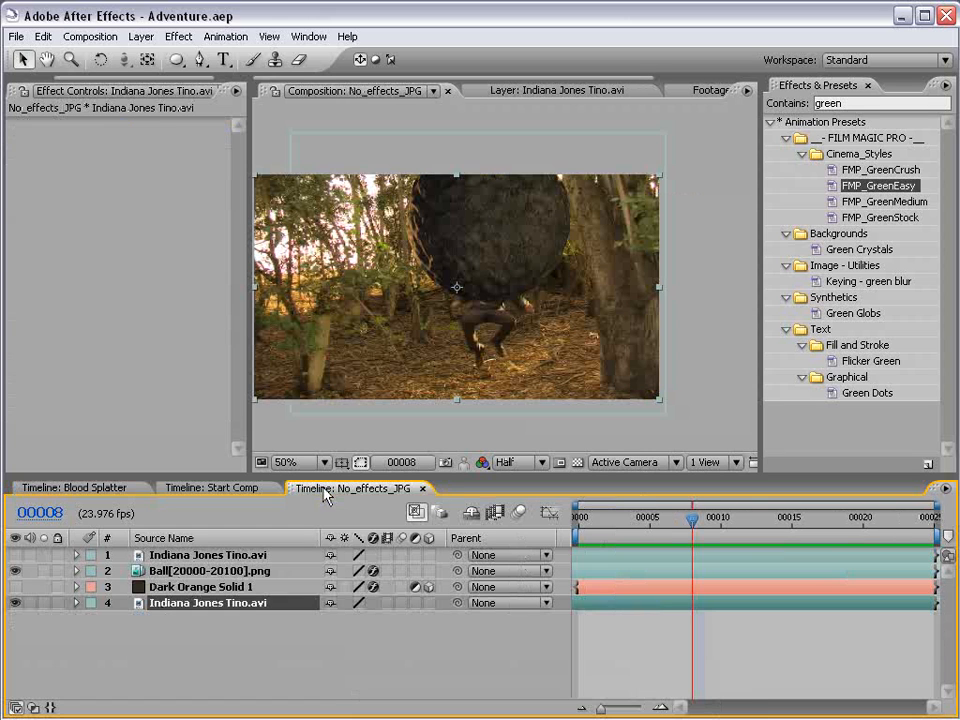
{"action": "left_click_drag", "start_coordinate": [693, 524], "coordinate": [748, 524]}
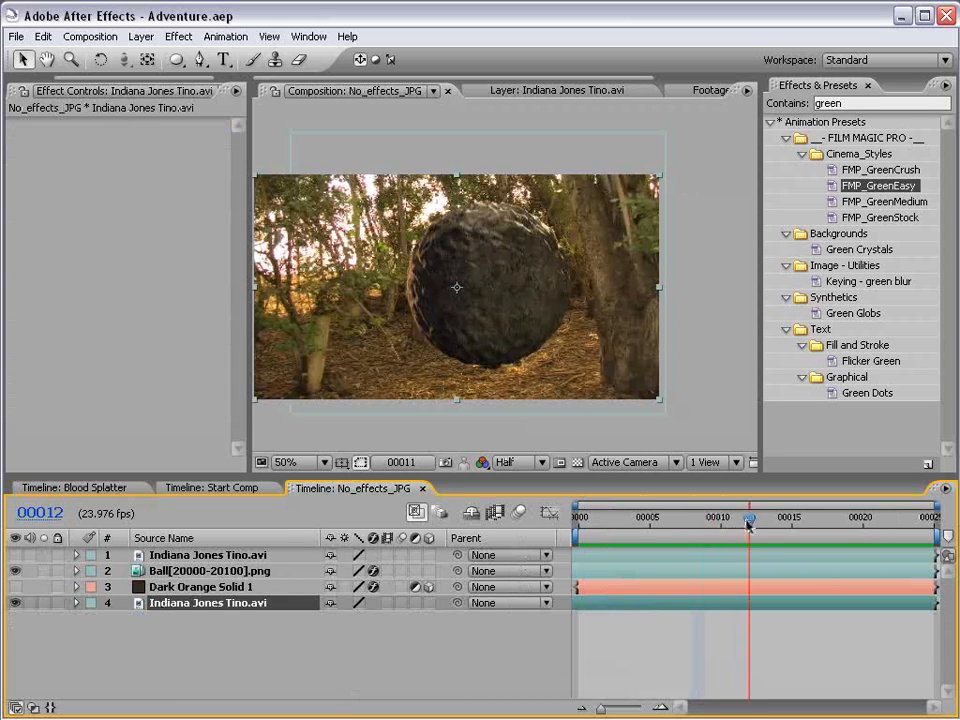
{"action": "left_click_drag", "start_coordinate": [748, 527], "coordinate": [575, 527]}
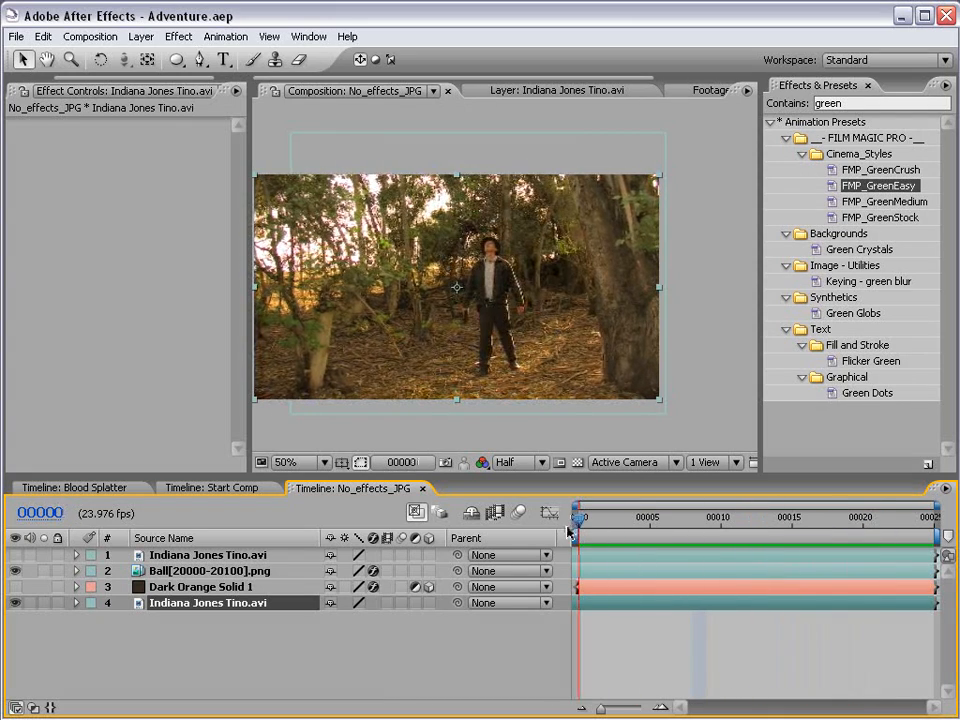
{"action": "left_click_drag", "start_coordinate": [575, 520], "coordinate": [723, 520]}
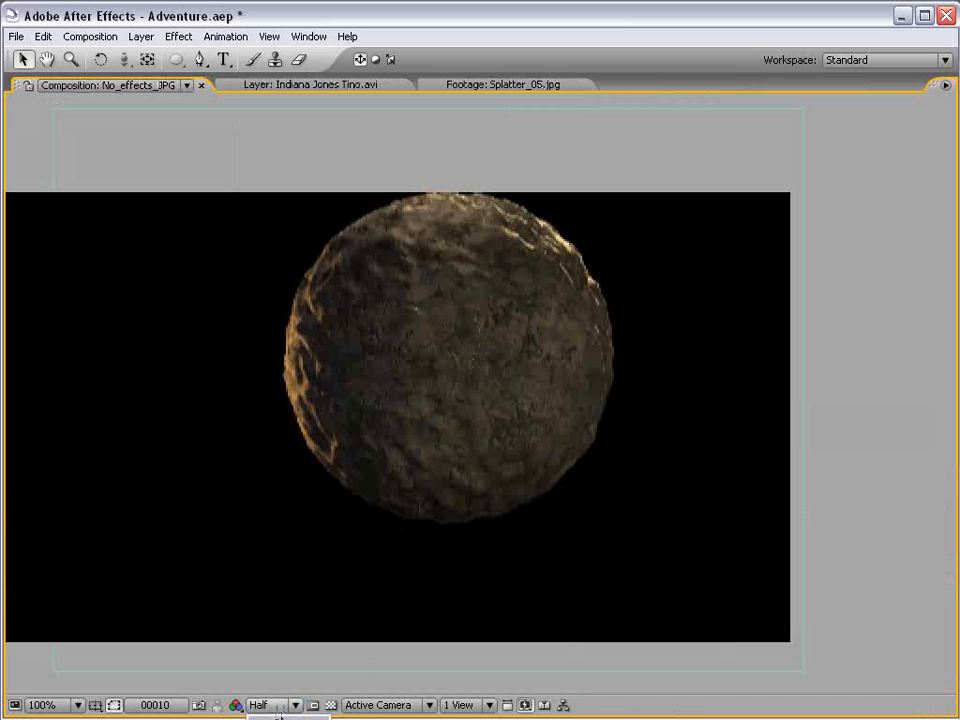
{"action": "left_click", "coordinate": [258, 705]}
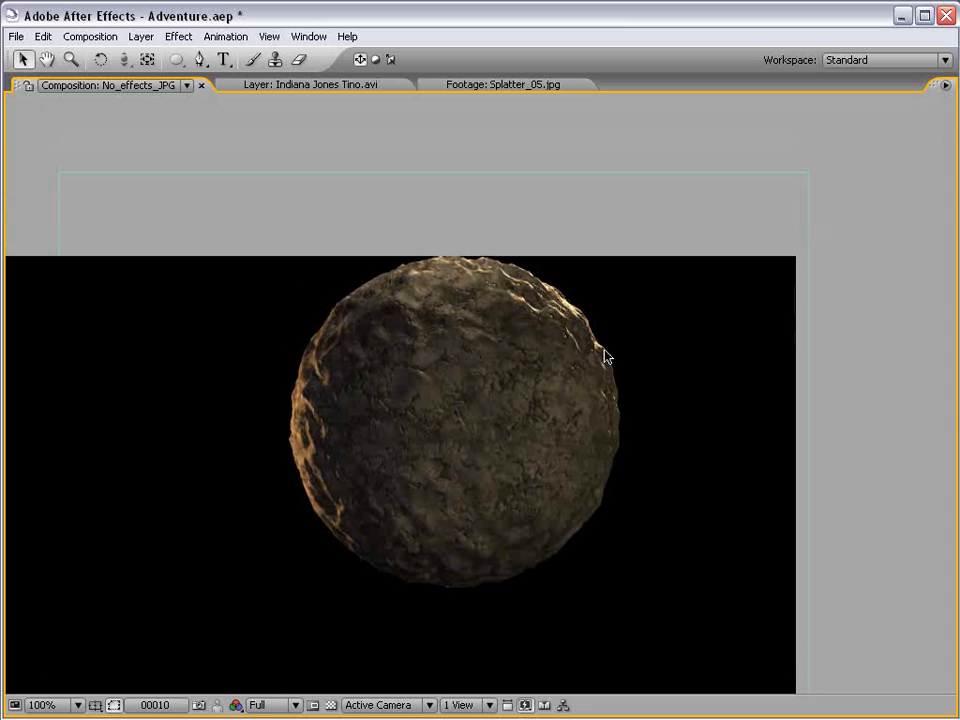
{"action": "mouse_move", "coordinate": [531, 305]}
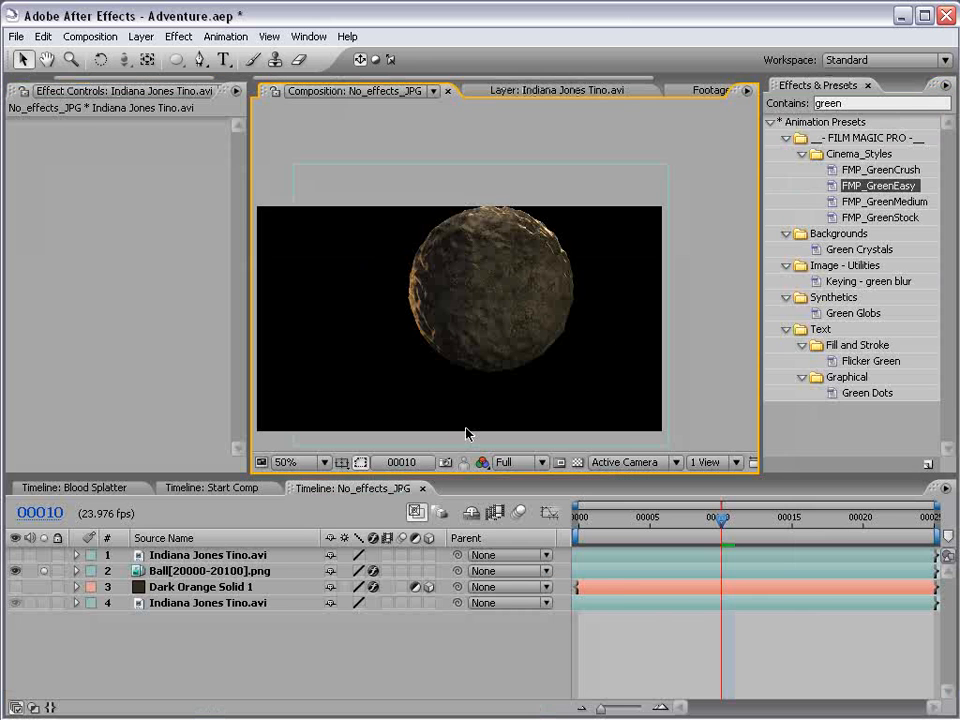
{"action": "left_click", "coordinate": [16, 570]}
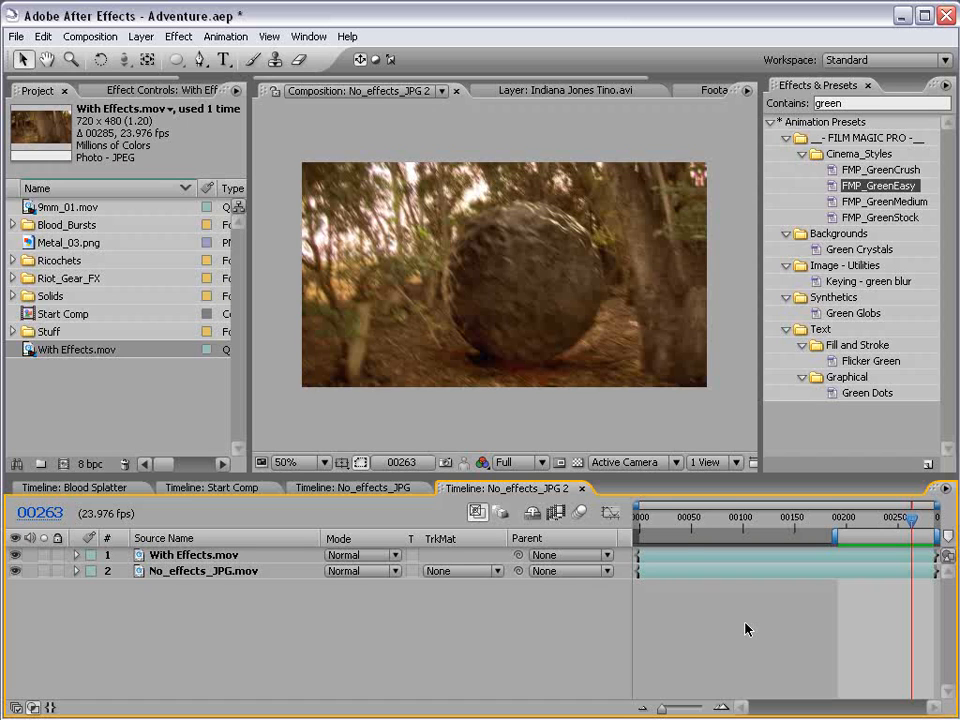
- Switch back to the Start Comp timeline and move the playhead to frame 7
{"action": "left_click", "coordinate": [210, 487]}
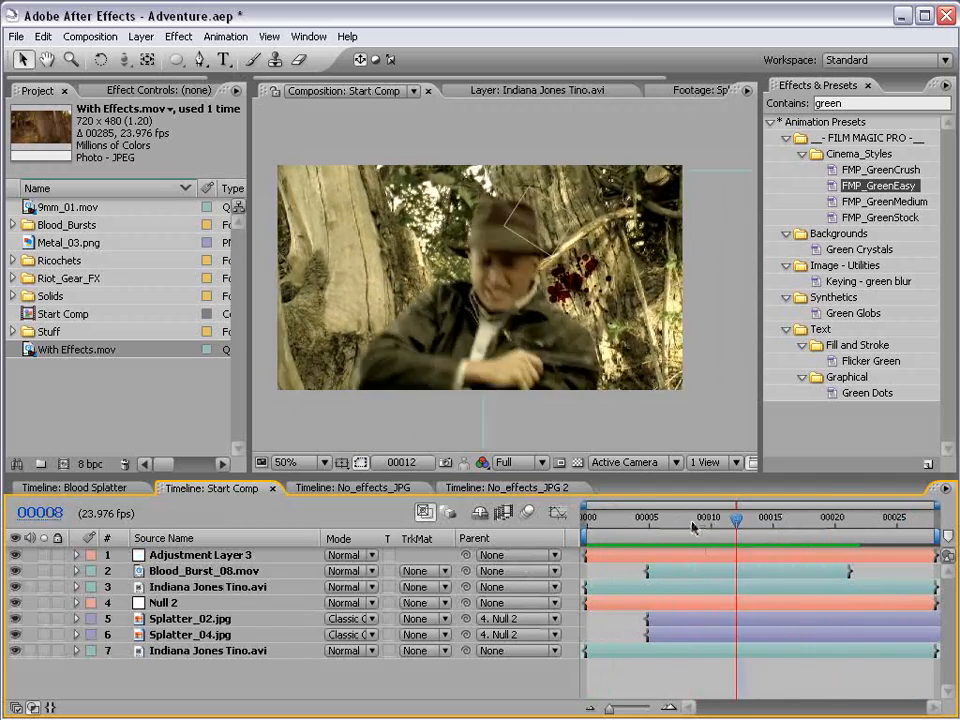
{"action": "left_click", "coordinate": [675, 517]}
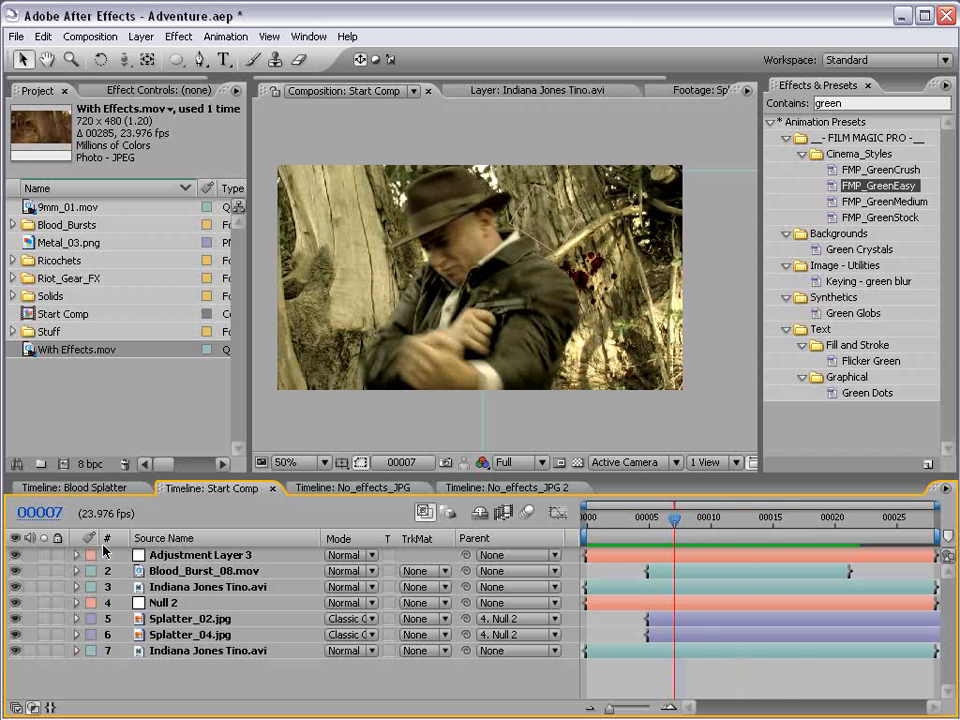
{"action": "mouse_move", "coordinate": [158, 680]}
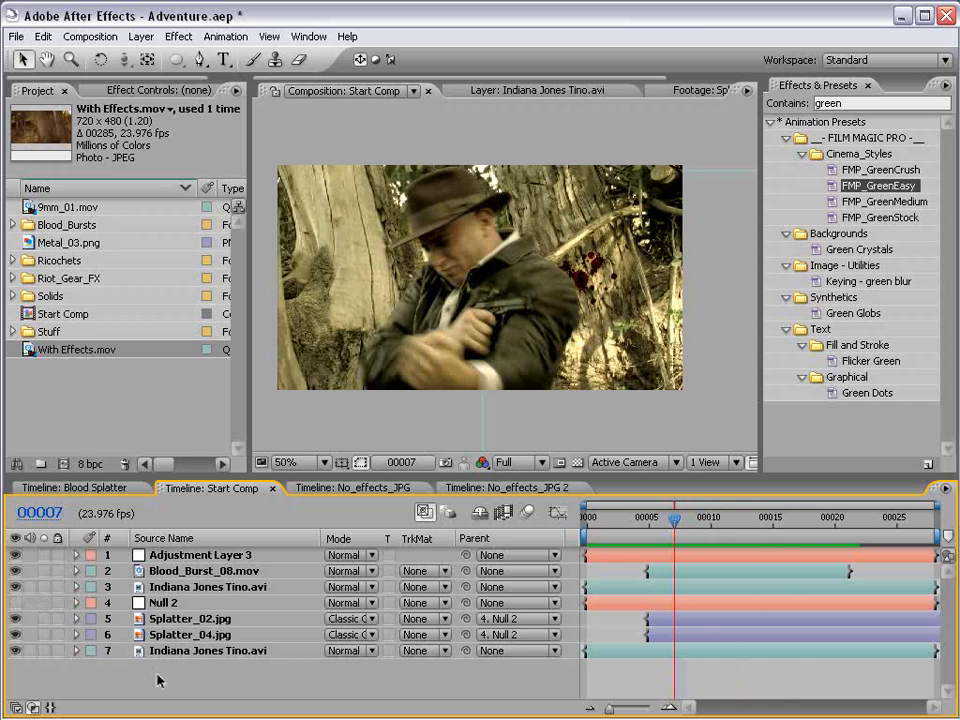